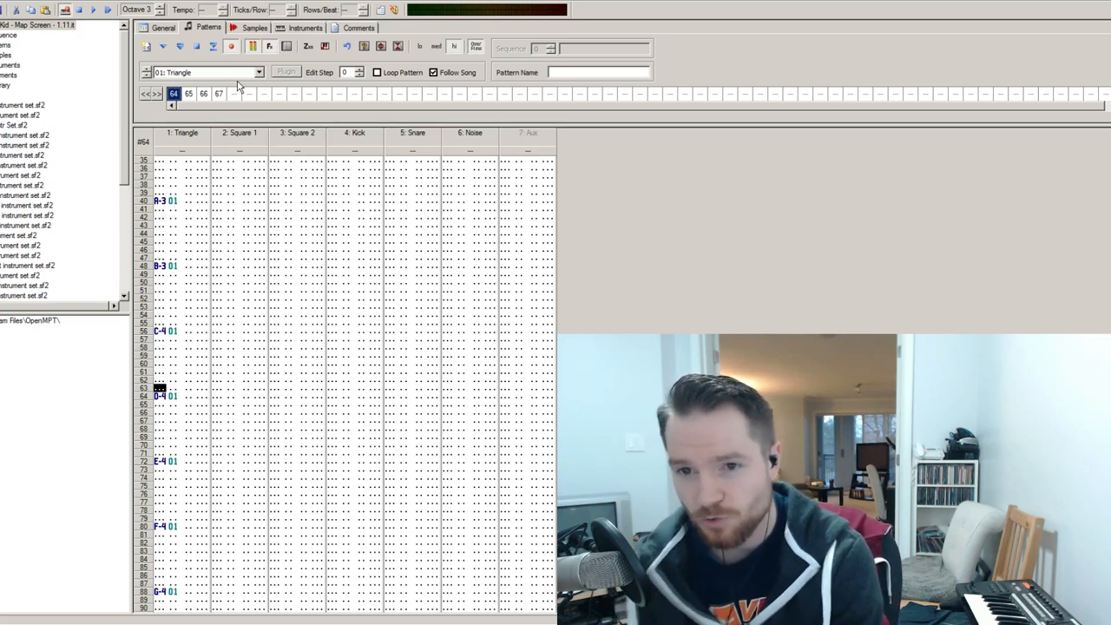
mouse_move(95, 78)
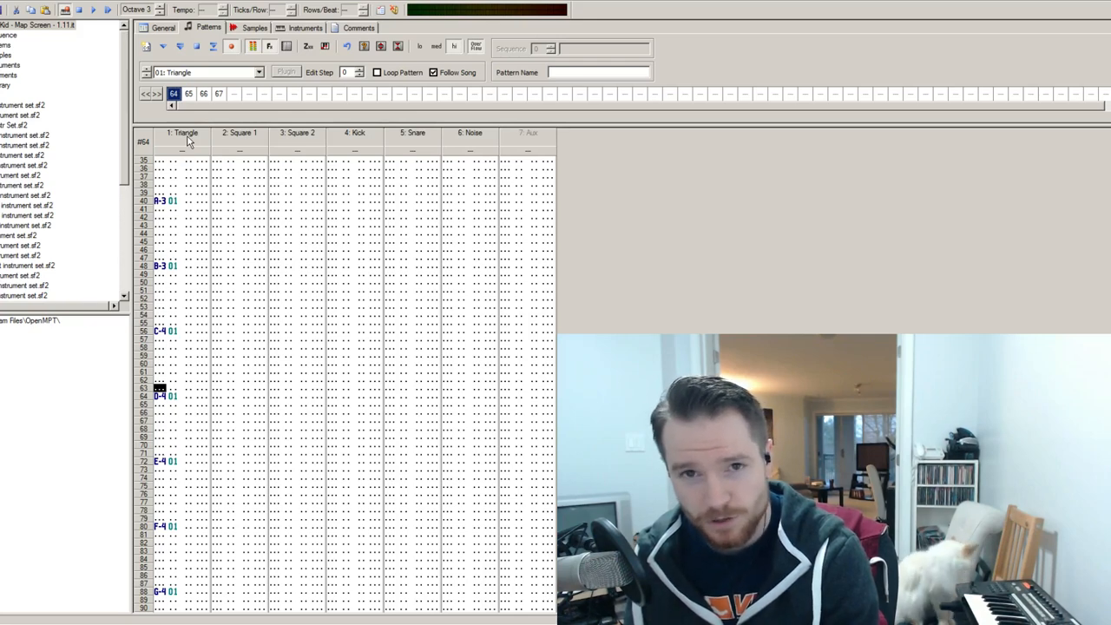
mouse_move(359, 124)
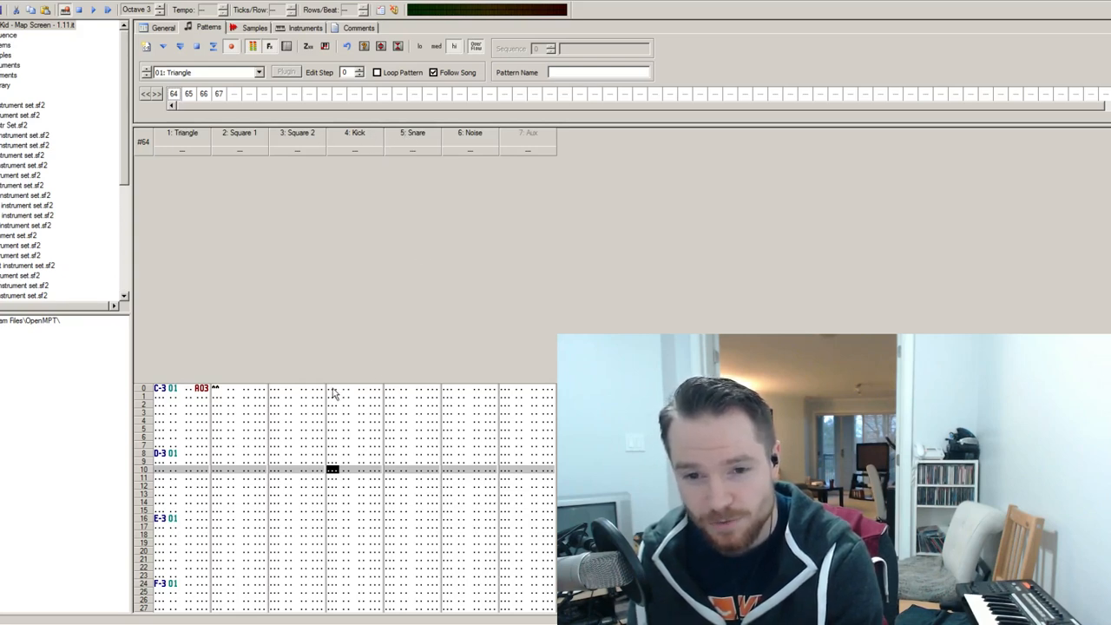
mouse_move(412, 380)
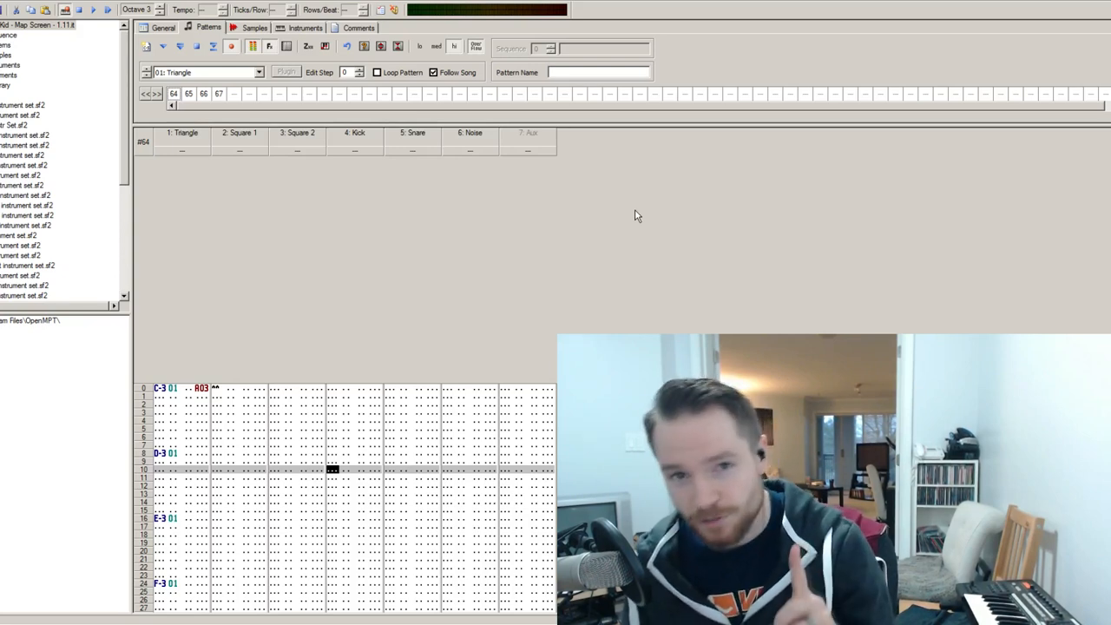
mouse_move(388, 389)
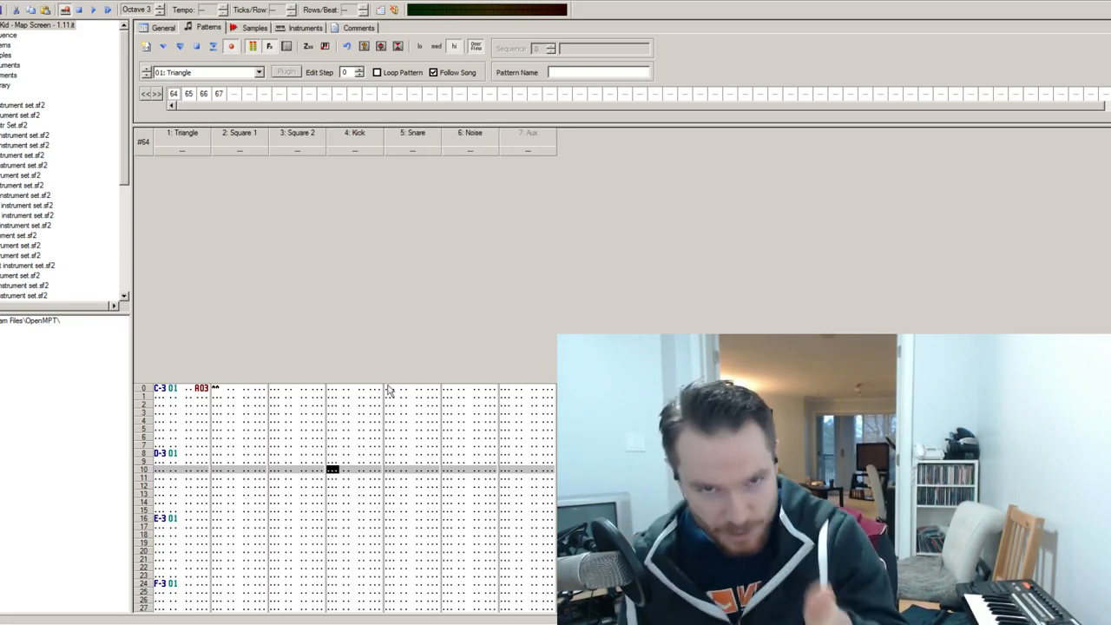
mouse_move(396, 364)
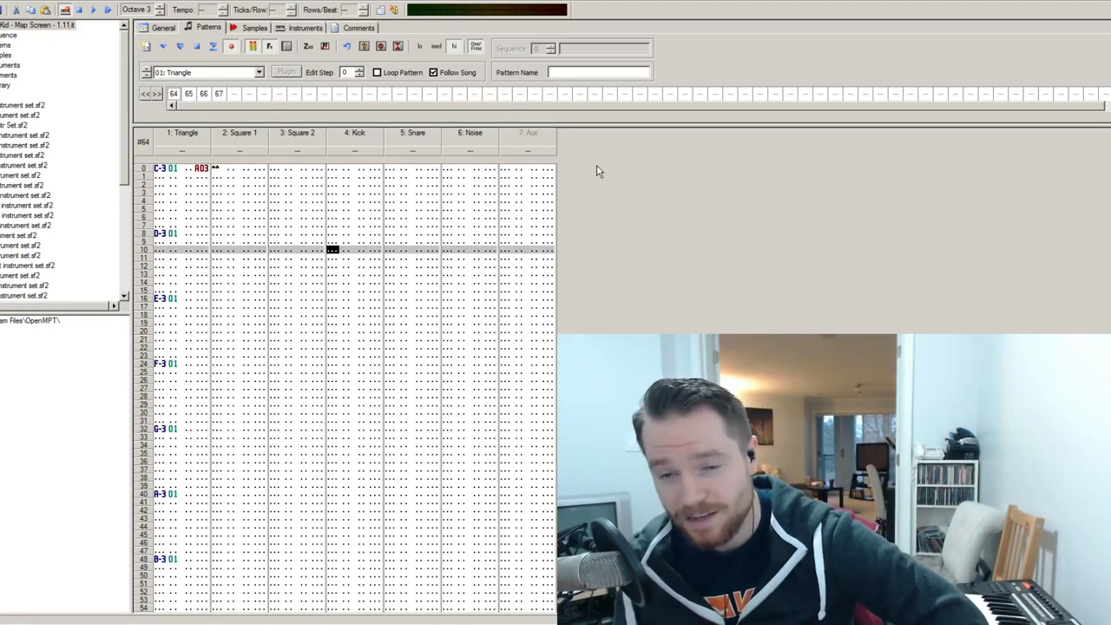
mouse_move(490, 155)
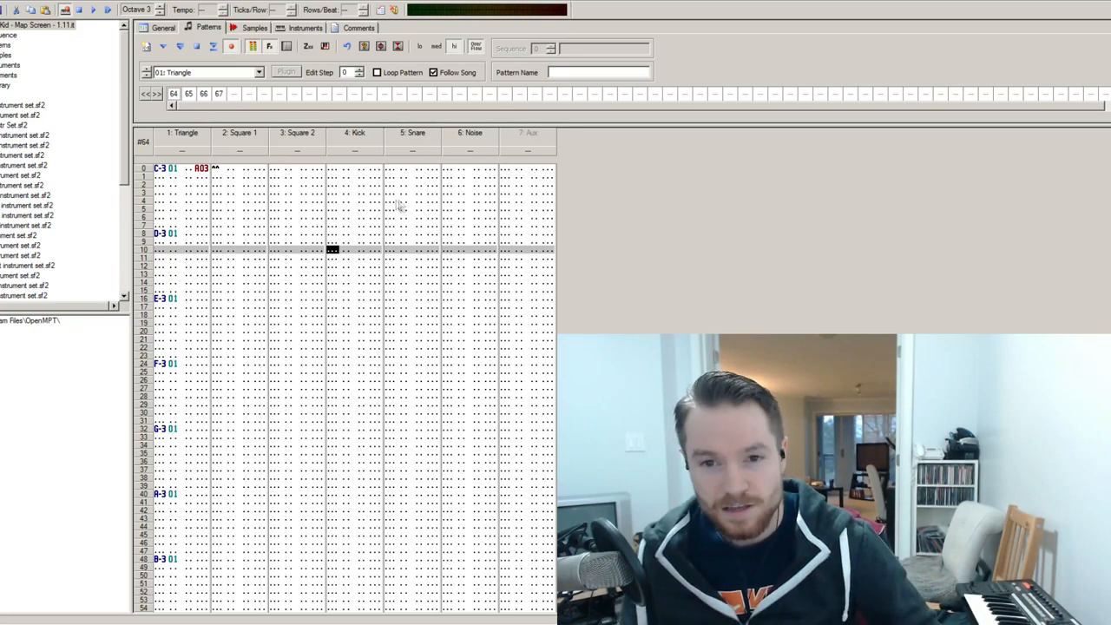
mouse_move(423, 167)
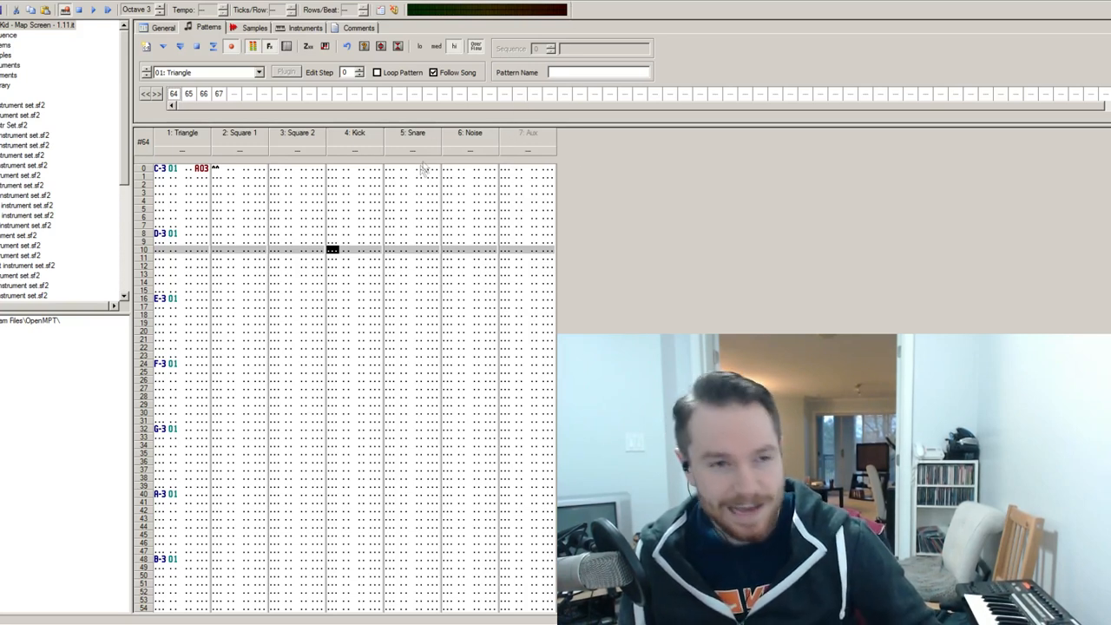
mouse_move(556, 144)
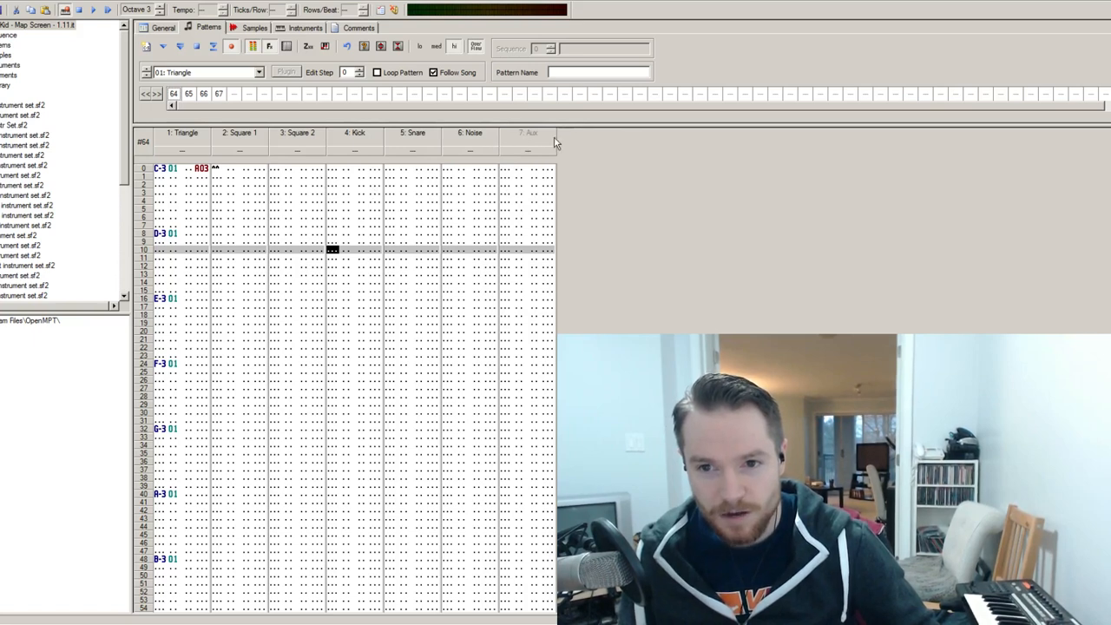
mouse_move(537, 197)
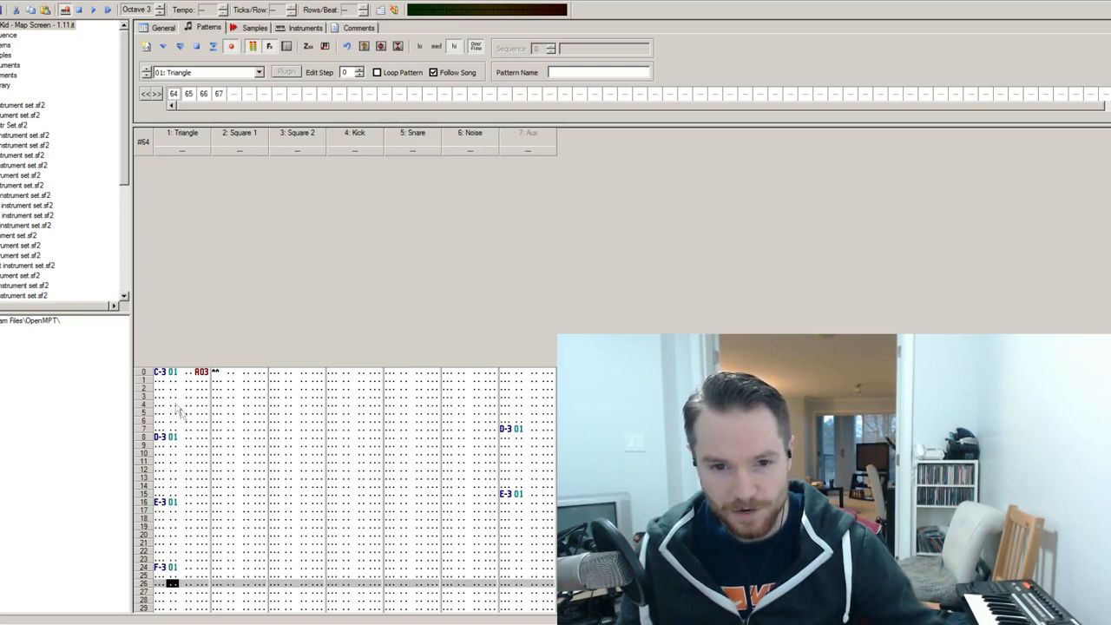
mouse_move(243, 392)
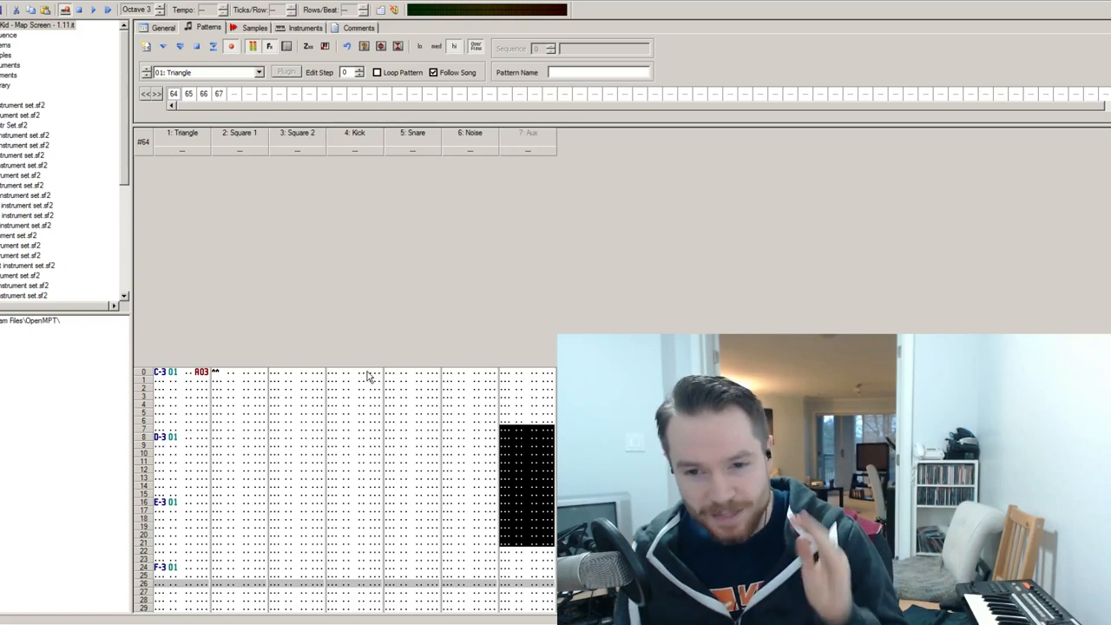
mouse_move(481, 388)
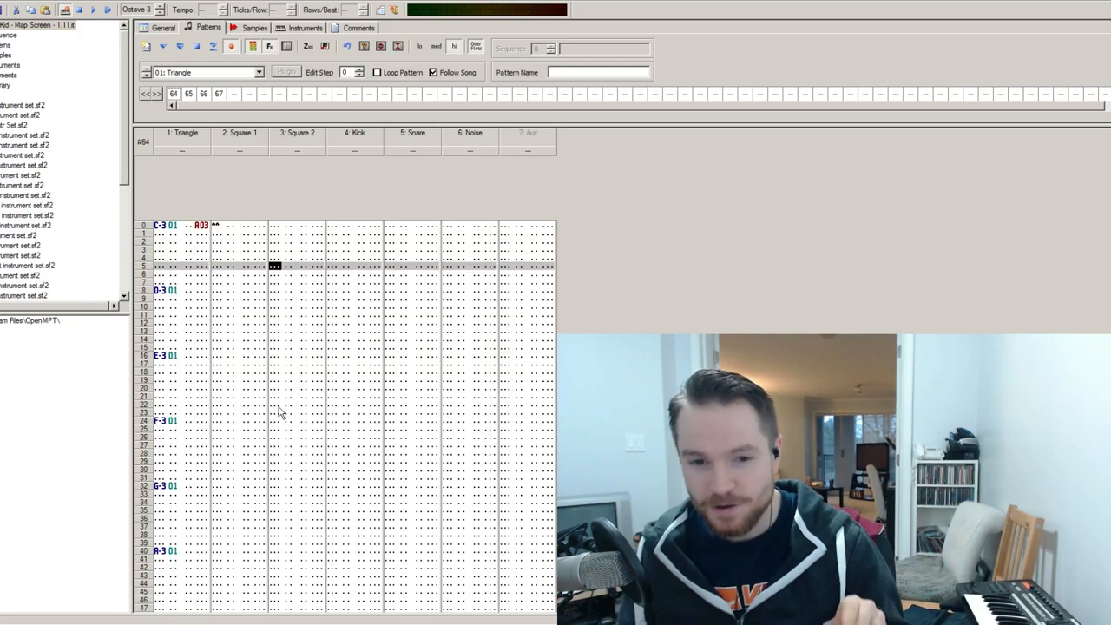
mouse_move(308, 401)
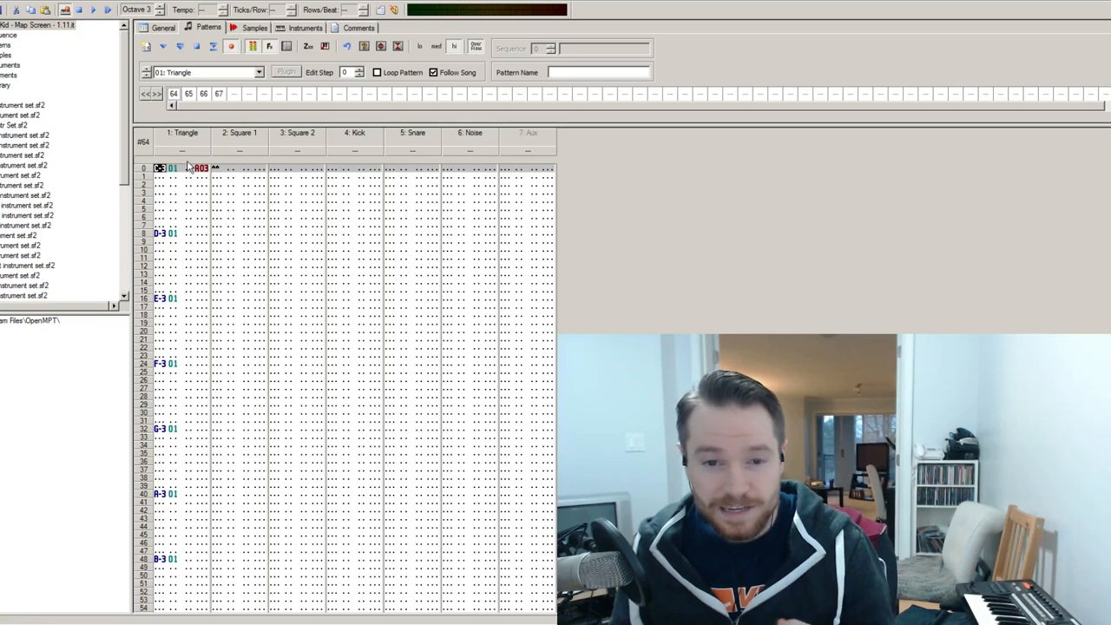
mouse_move(198, 141)
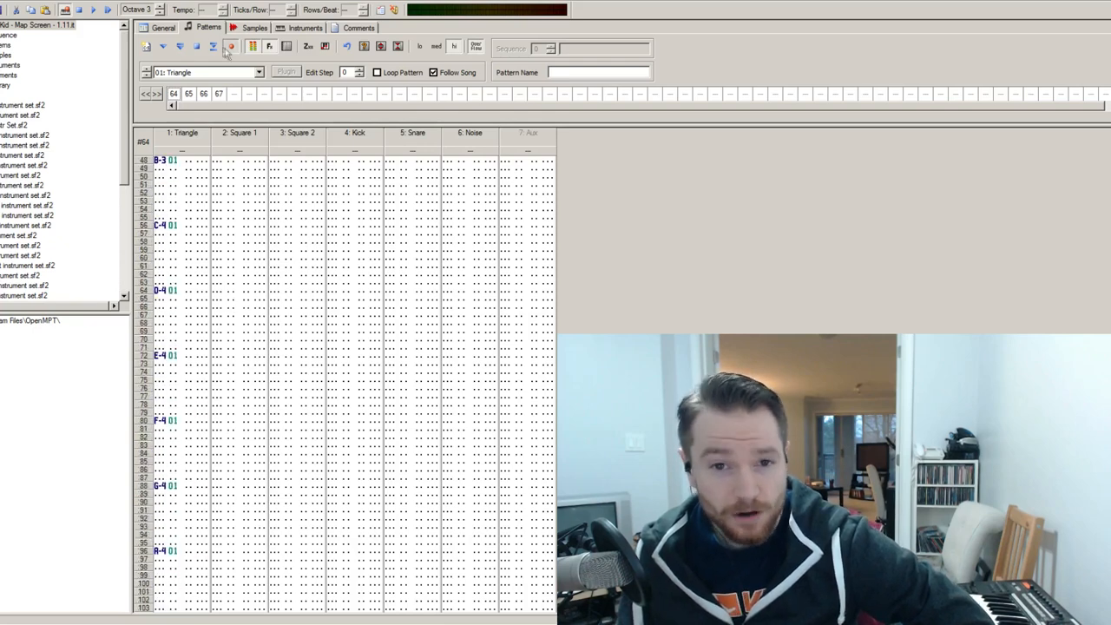
Show sample 1 (triangle - C) in the sample editor, zoomed in to 1:2
left_click(255, 27)
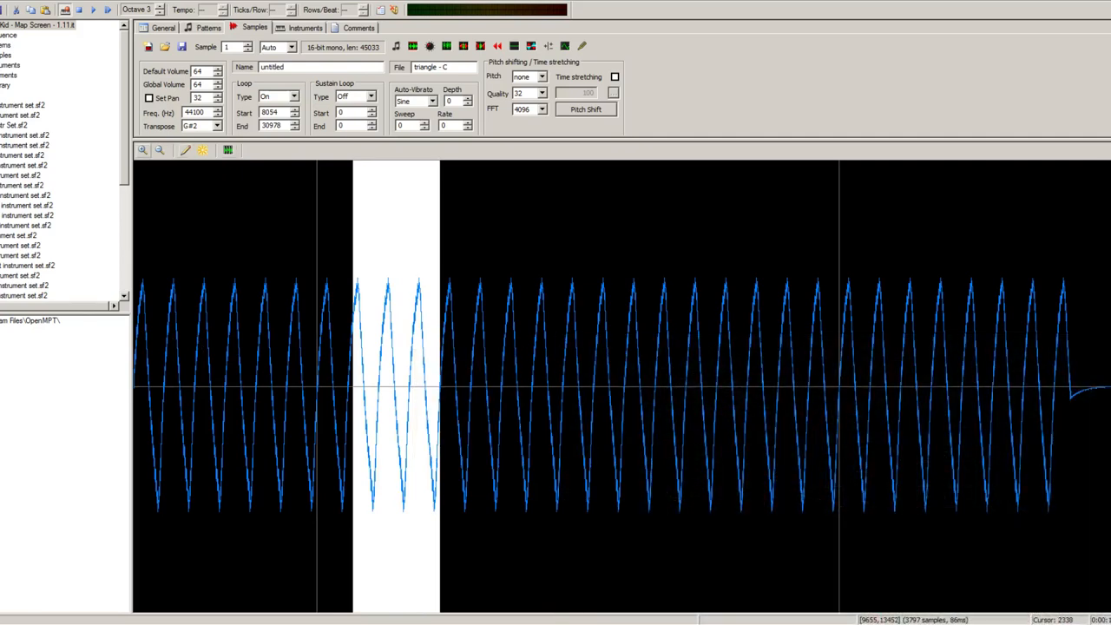
left_click(142, 151)
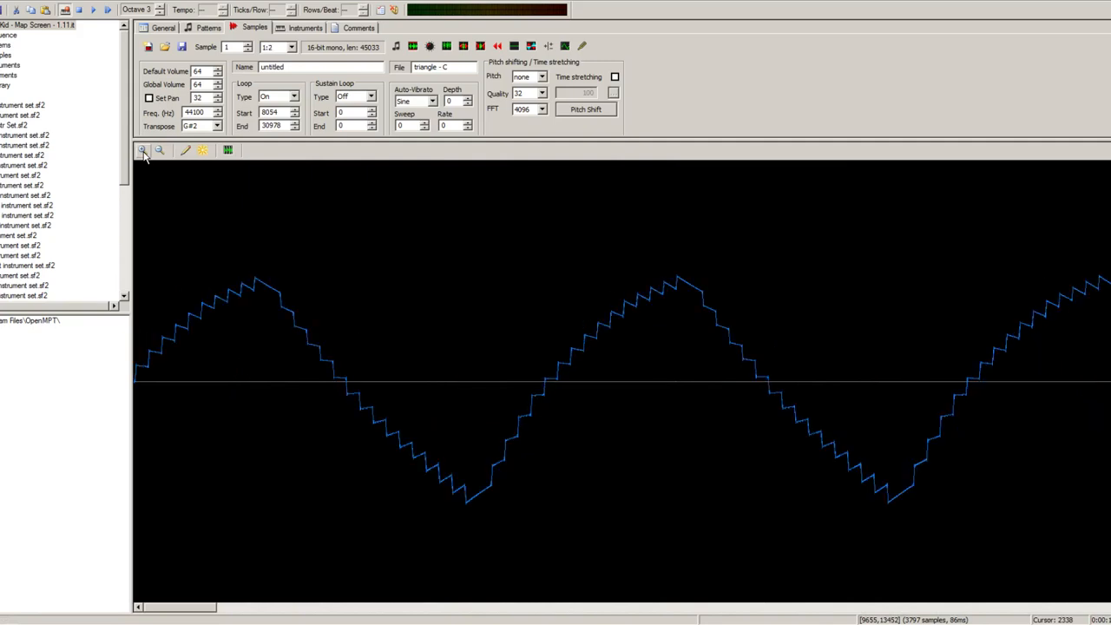
mouse_move(514, 269)
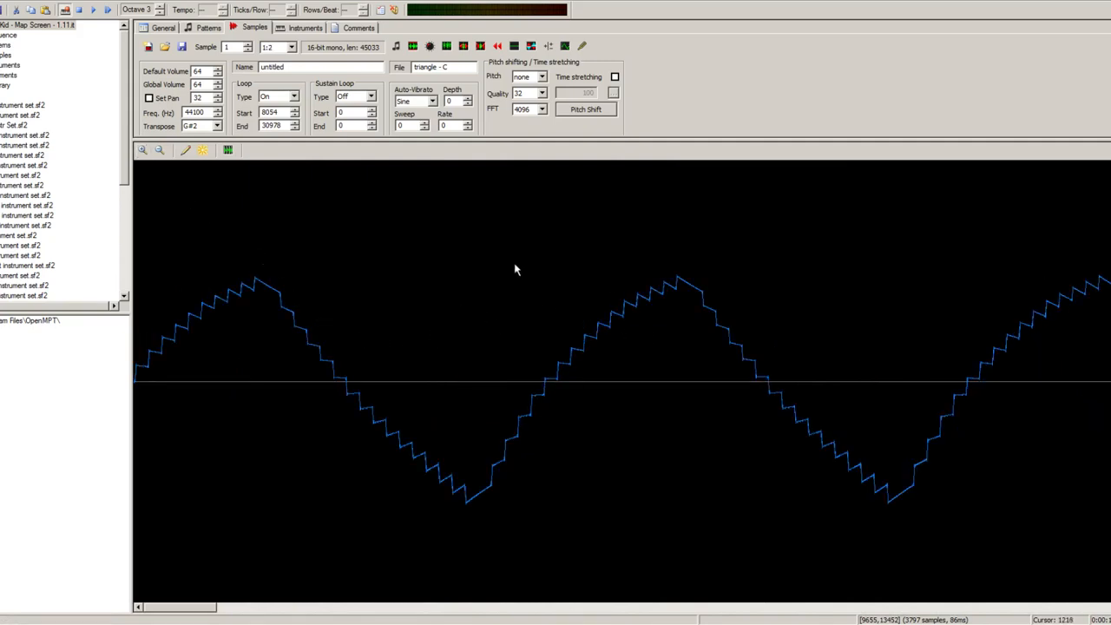
mouse_move(347, 280)
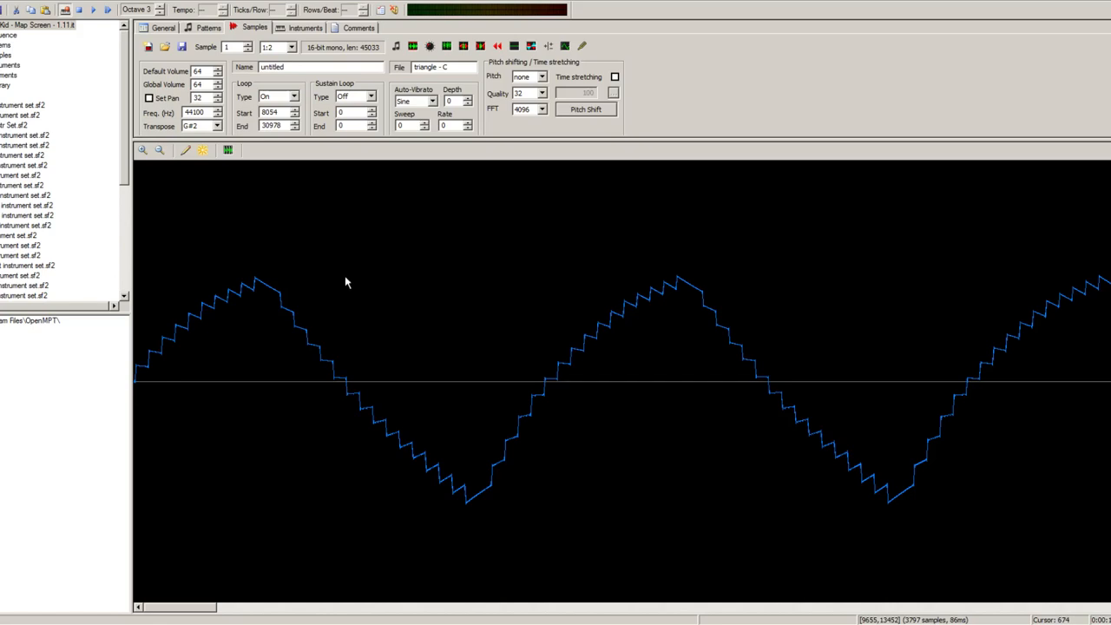
mouse_move(364, 310)
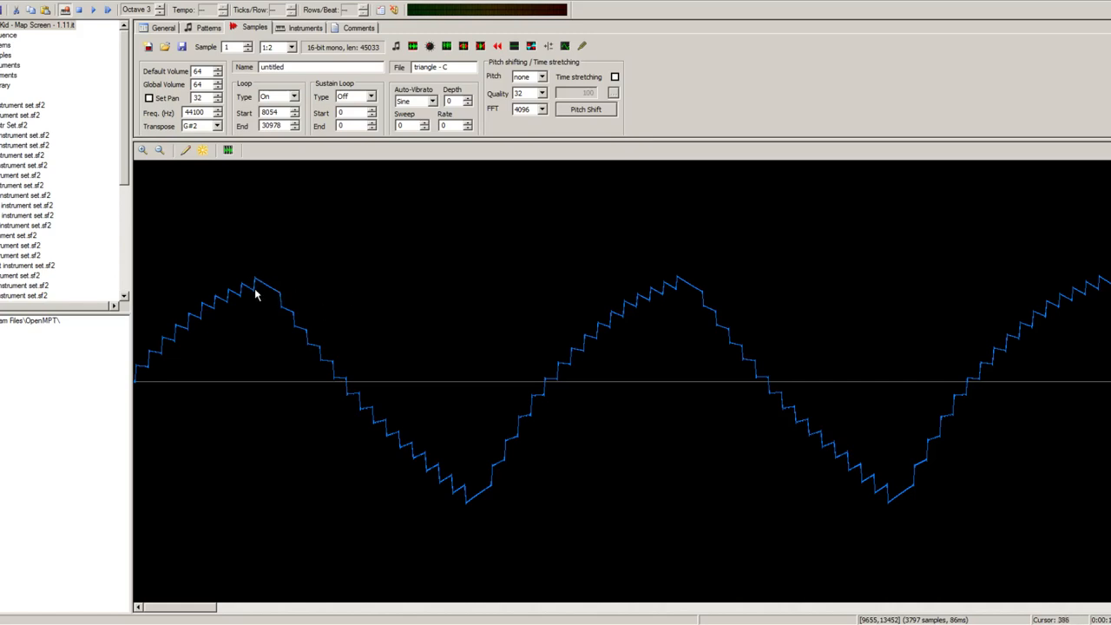
mouse_move(267, 287)
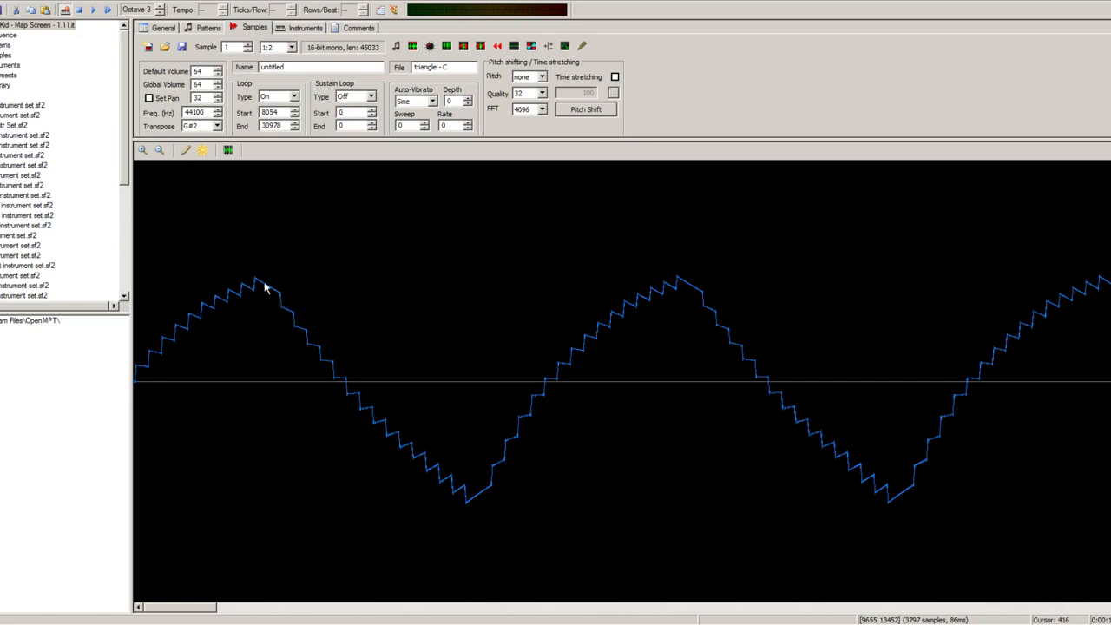
mouse_move(289, 313)
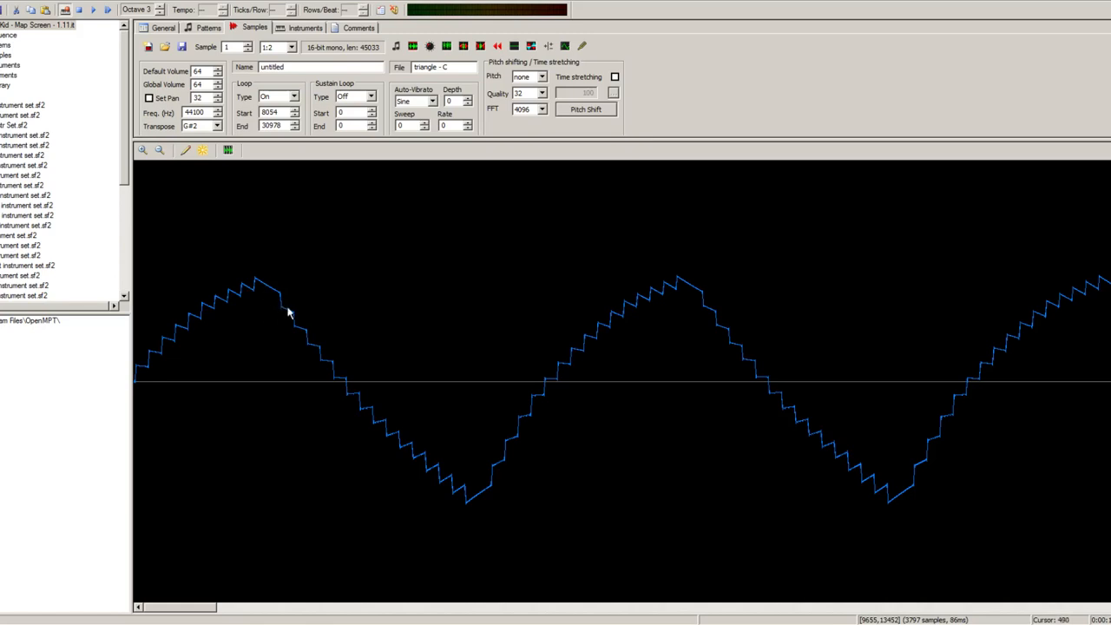
mouse_move(165, 182)
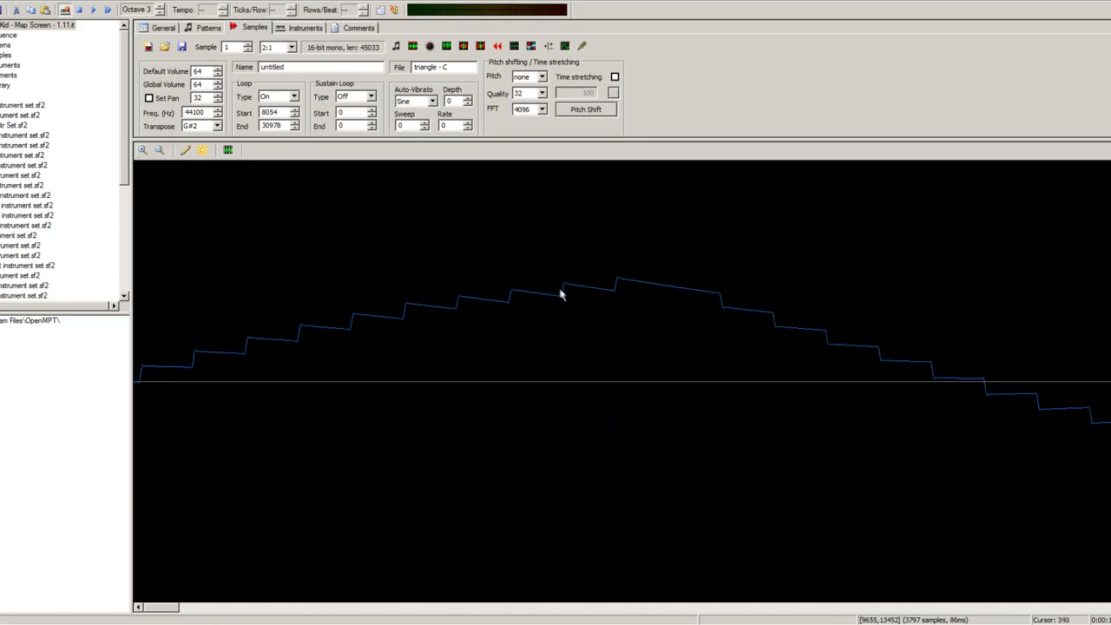
Zoom into the triangle C waveform's individual steps, then back out to whole cycles
left_click(143, 150)
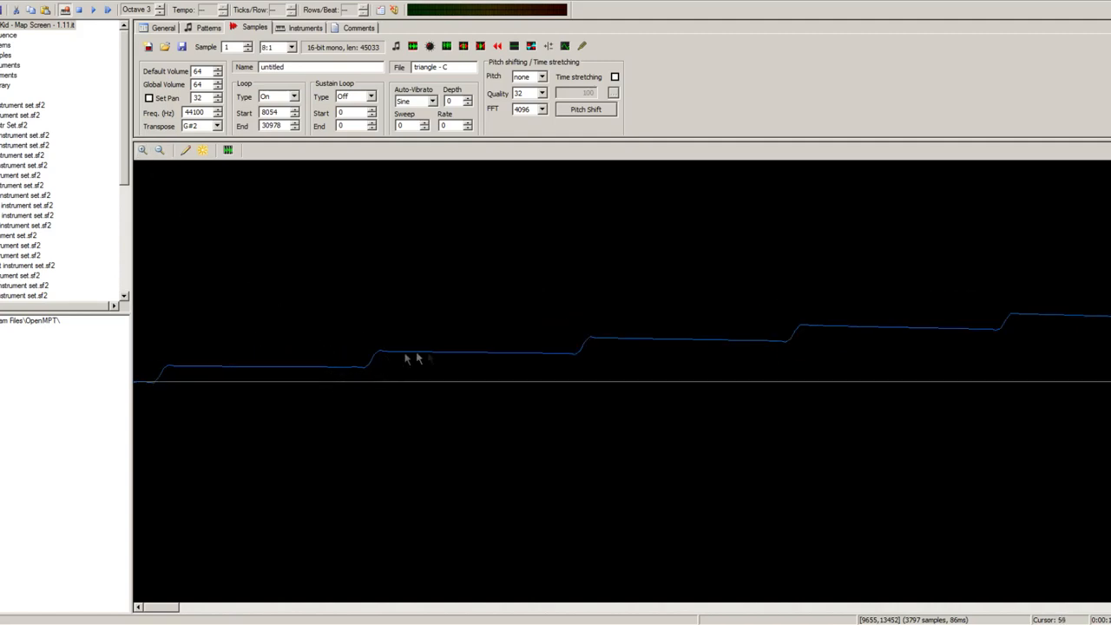
mouse_move(200, 181)
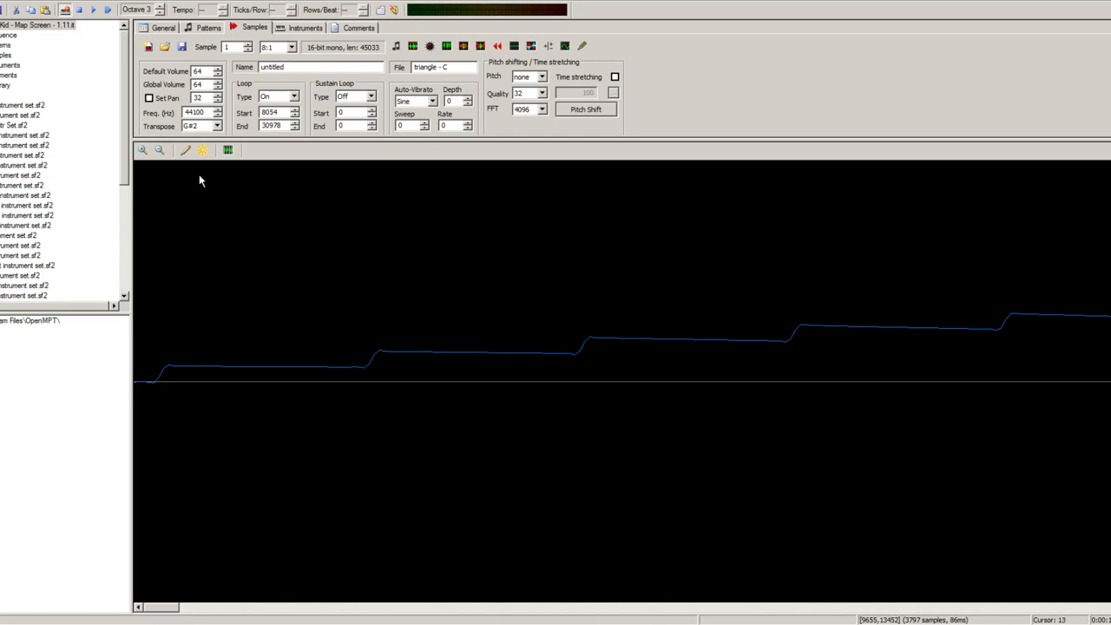
mouse_move(701, 361)
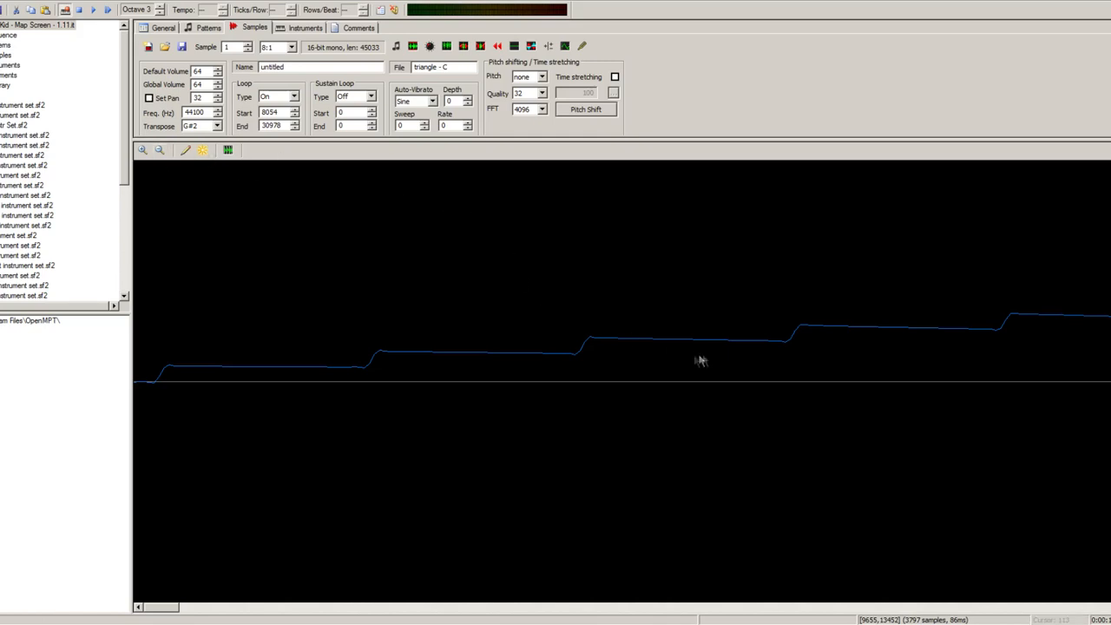
left_click(159, 150)
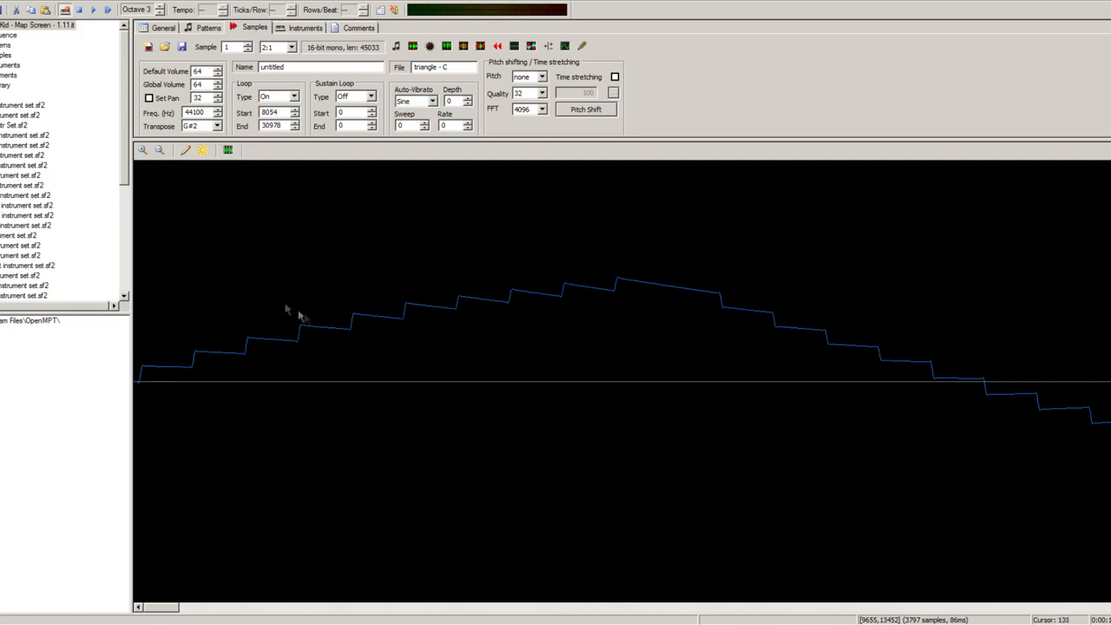
left_click(160, 150)
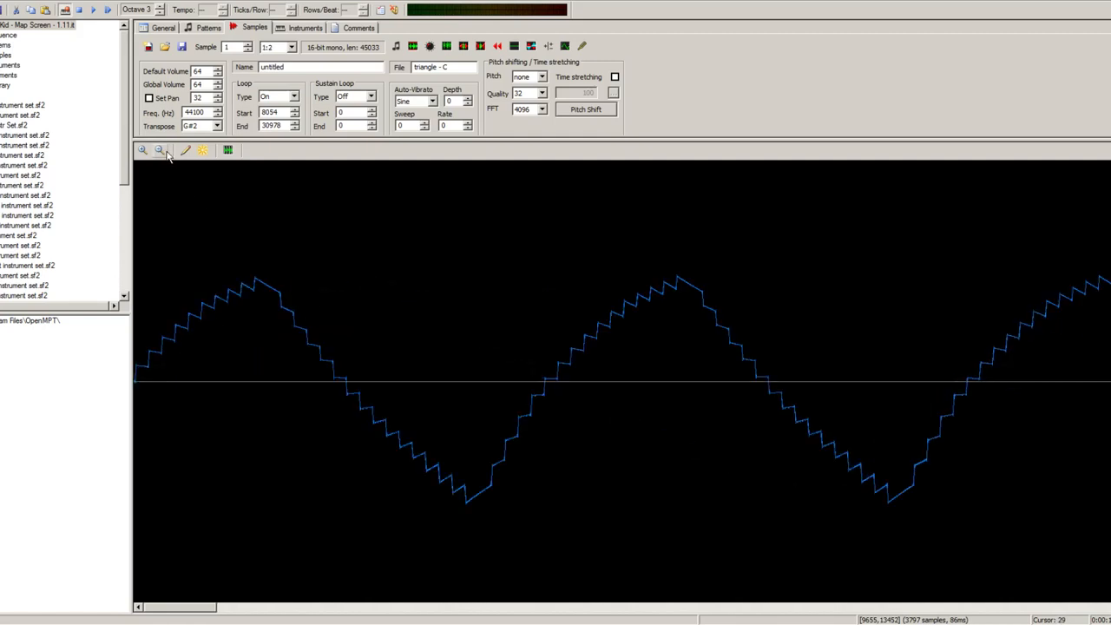
mouse_move(328, 349)
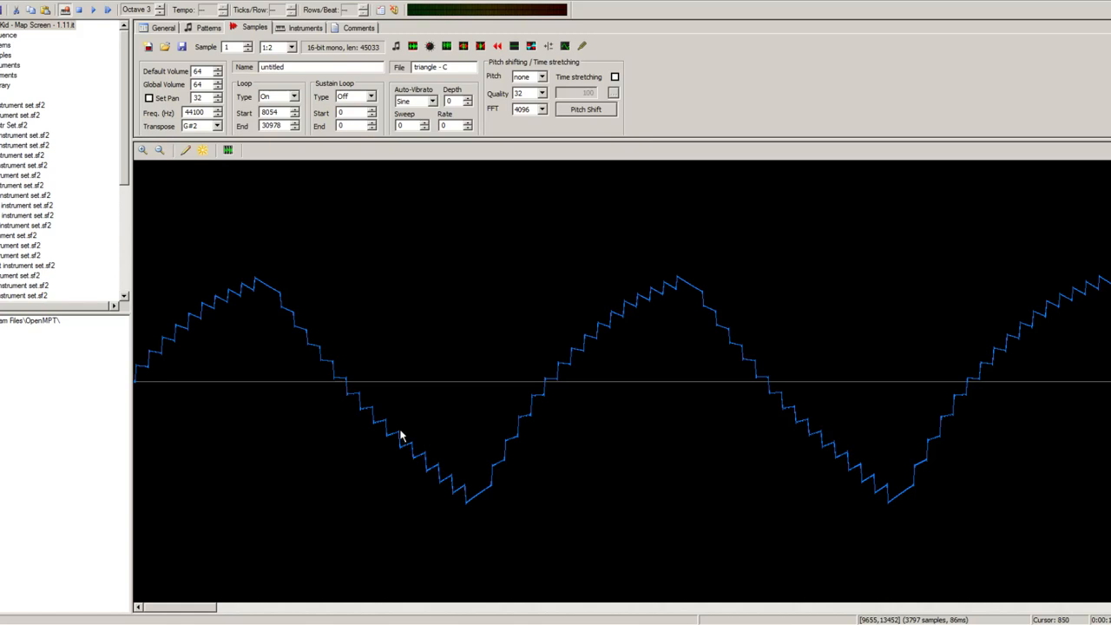
mouse_move(371, 415)
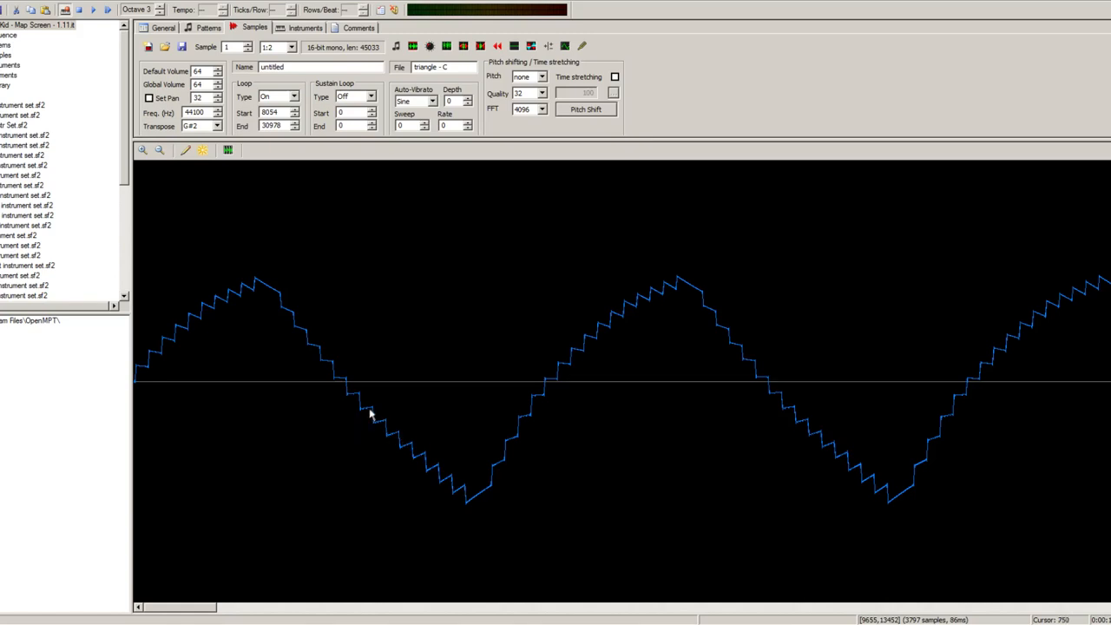
mouse_move(371, 410)
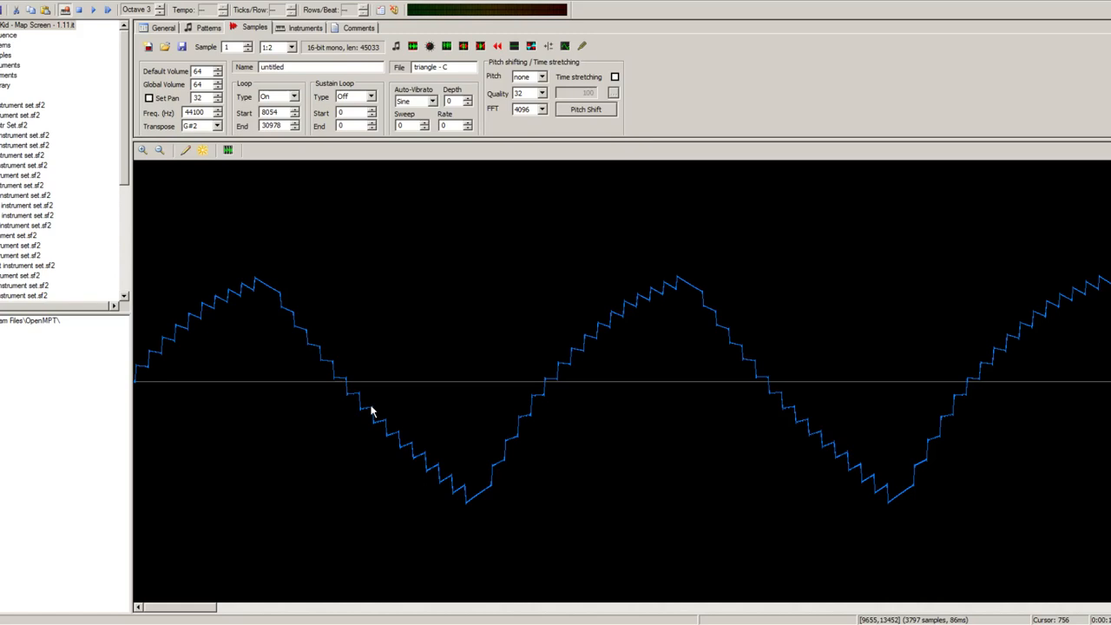
mouse_move(468, 515)
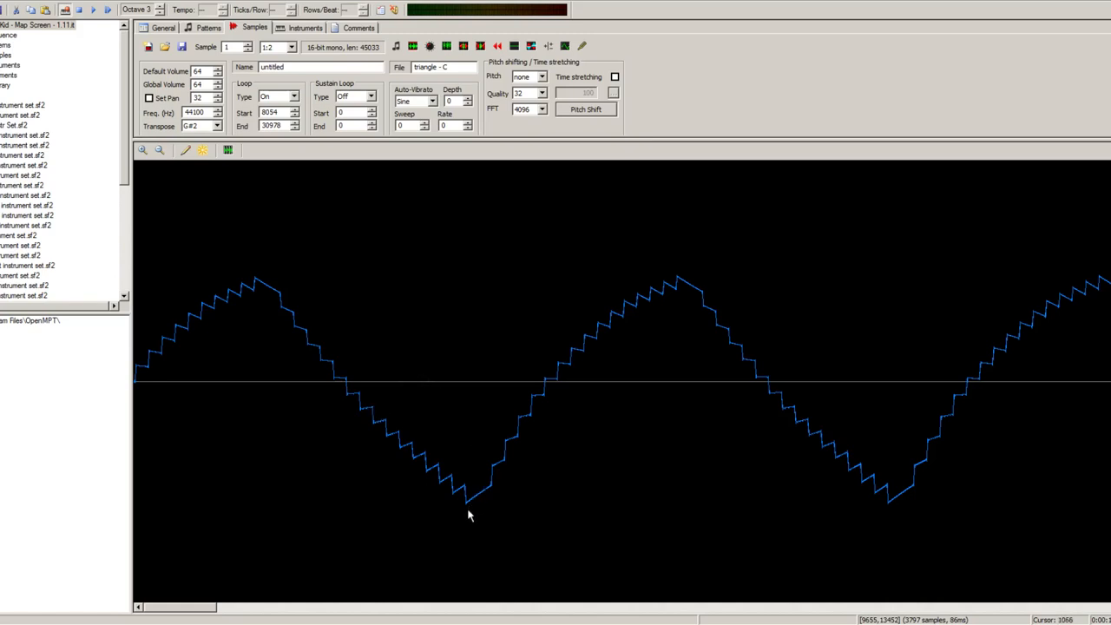
mouse_move(463, 502)
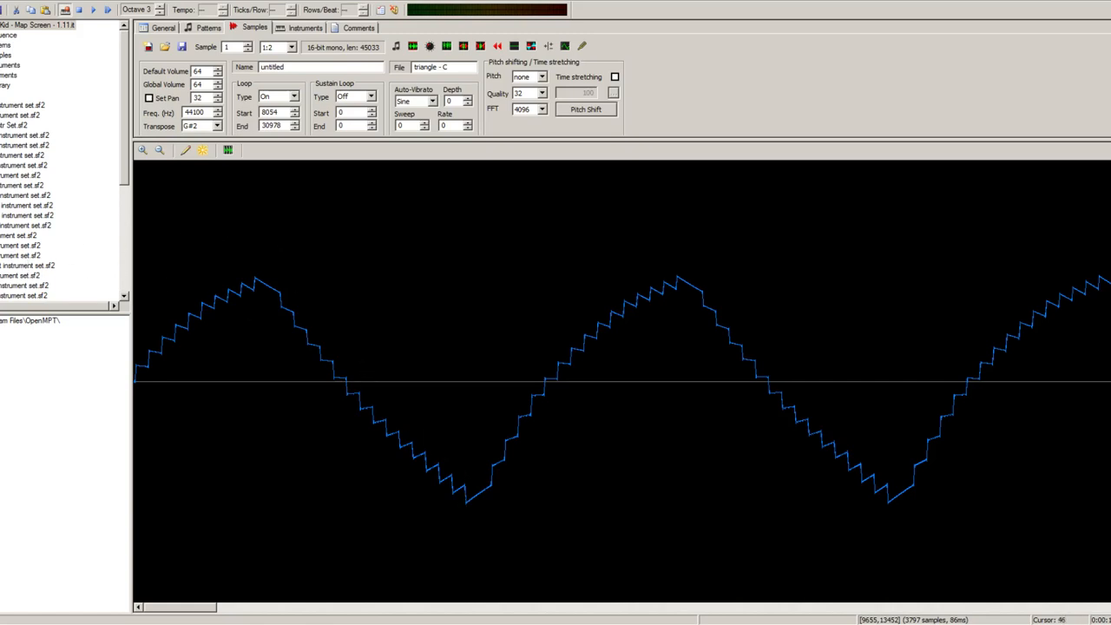
mouse_move(278, 285)
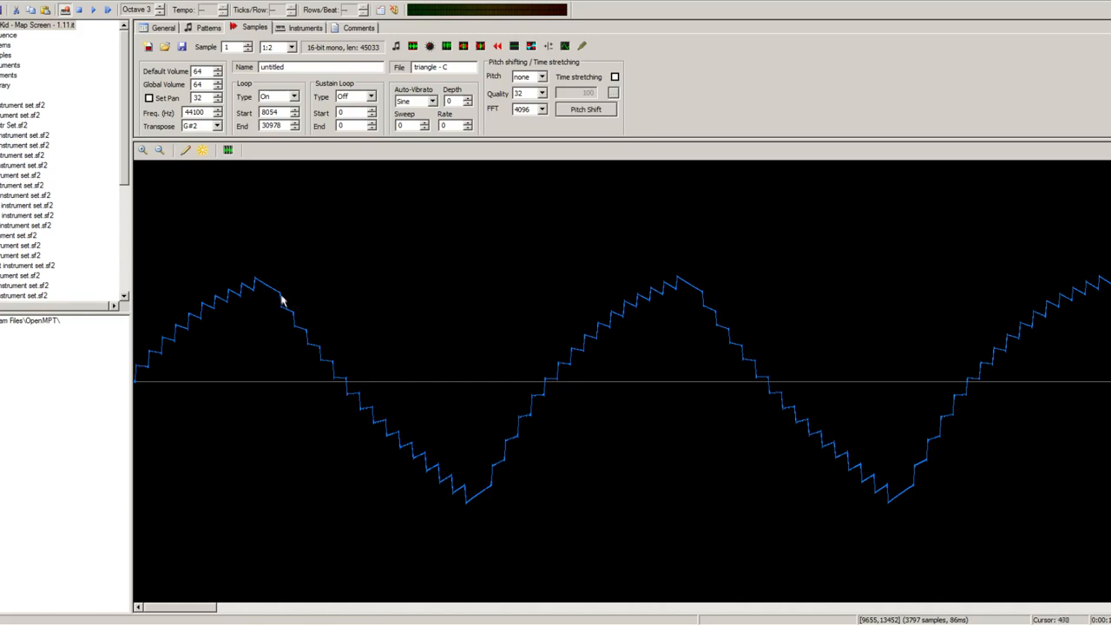
mouse_move(347, 392)
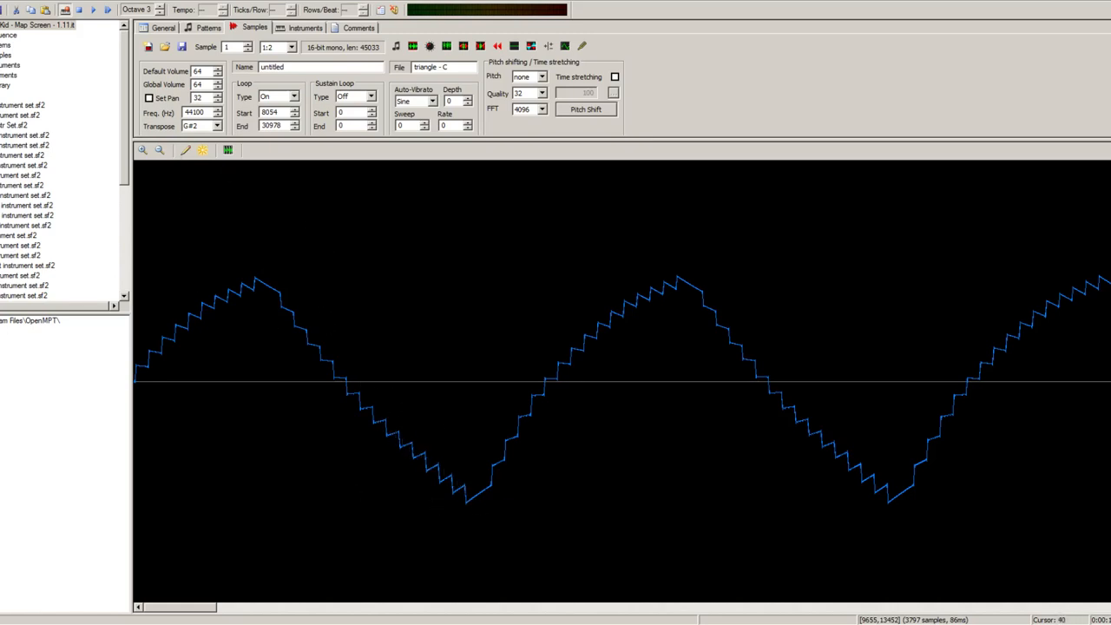
mouse_move(304, 211)
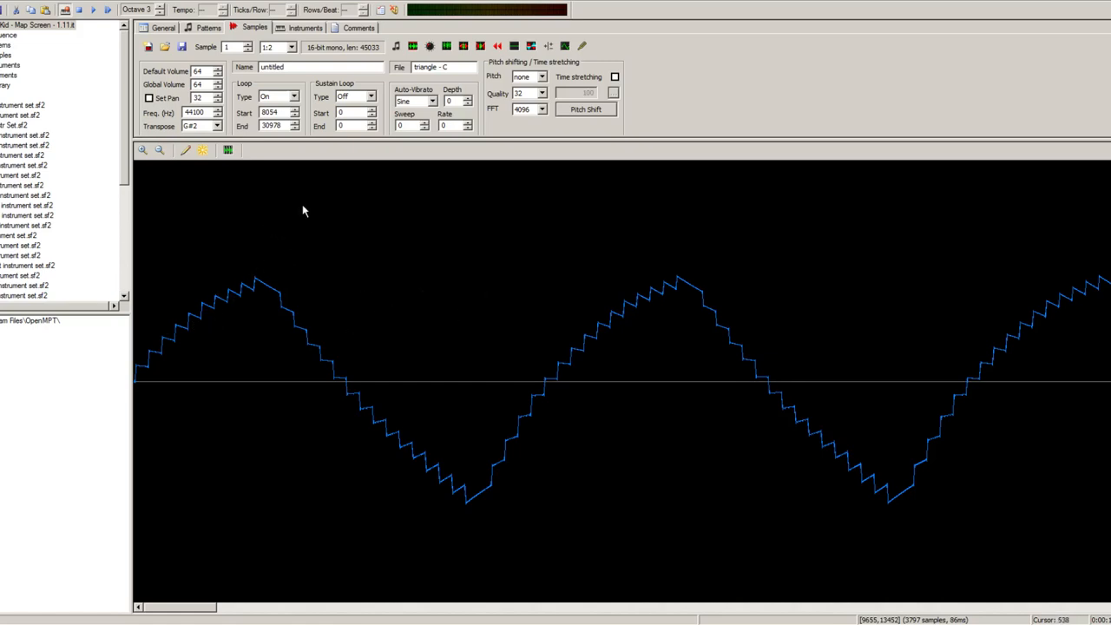
mouse_move(384, 217)
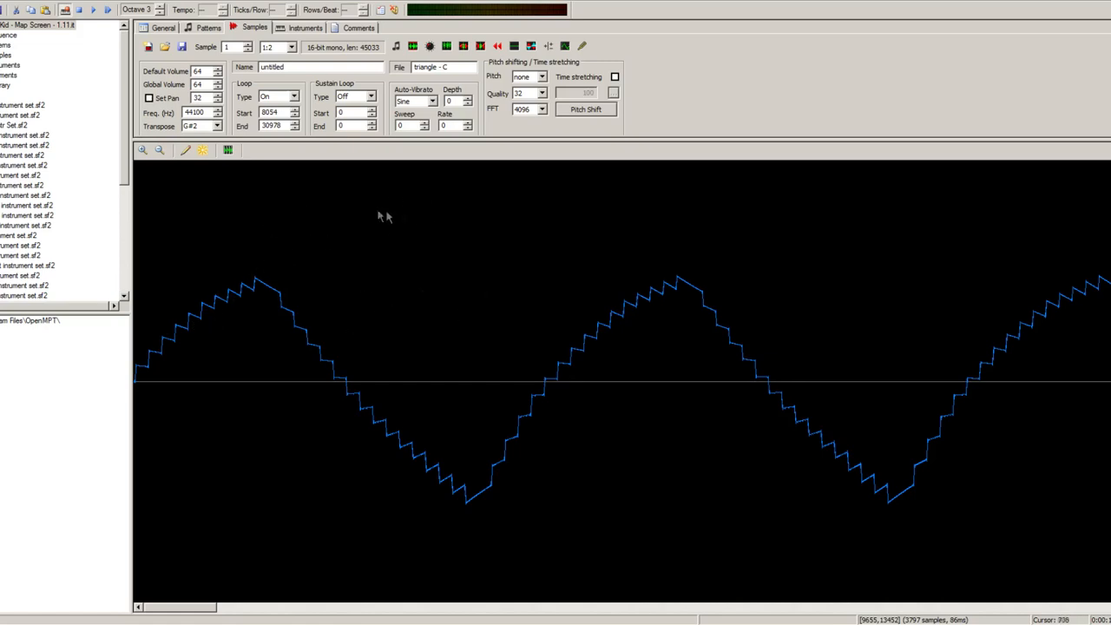
mouse_move(448, 243)
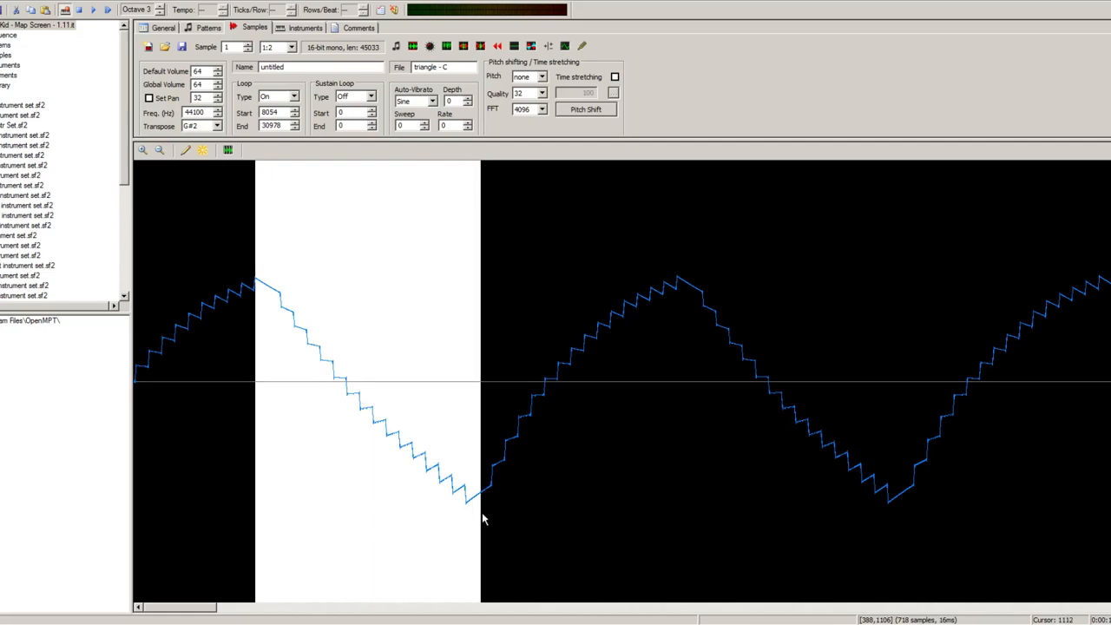
Zoom out until the whole triangle C sample, down to its silent tail, is visible
left_click(160, 149)
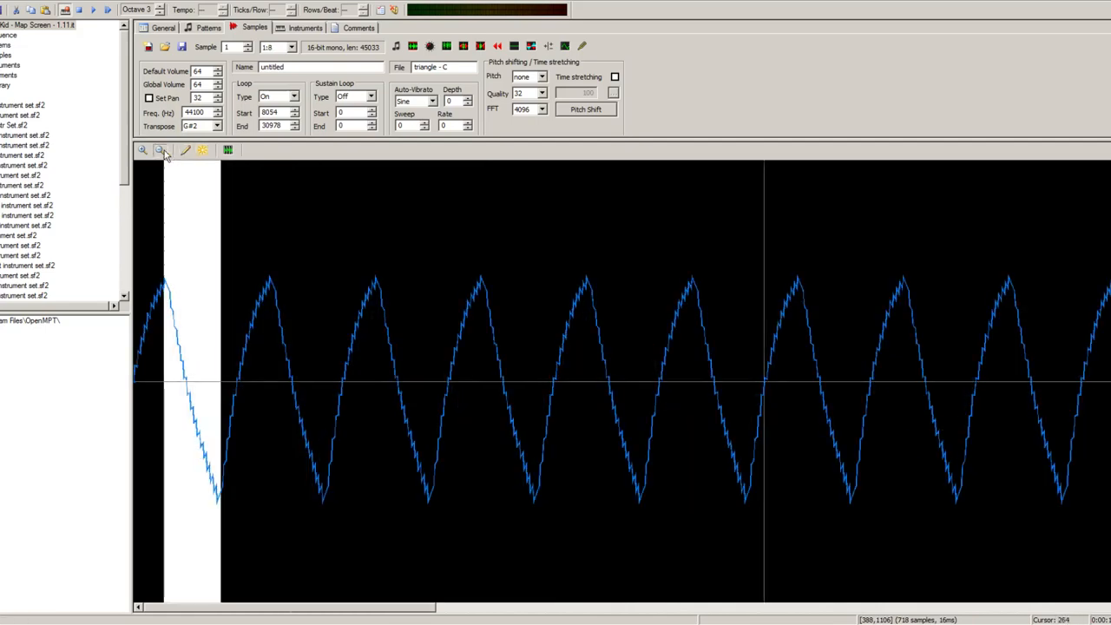
left_click(161, 150)
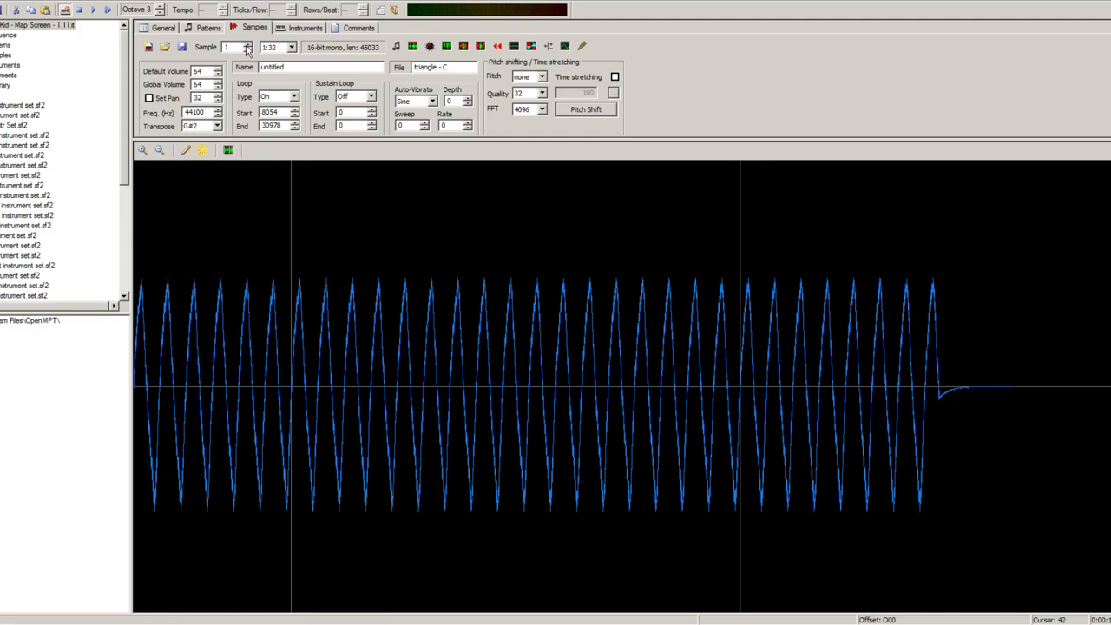
Browse the triangle D and earlier triangle samples, play the song, then return to pattern 64
left_click(248, 45)
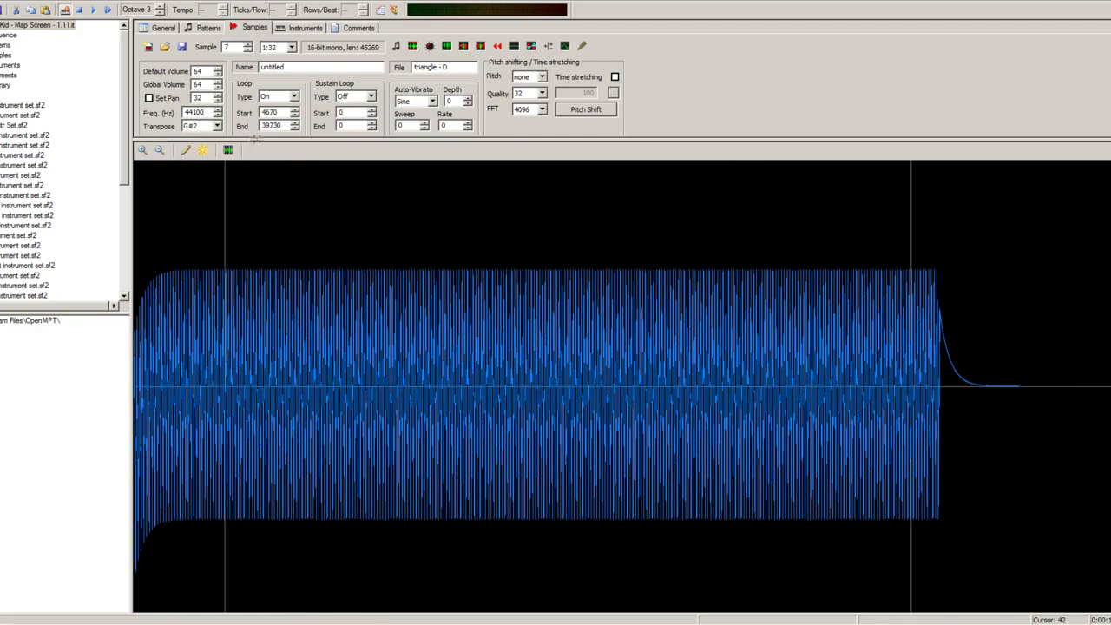
left_click(142, 150)
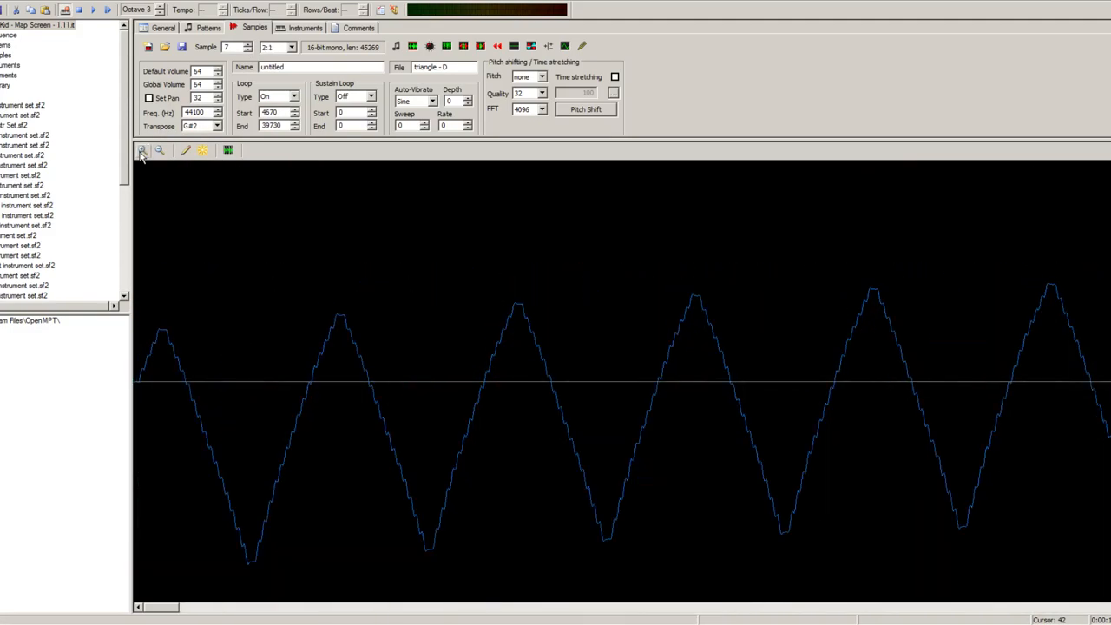
left_click(247, 49)
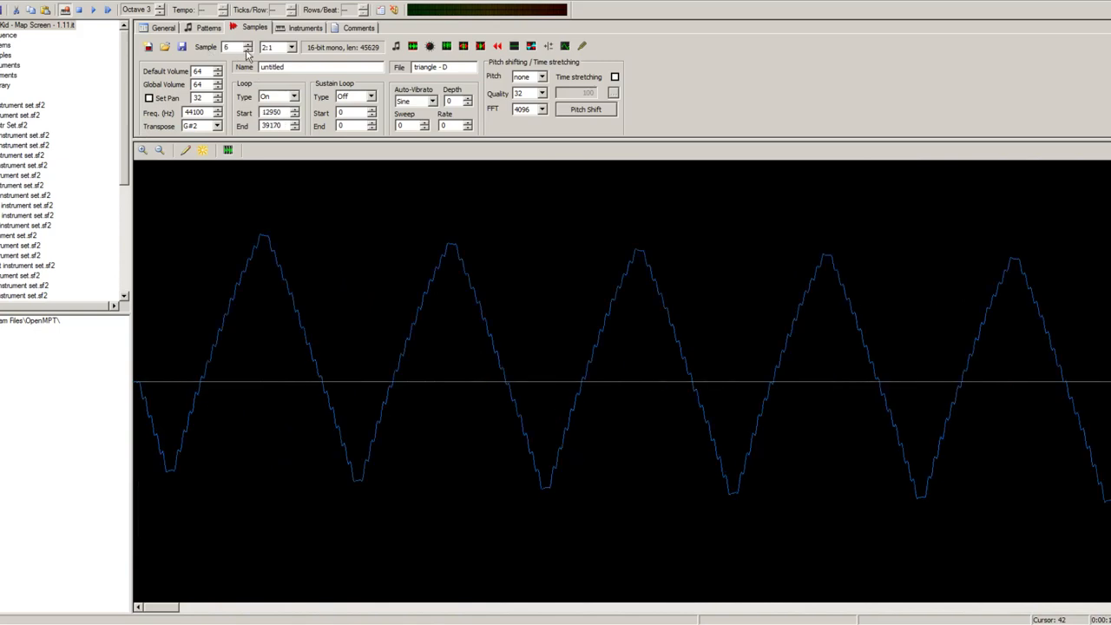
left_click(249, 49)
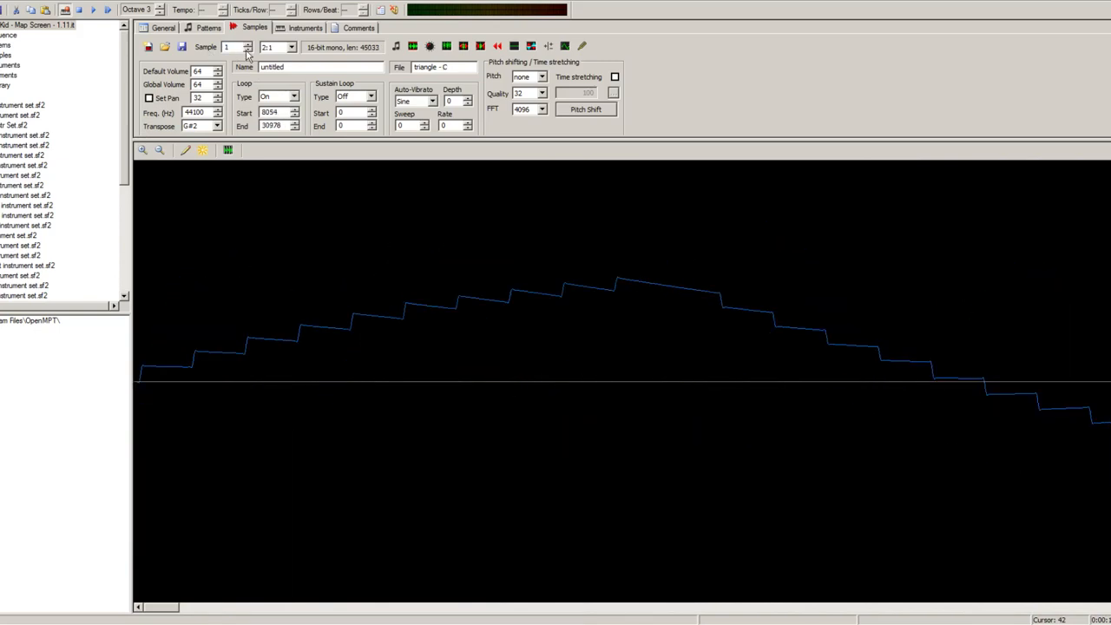
left_click(248, 44)
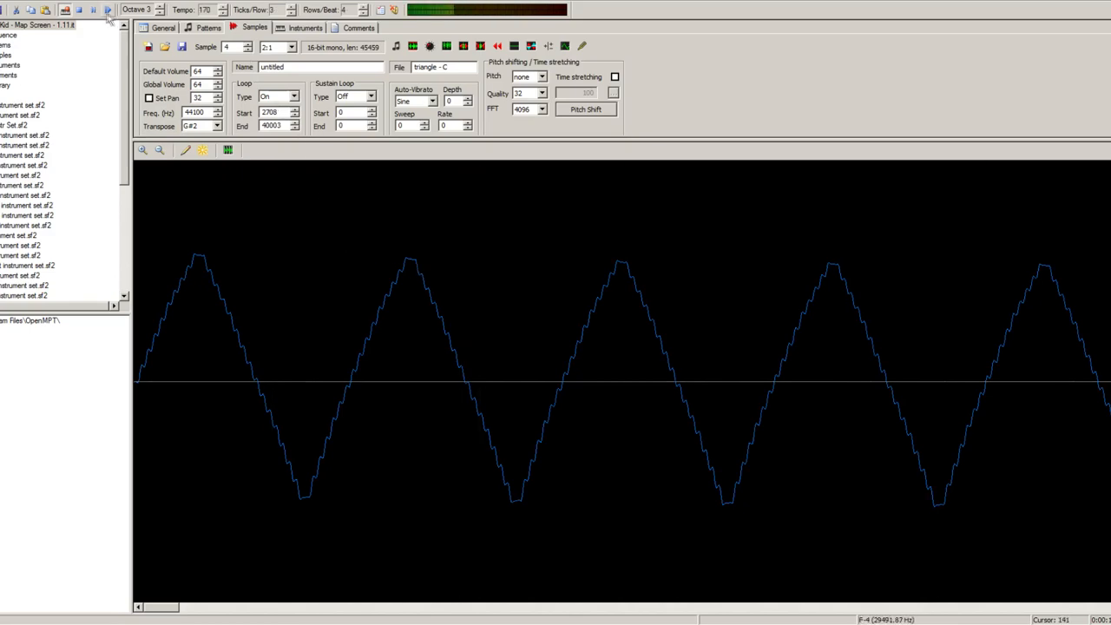
left_click(208, 27)
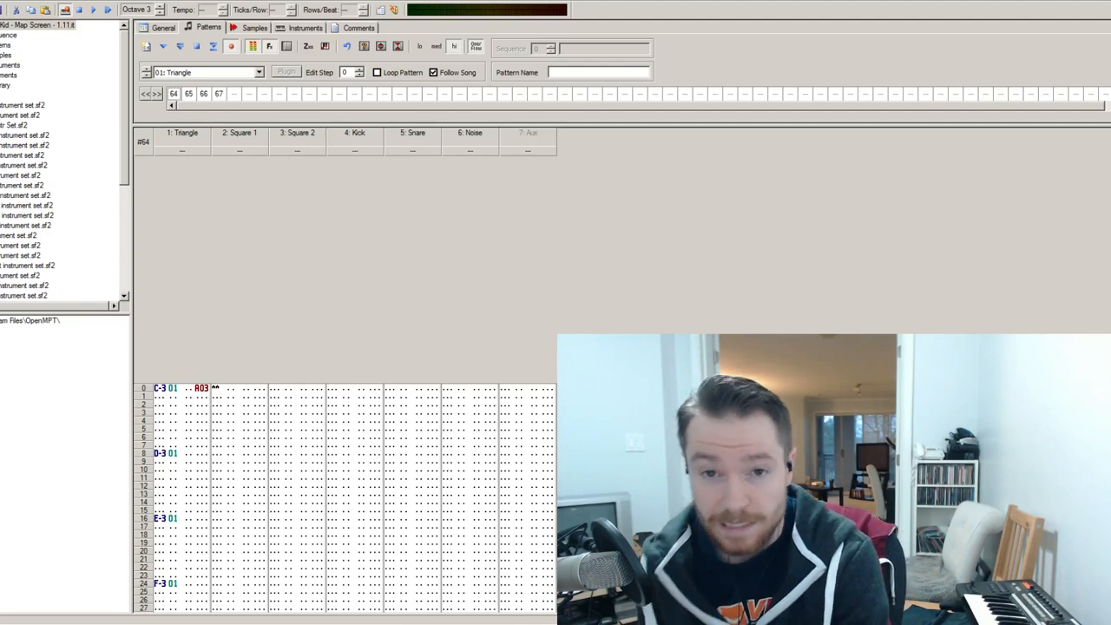
Show the triangle F sample's waveform in the sample editor
left_click(255, 27)
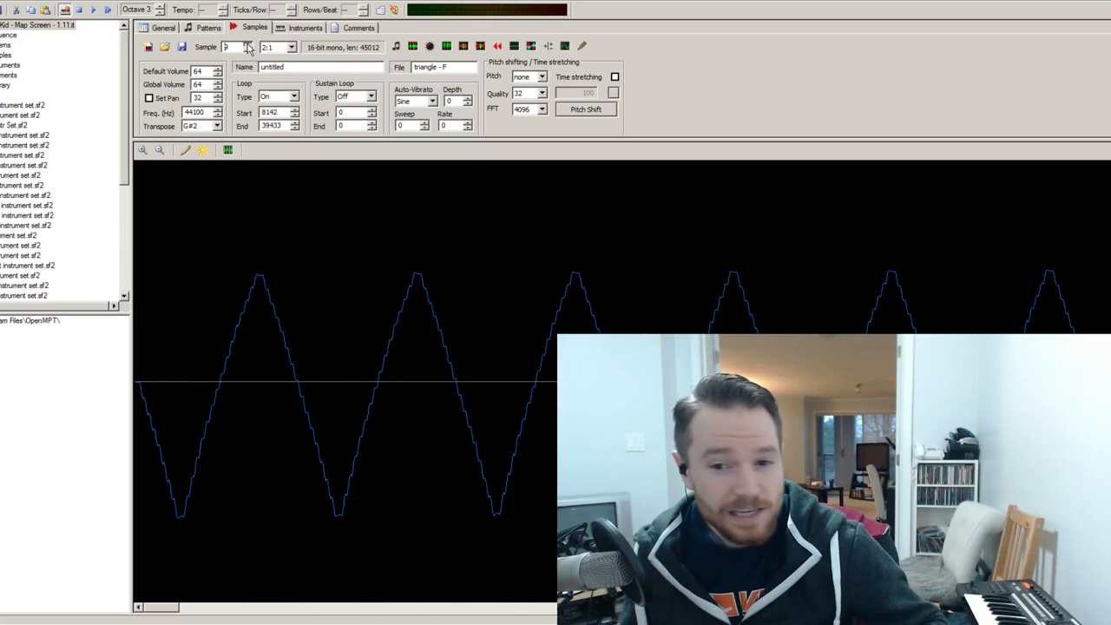
View the full triangle A sample (sample 14) zoomed out, then return to pattern 64
left_click(248, 44)
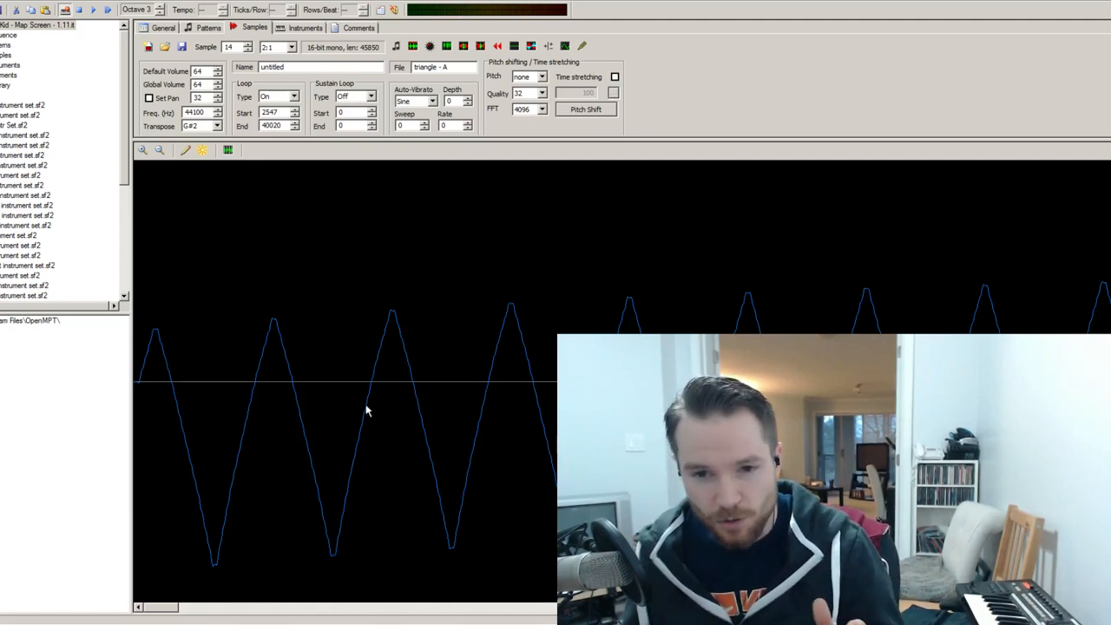
mouse_move(371, 387)
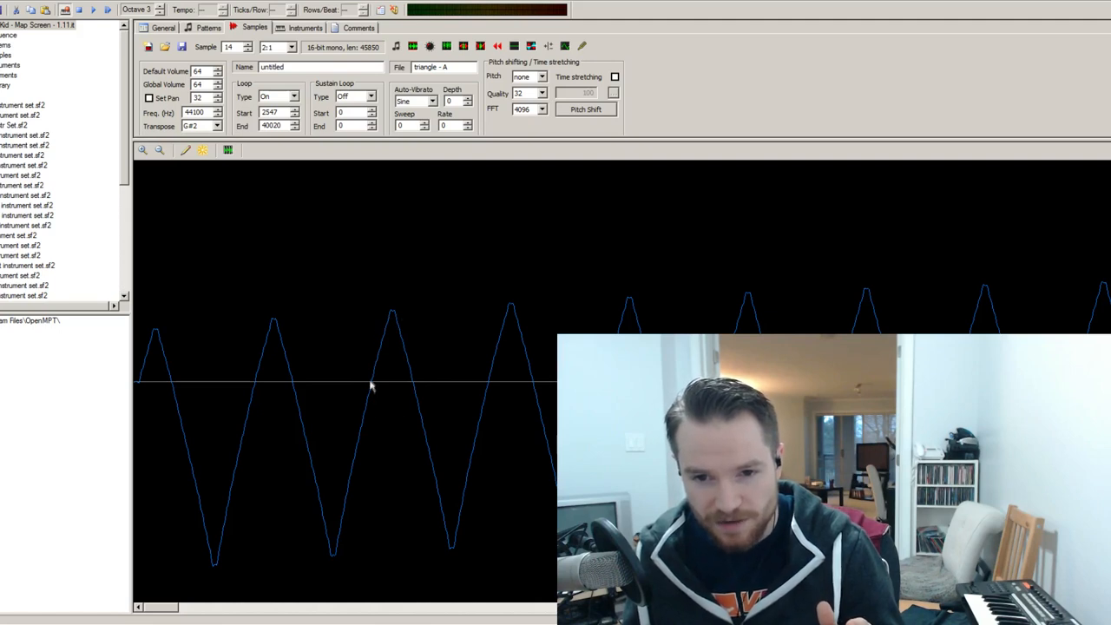
mouse_move(483, 353)
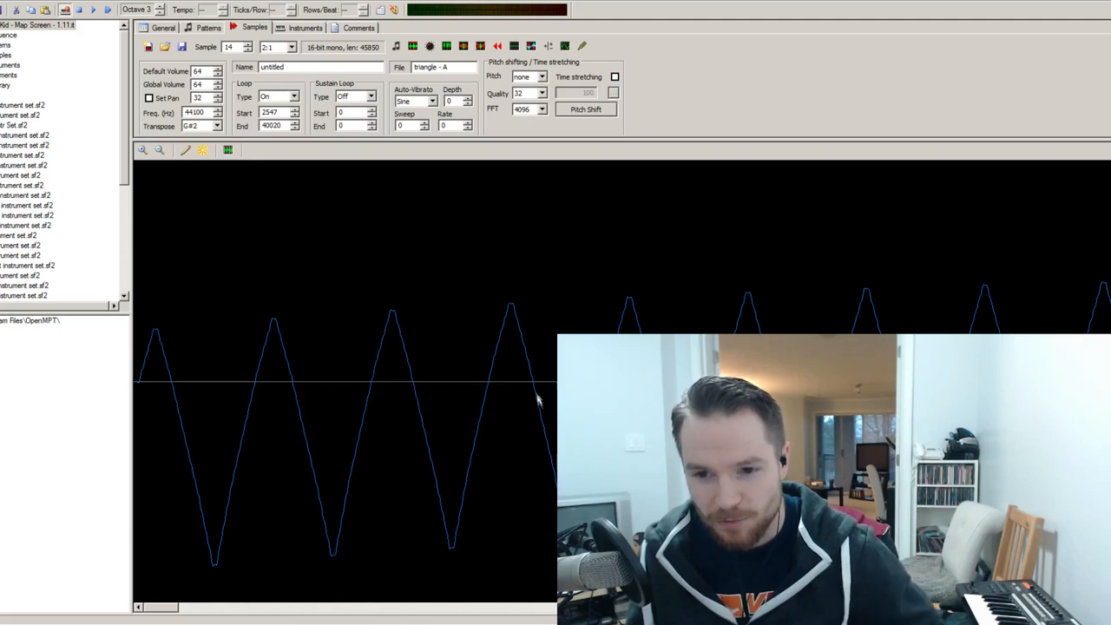
mouse_move(477, 430)
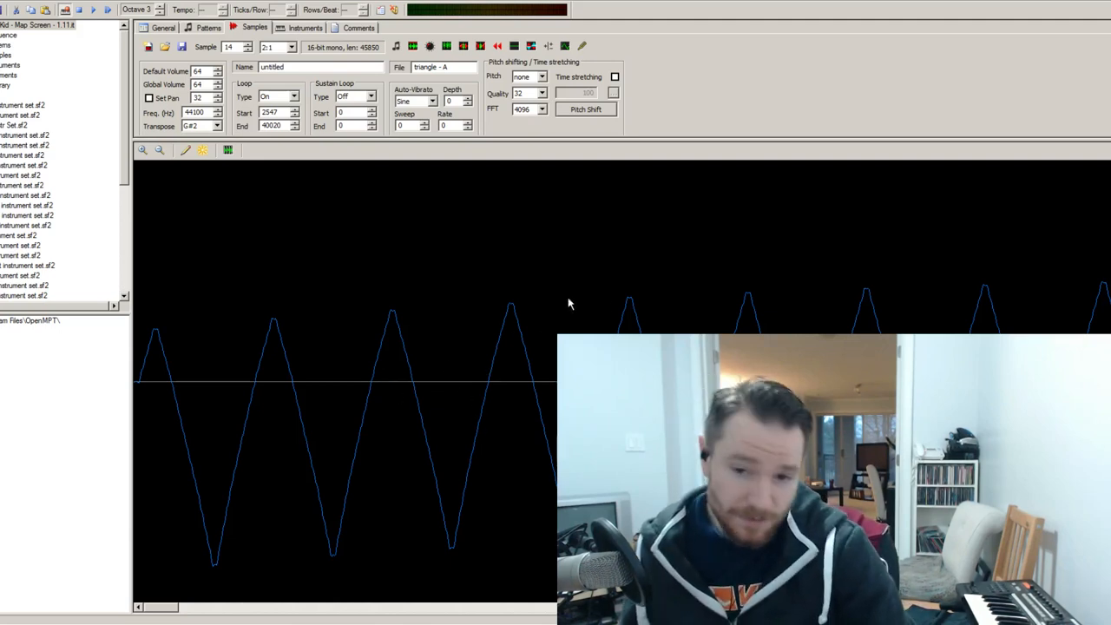
mouse_move(620, 306)
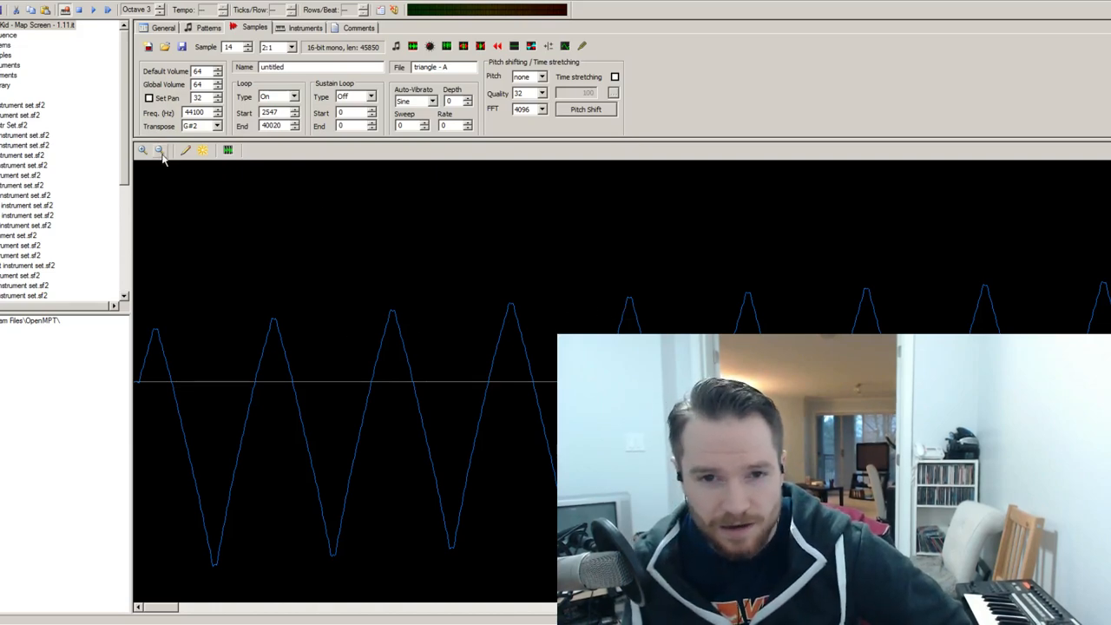
left_click(159, 149)
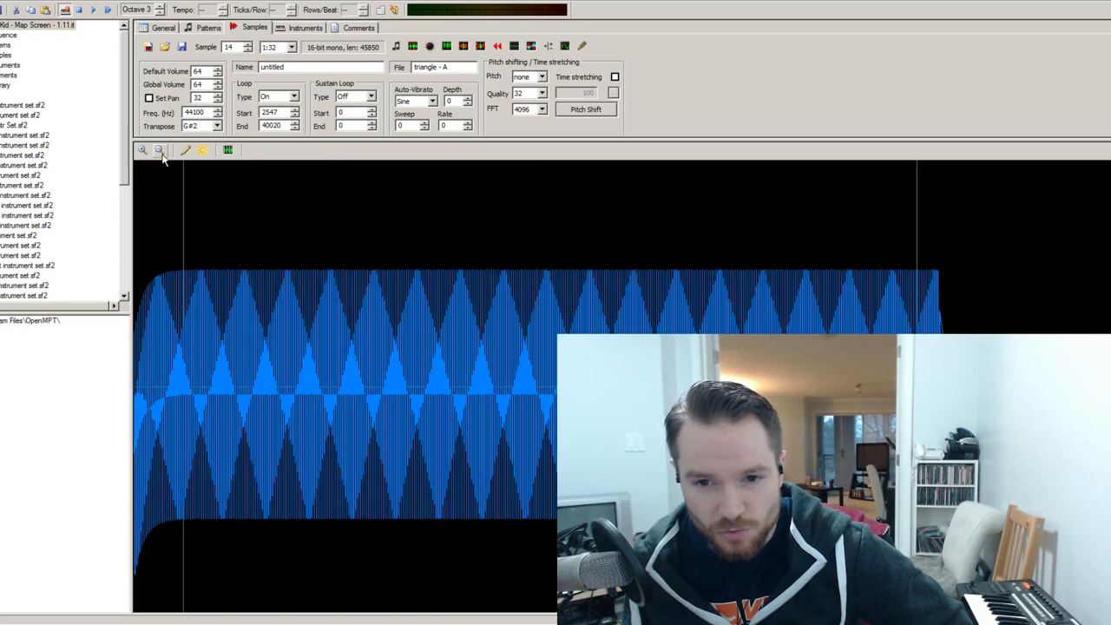
left_click(208, 27)
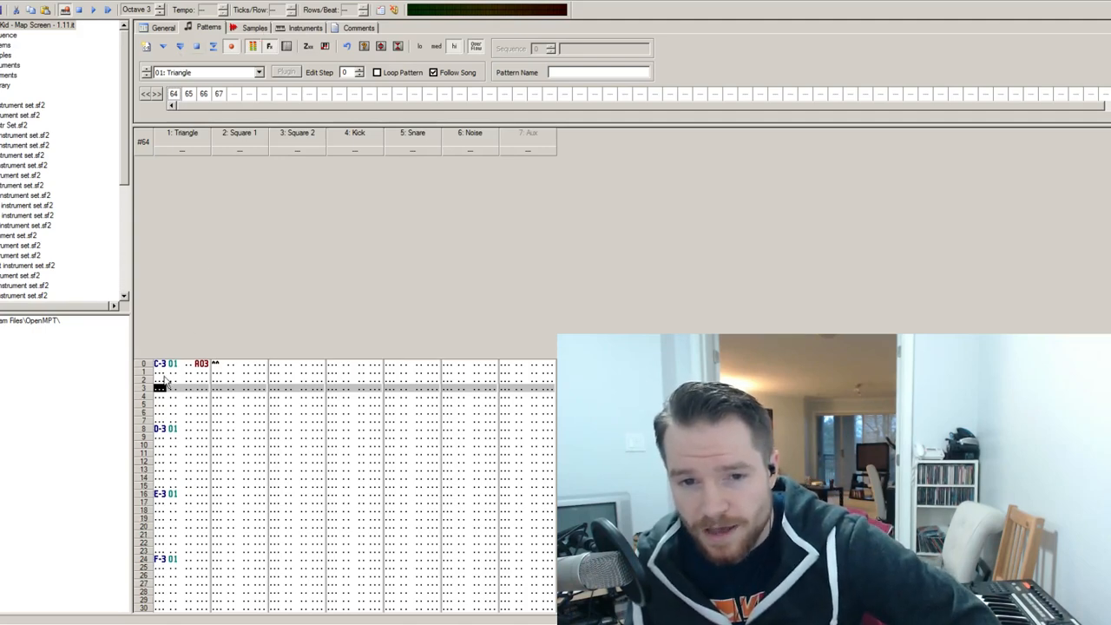
Reopen the triangle A sample waveform and zoom in on it
left_click(255, 26)
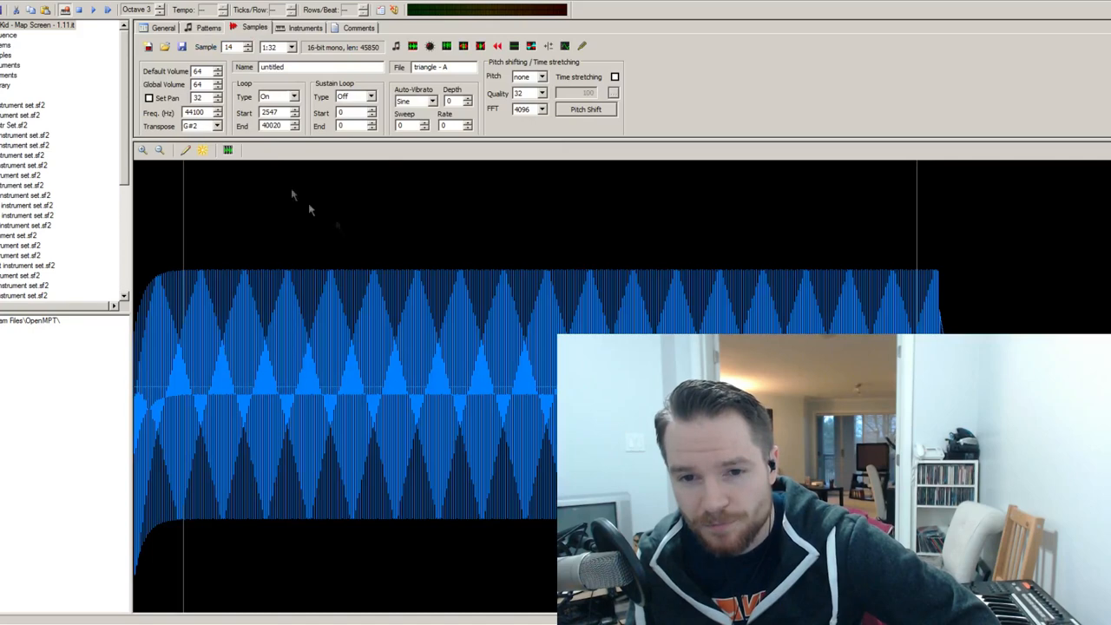
left_click(142, 151)
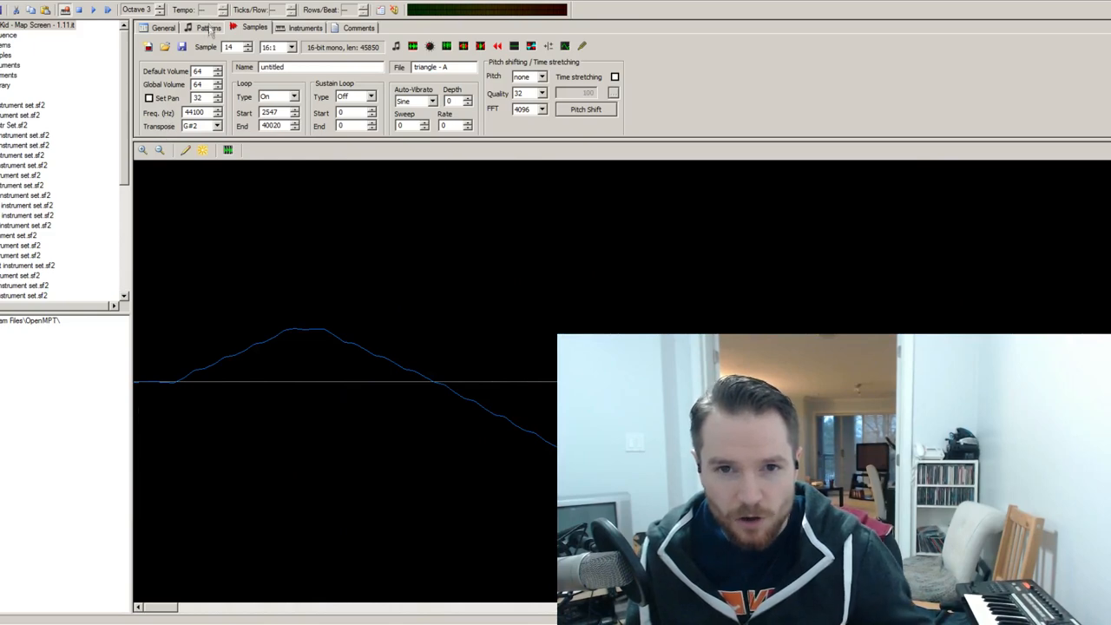
left_click(208, 27)
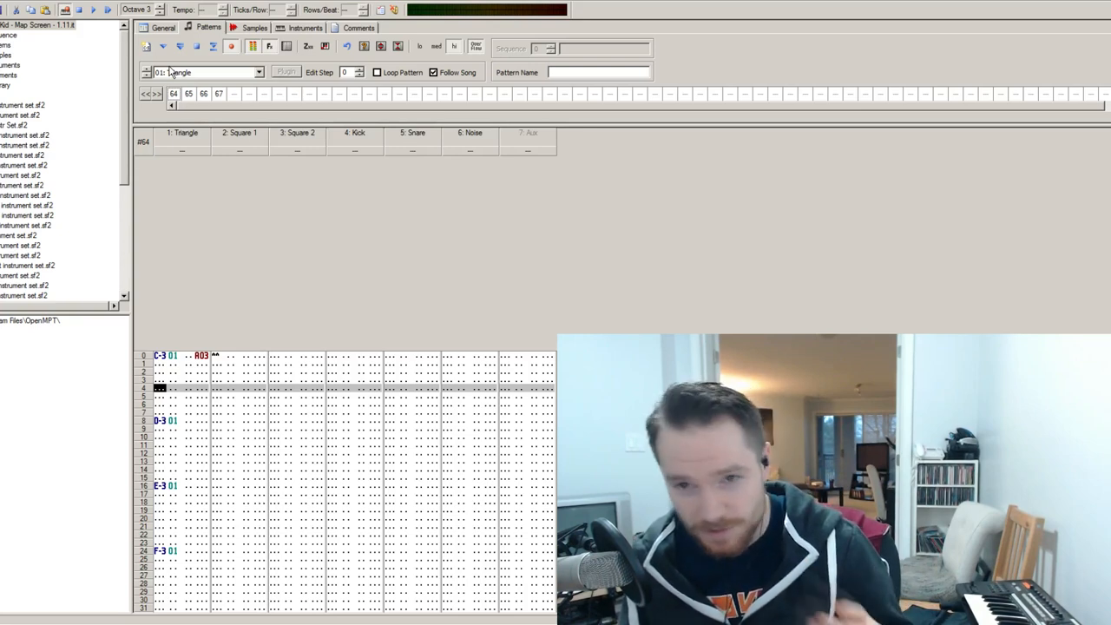
mouse_move(167, 373)
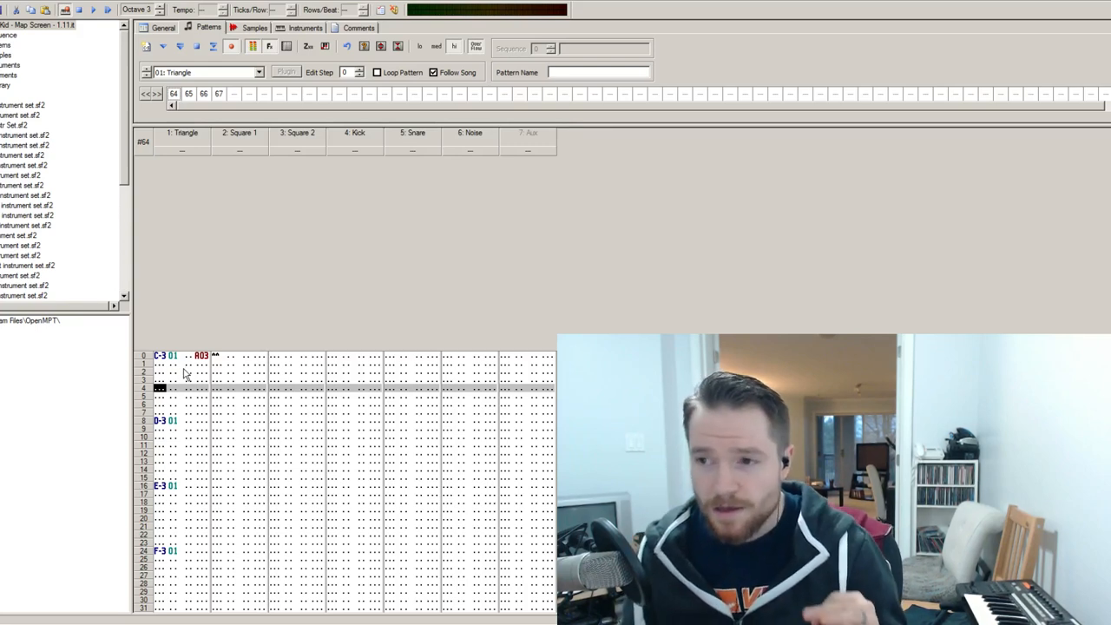
mouse_move(229, 318)
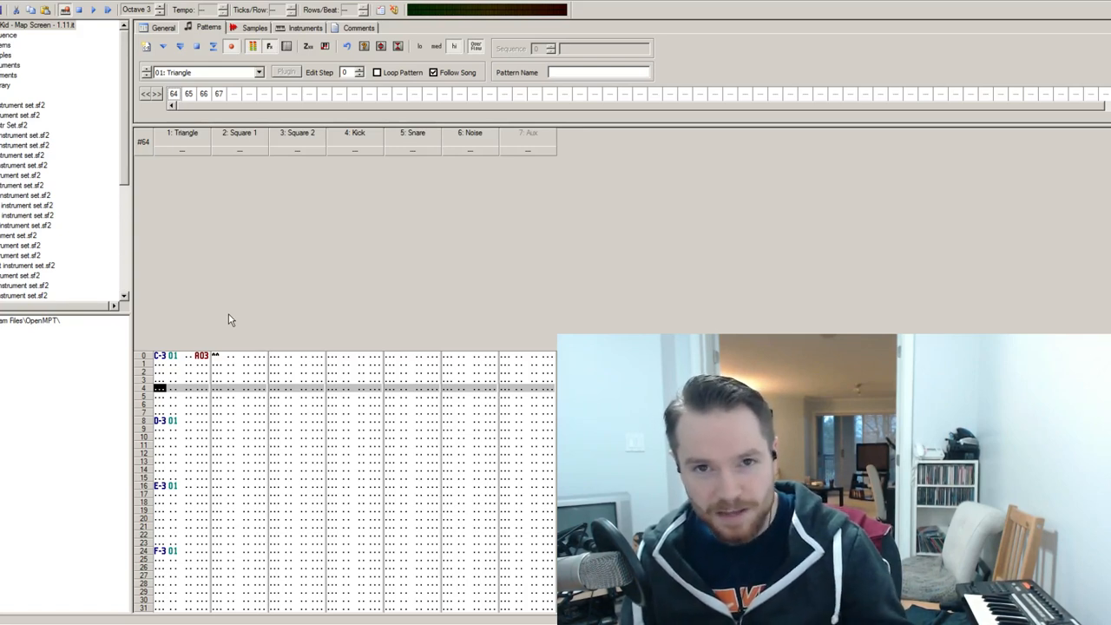
mouse_move(236, 353)
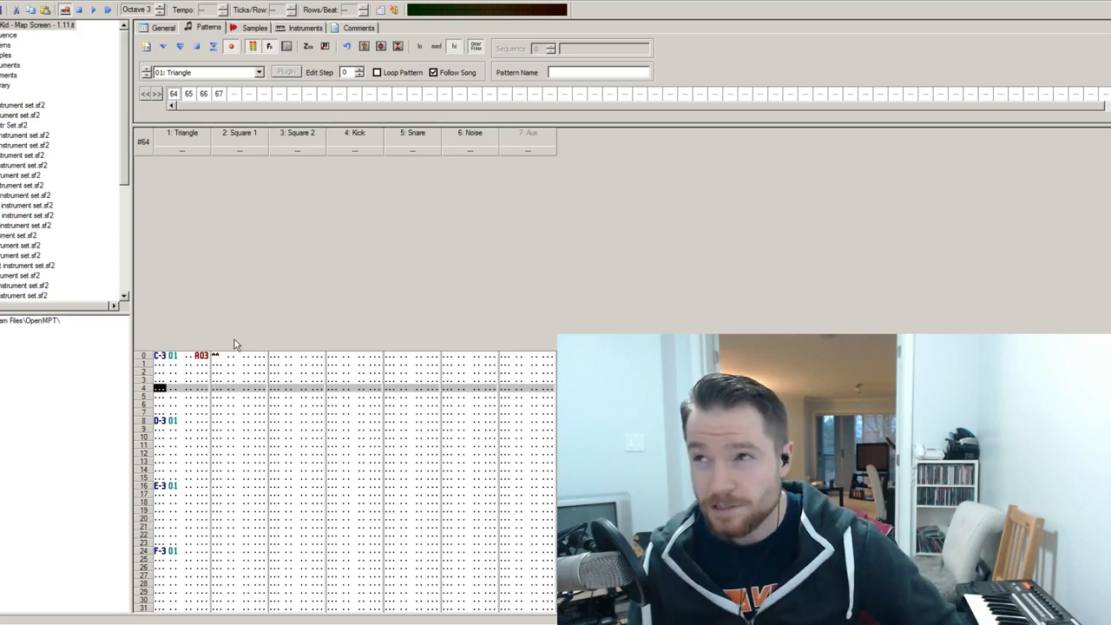
mouse_move(269, 358)
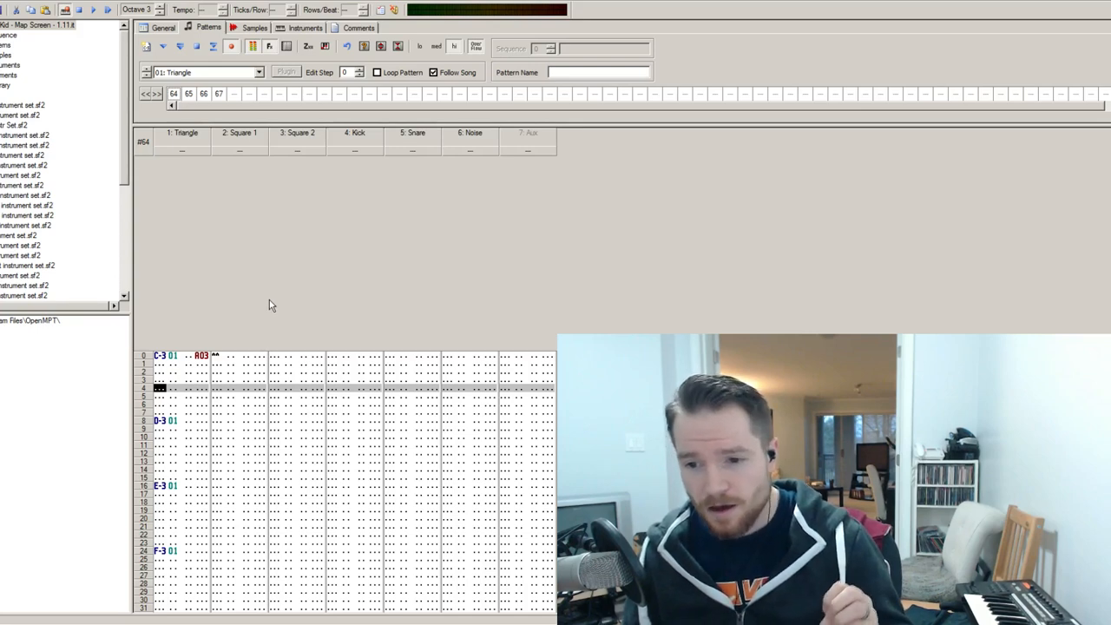
mouse_move(258, 324)
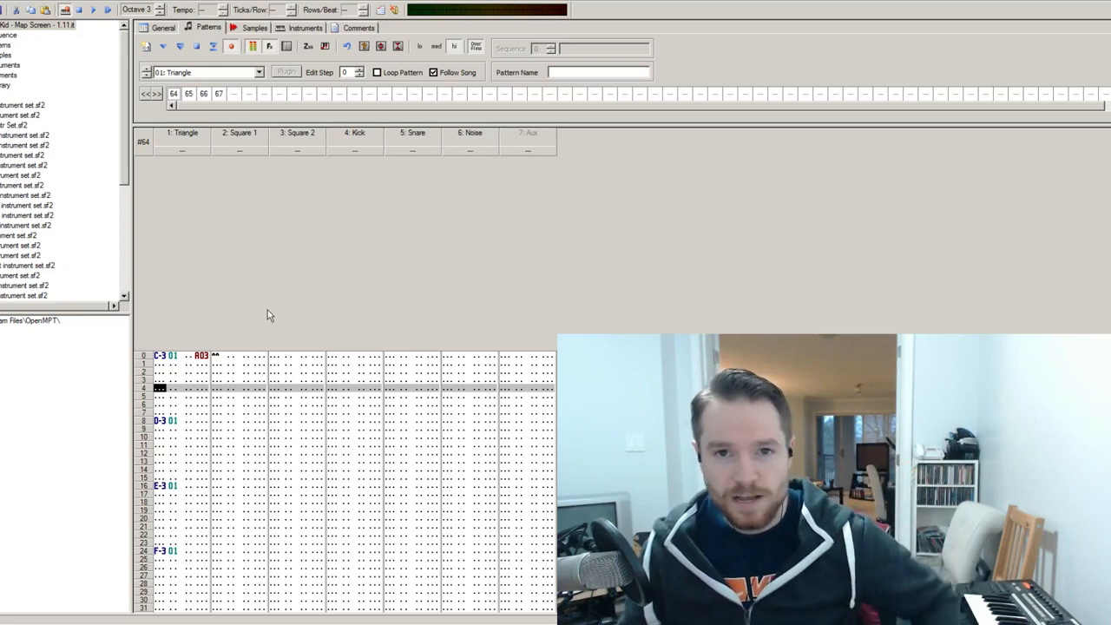
mouse_move(276, 313)
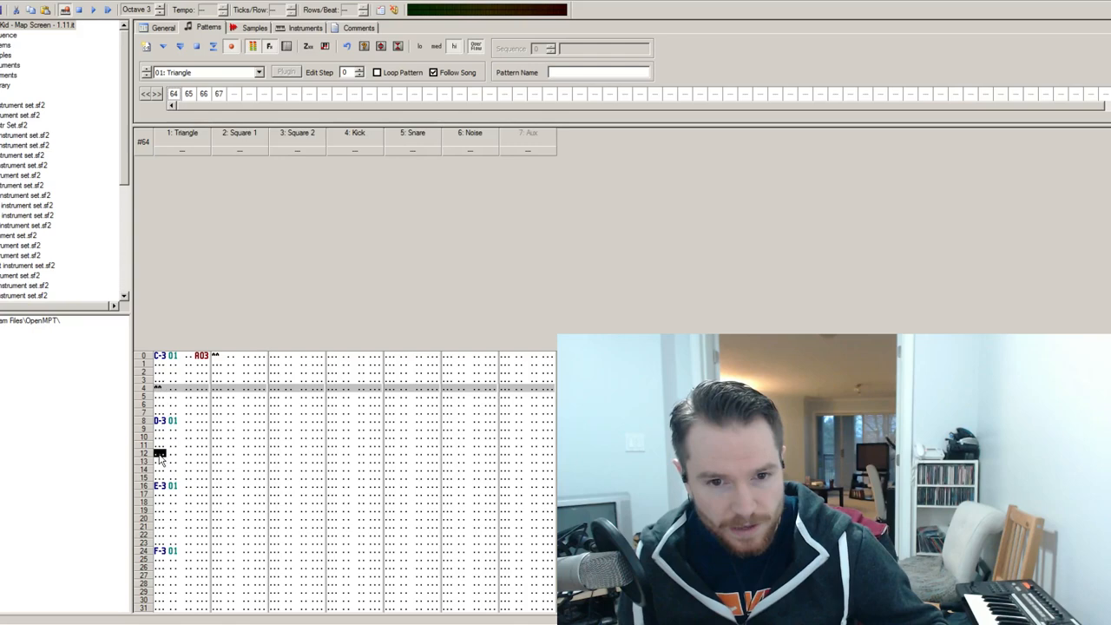
Scroll down through pattern 64's Triangle channel notes
scroll("down", 3)
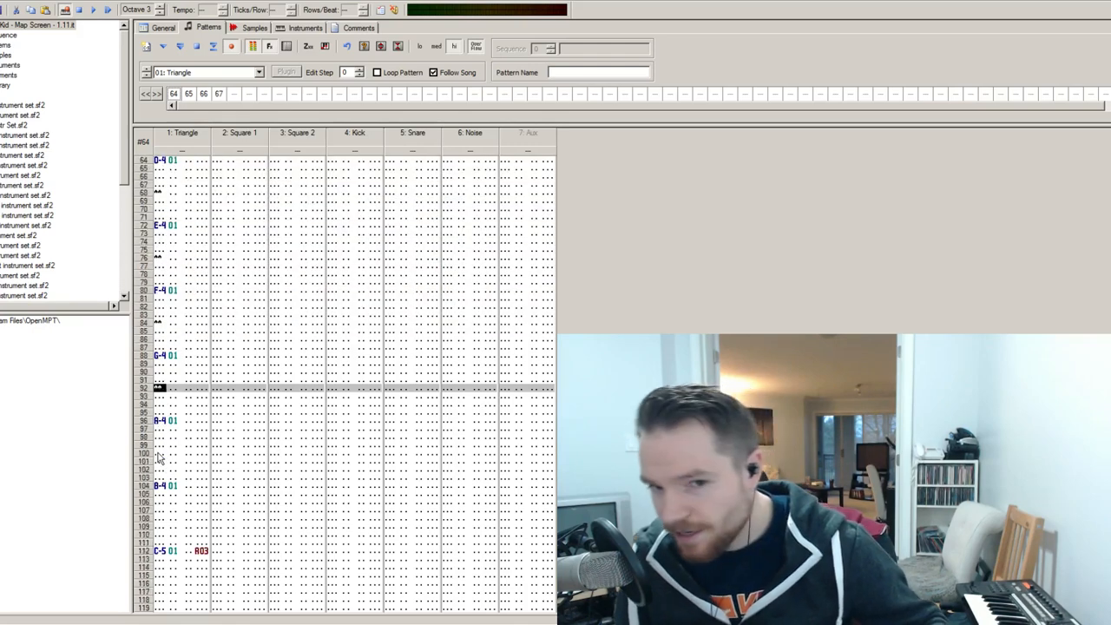
scroll("down", 3)
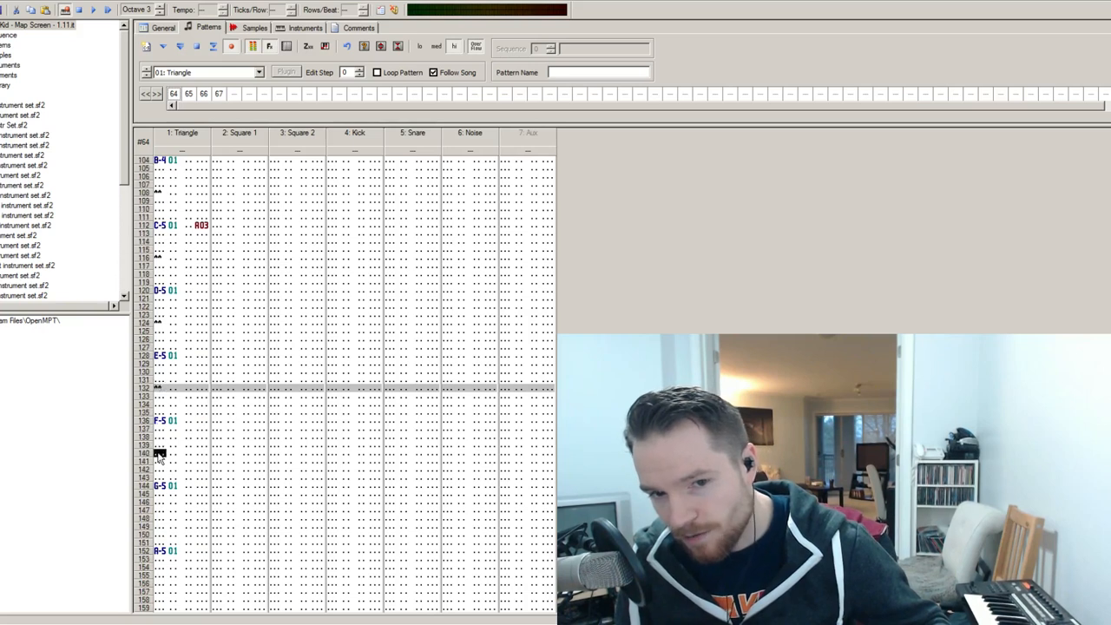
scroll("down", 3)
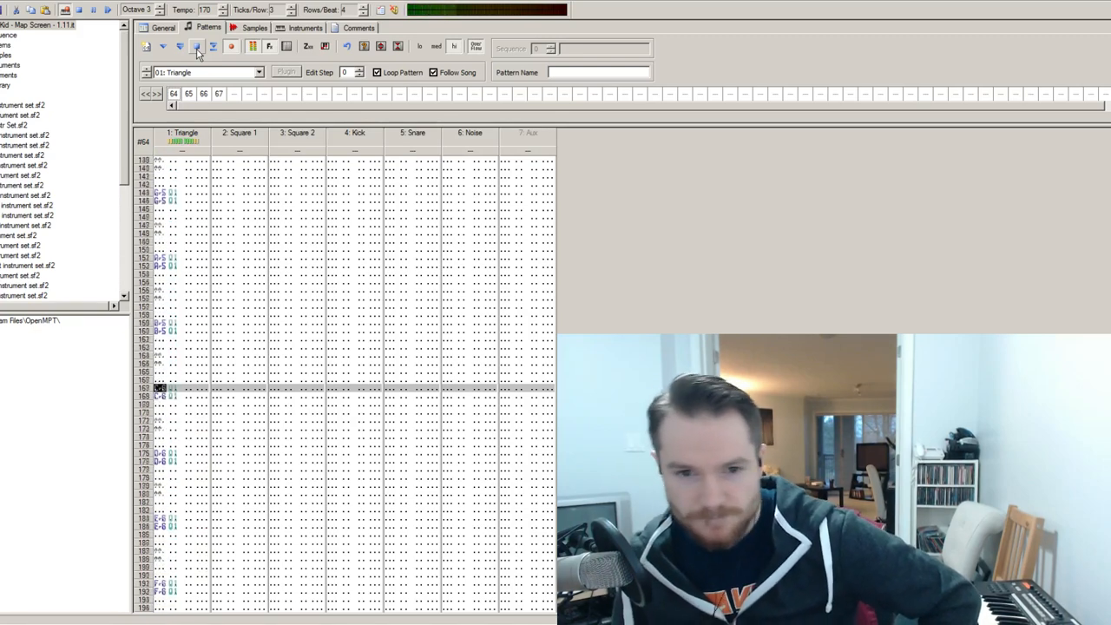
scroll("down", 3)
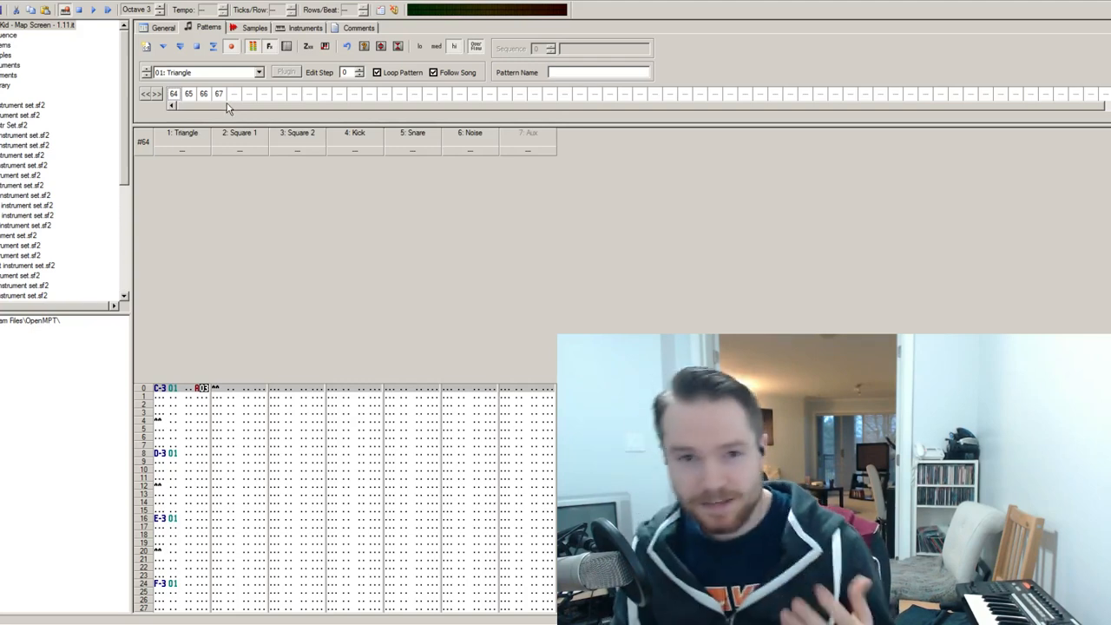
mouse_move(198, 69)
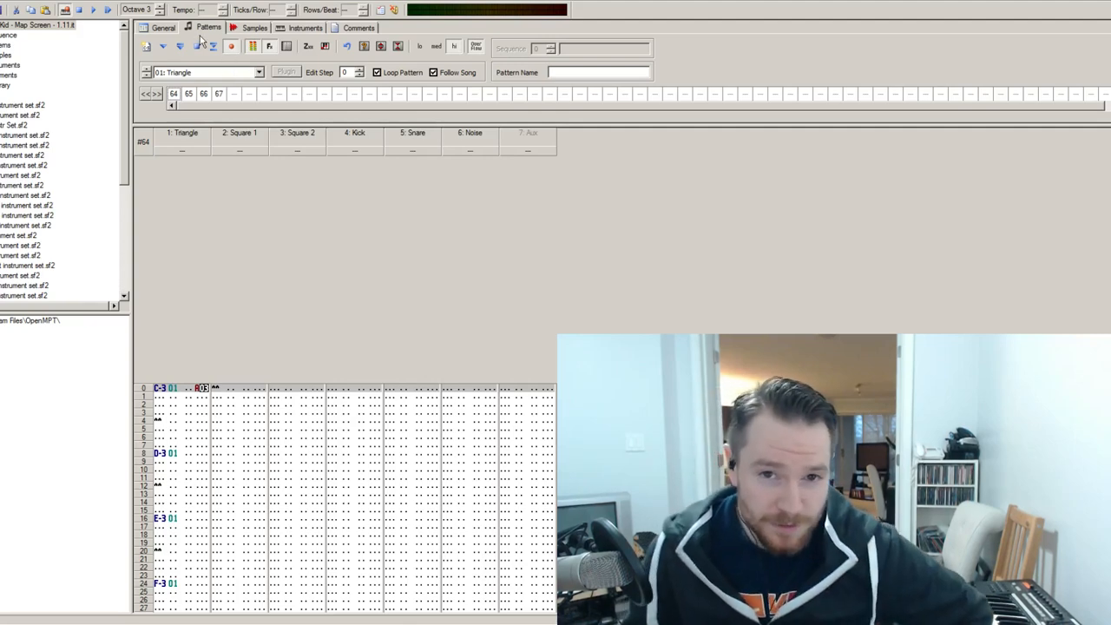
left_click(254, 27)
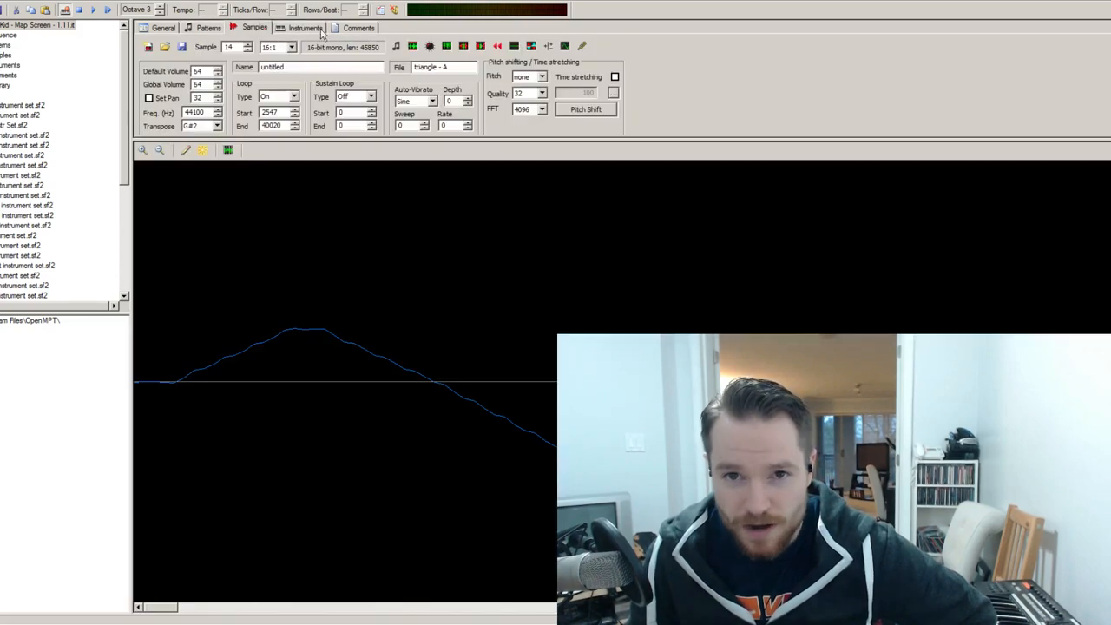
left_click(207, 27)
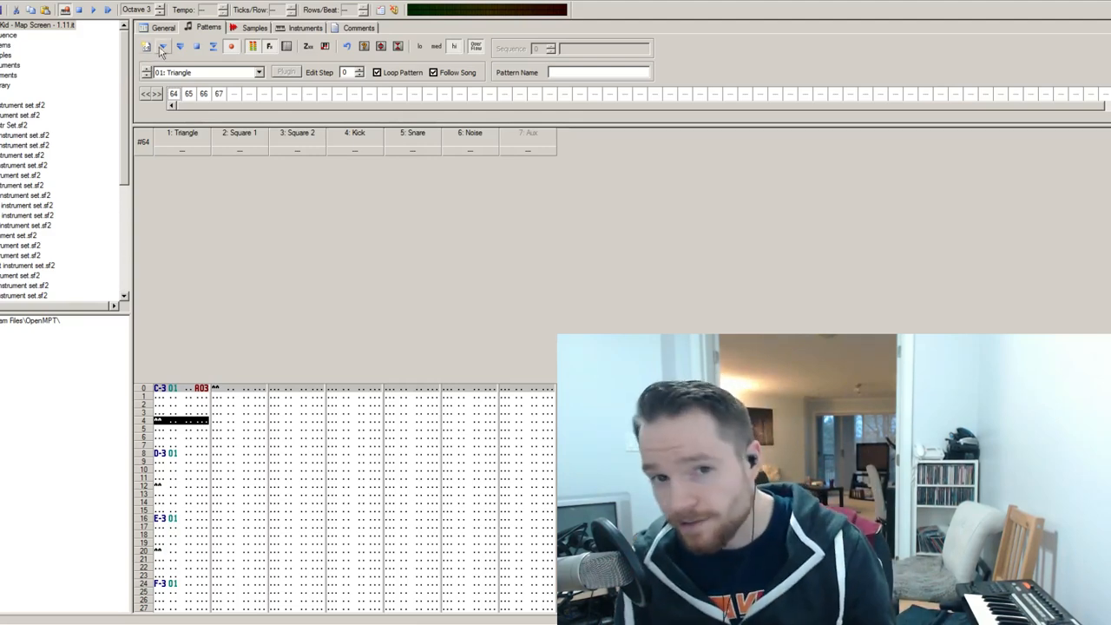
Select pattern 65 in the order list
left_click(203, 94)
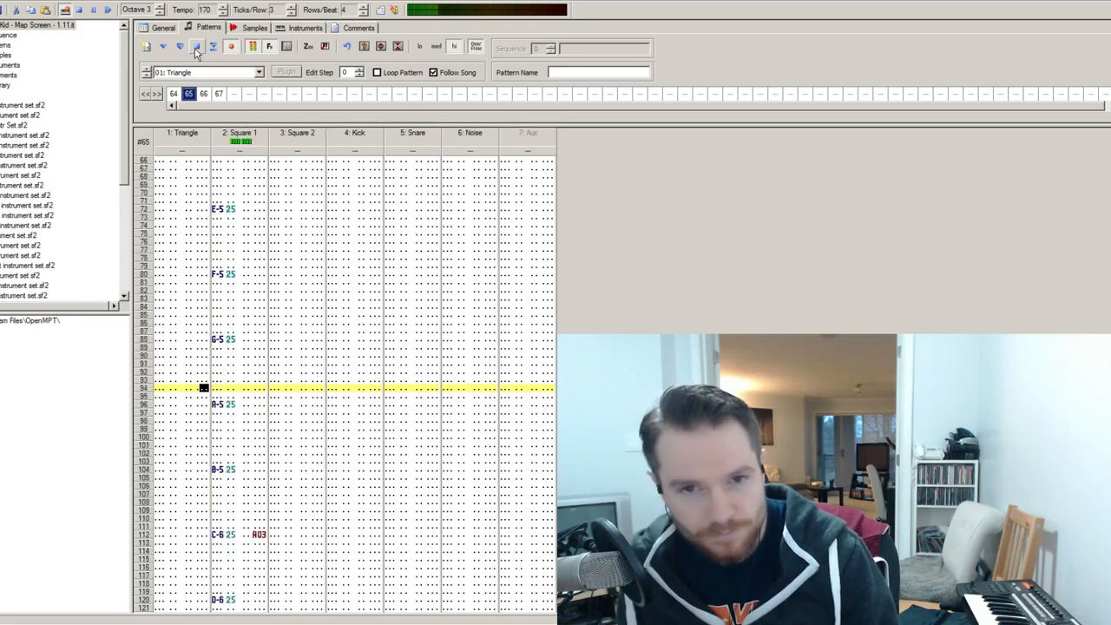
Scroll down pattern 67 to follow the Square 1 run climbing to C-8
scroll("down", 3)
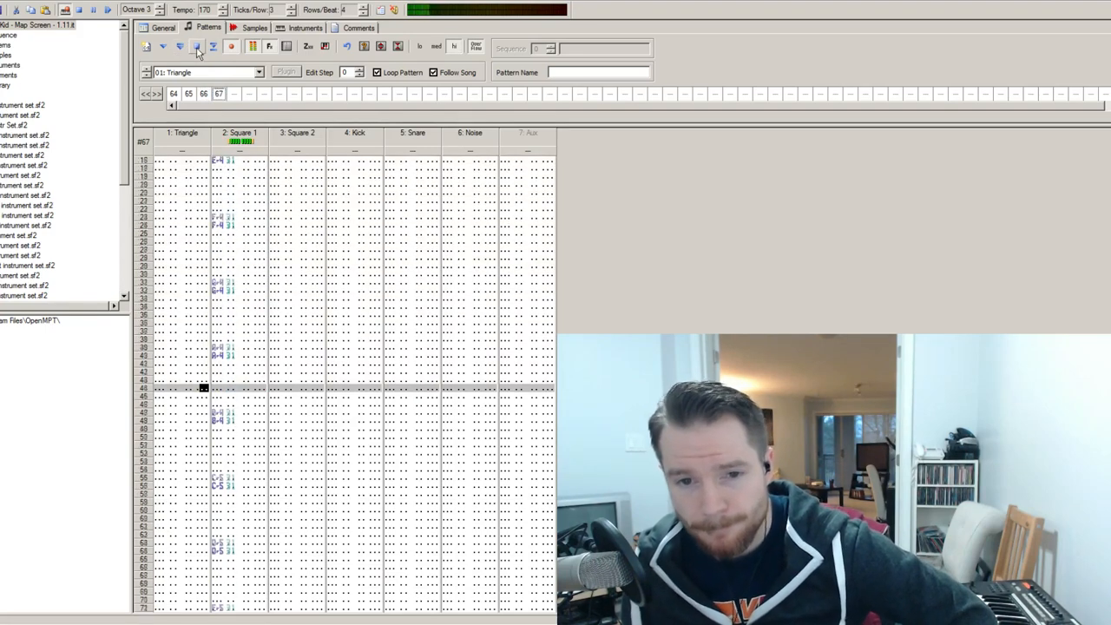
scroll("down", 3)
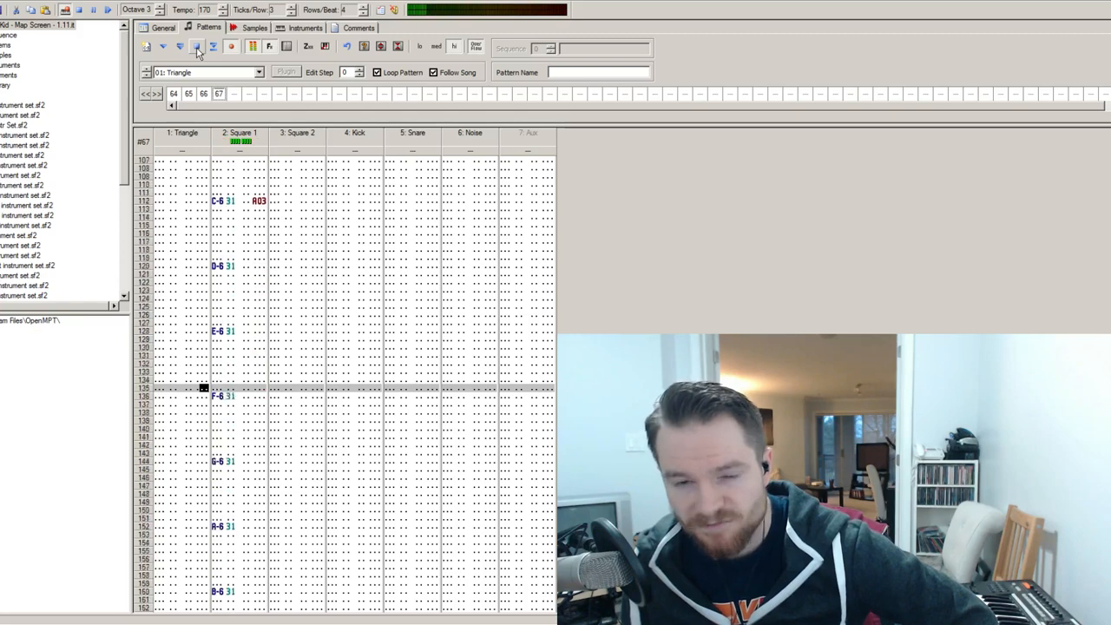
scroll("down", 3)
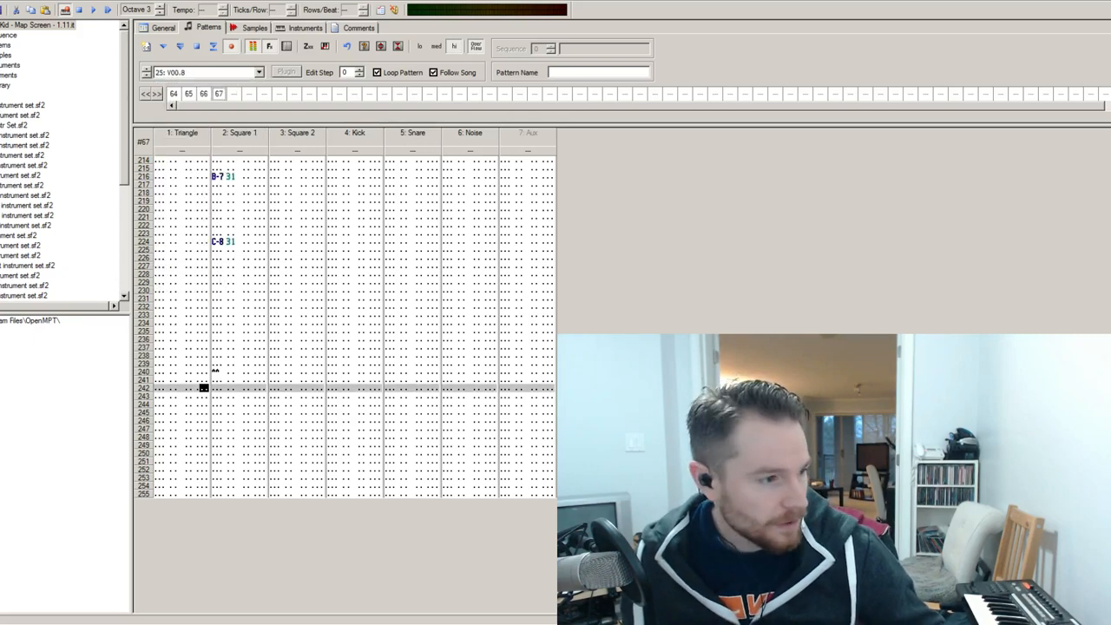
View sample 128's looped pulse waveform, zooming in and out to show many cycles
left_click(255, 27)
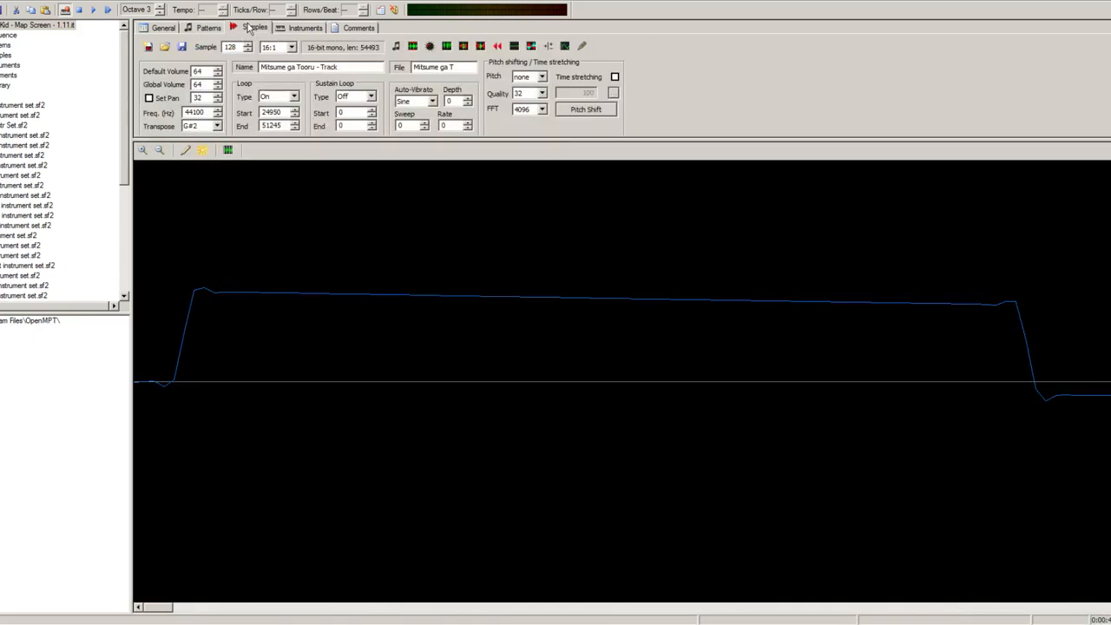
left_click(161, 150)
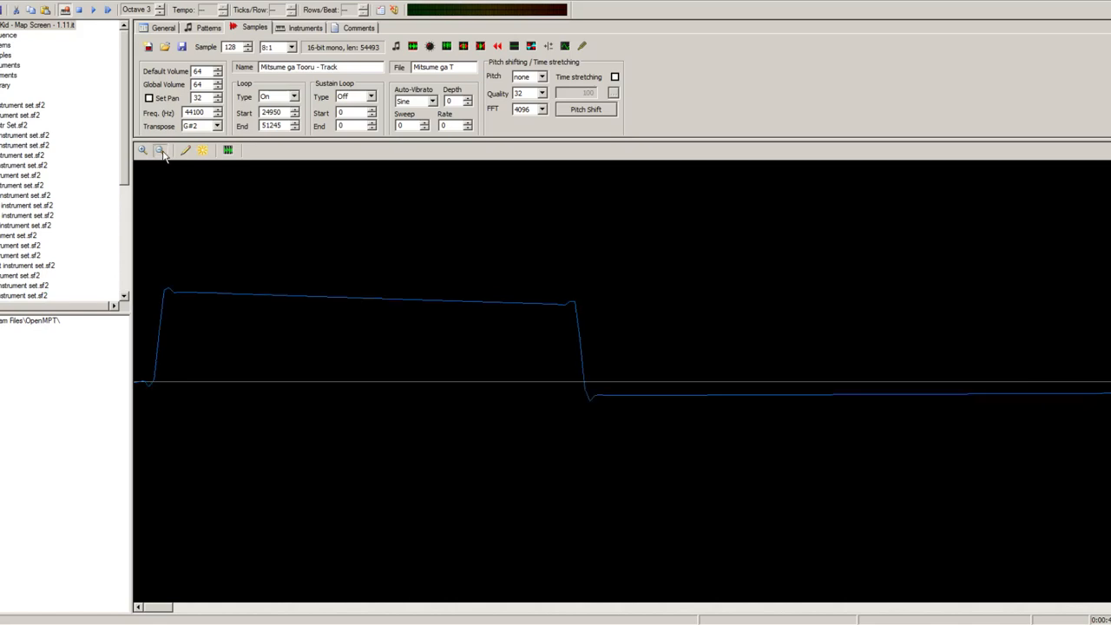
left_click(159, 150)
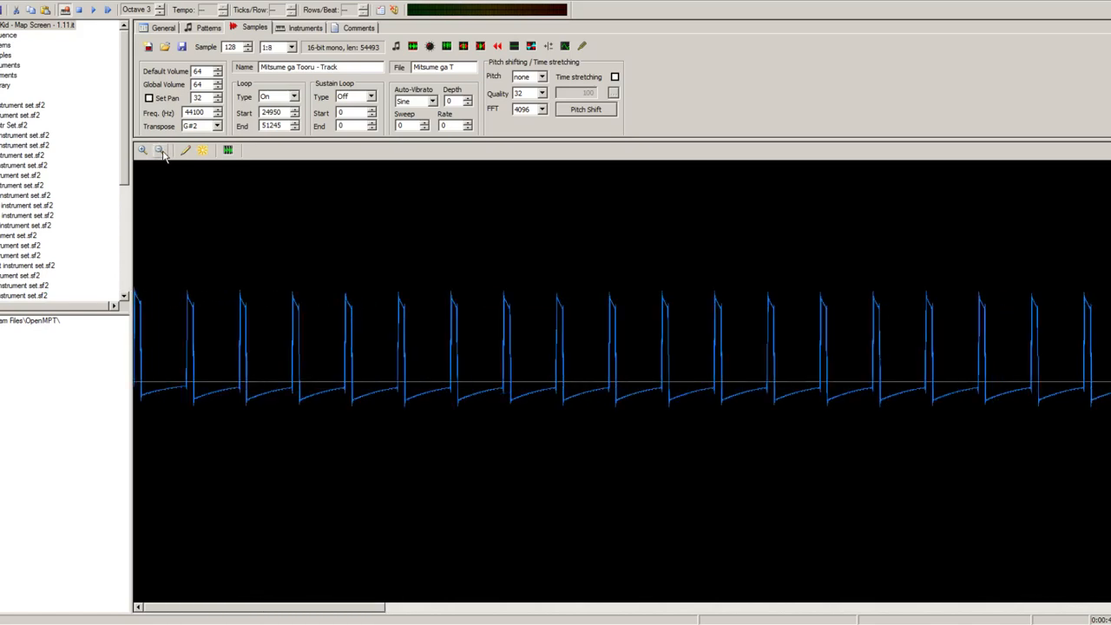
left_click(142, 149)
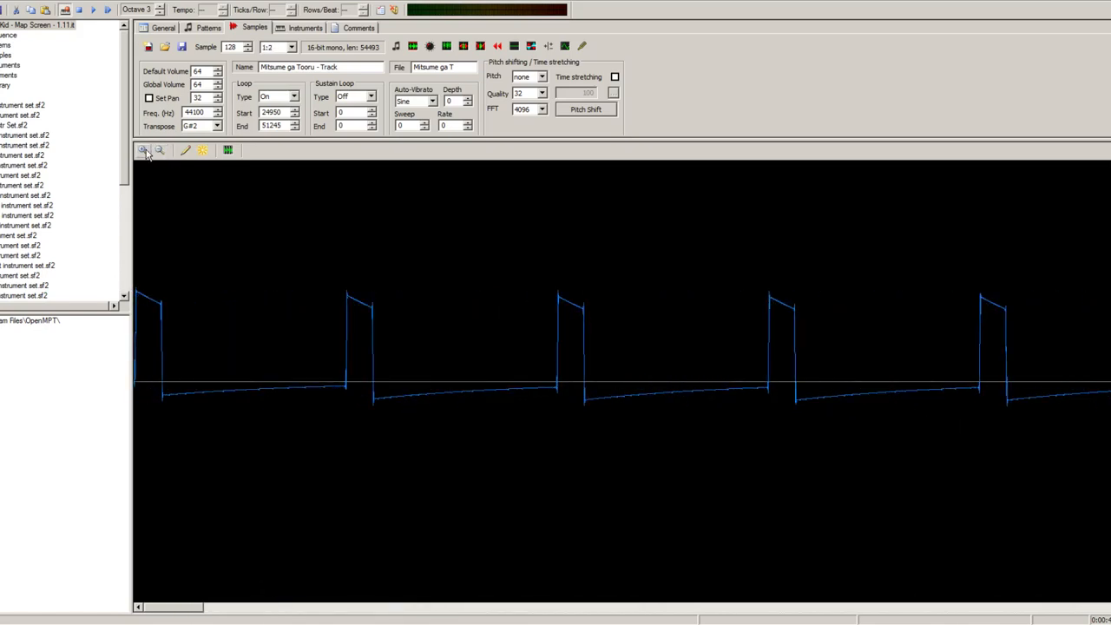
left_click(159, 149)
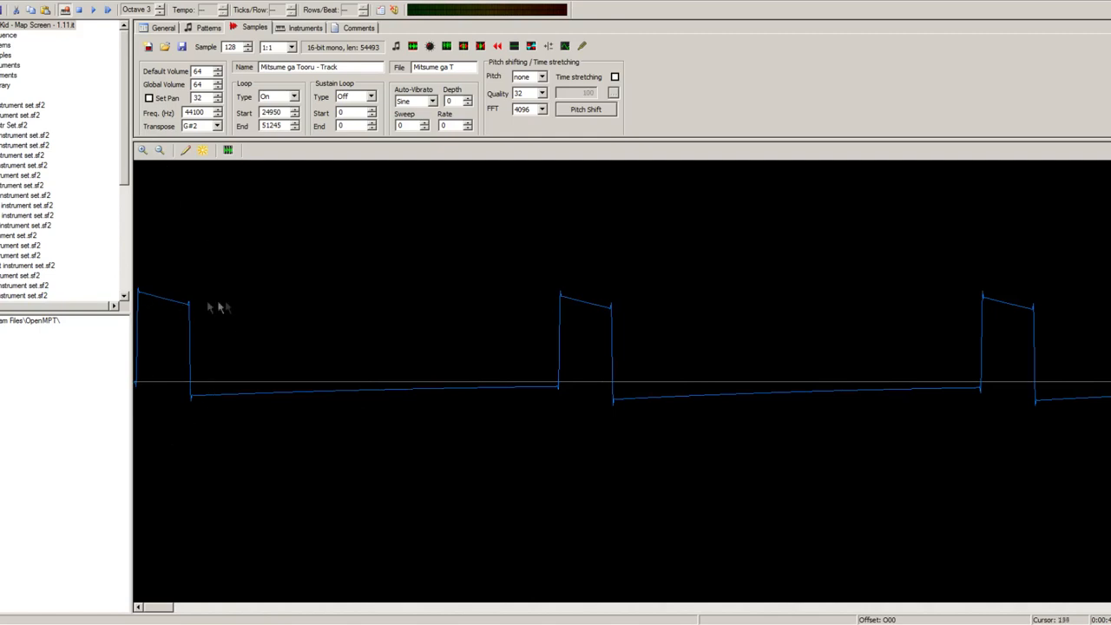
mouse_move(215, 307)
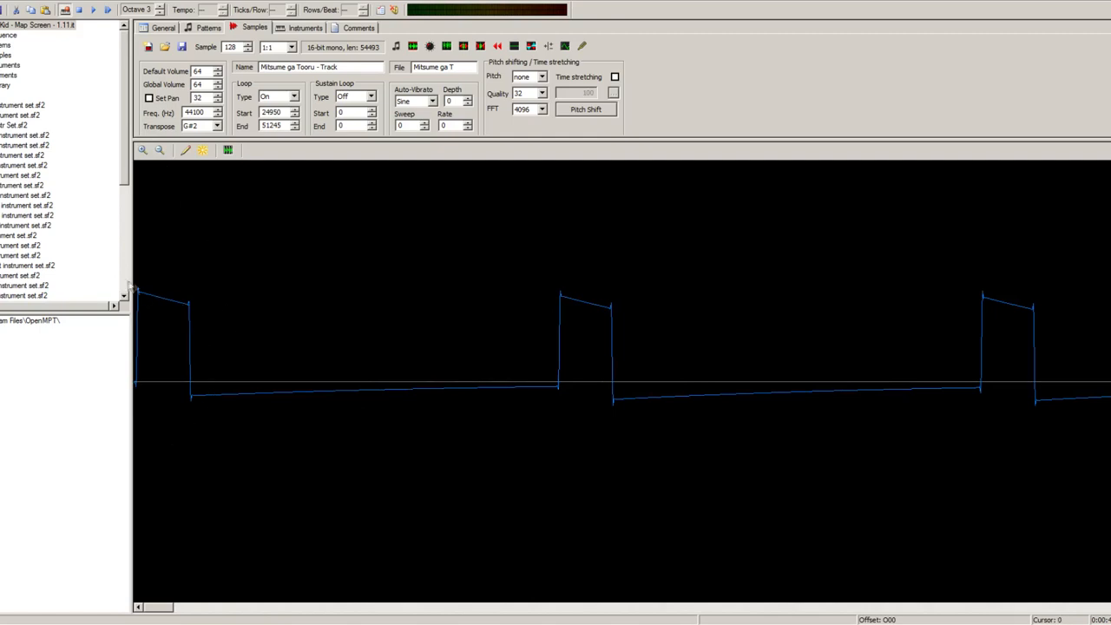
mouse_move(252, 317)
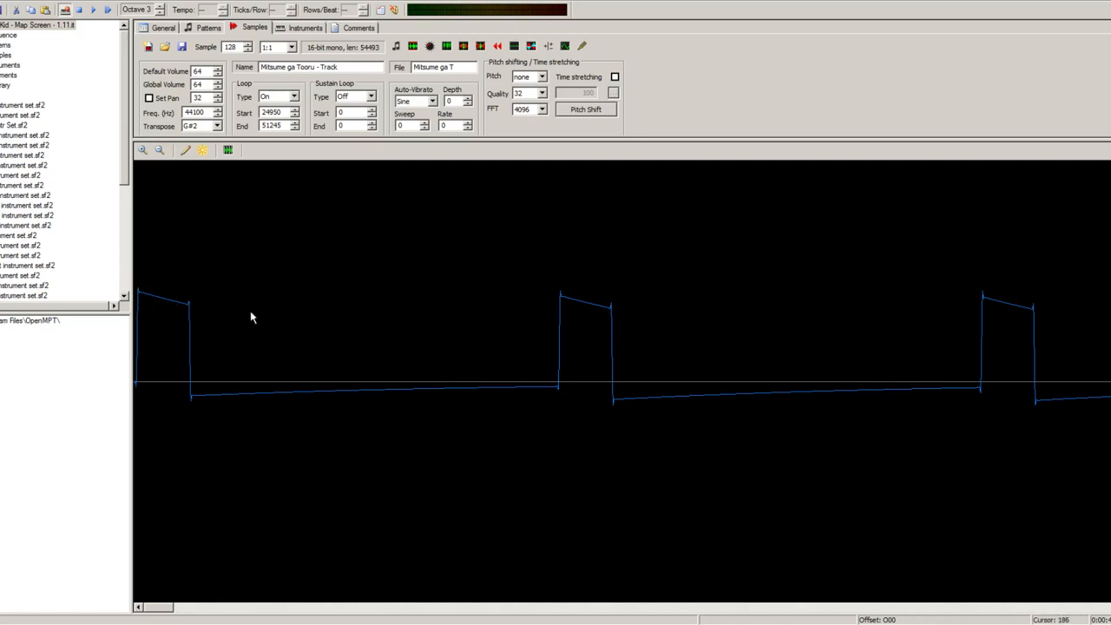
mouse_move(208, 317)
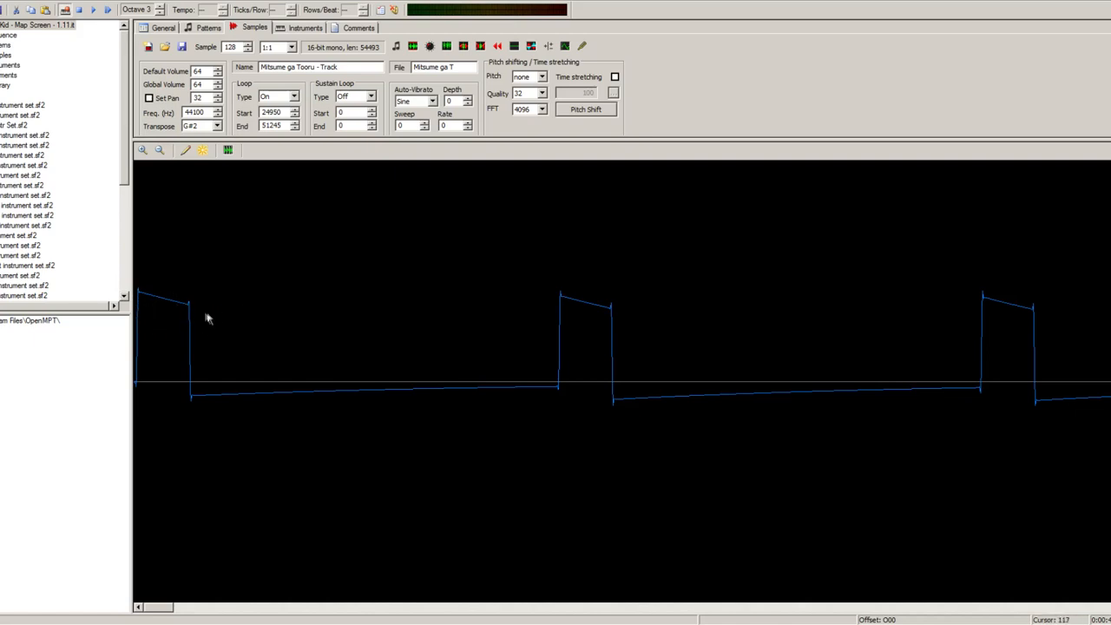
left_click(159, 150)
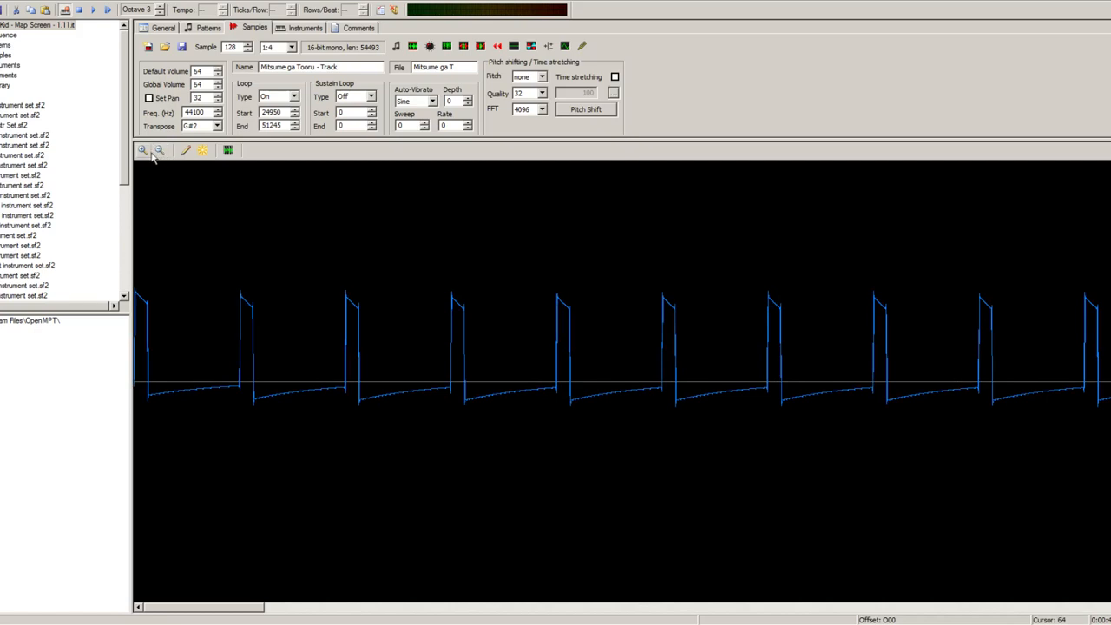
left_click(143, 150)
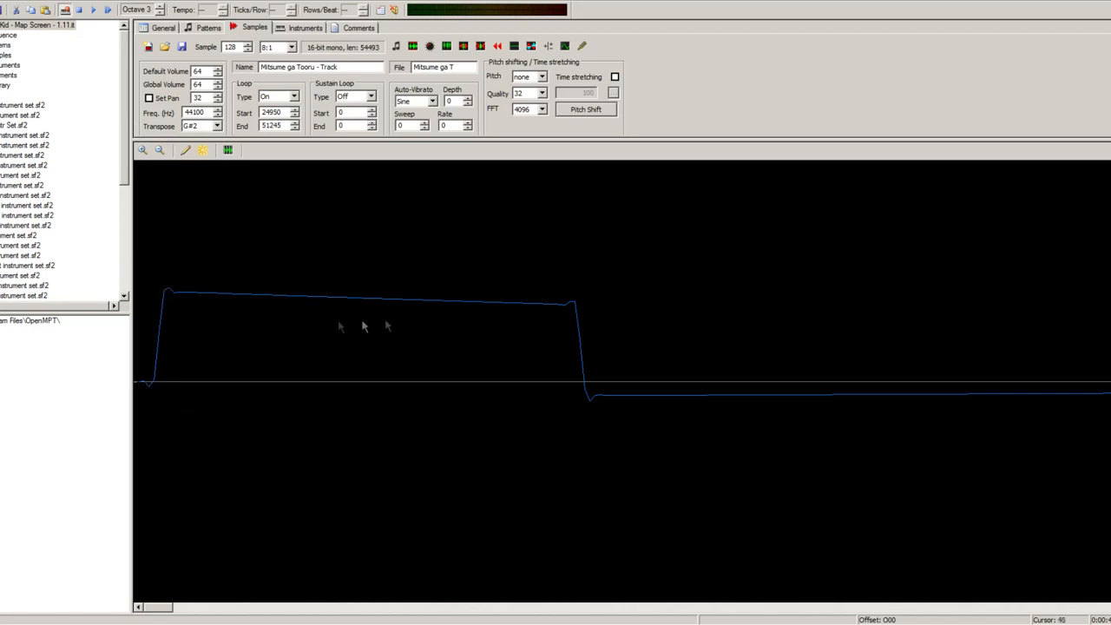
mouse_move(354, 378)
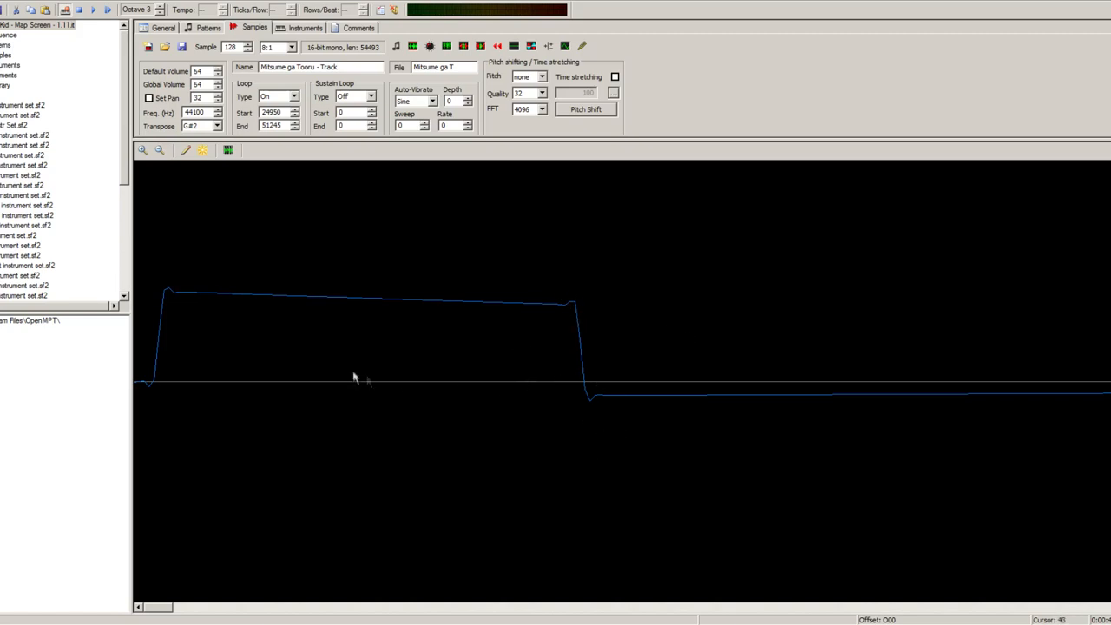
left_click(159, 150)
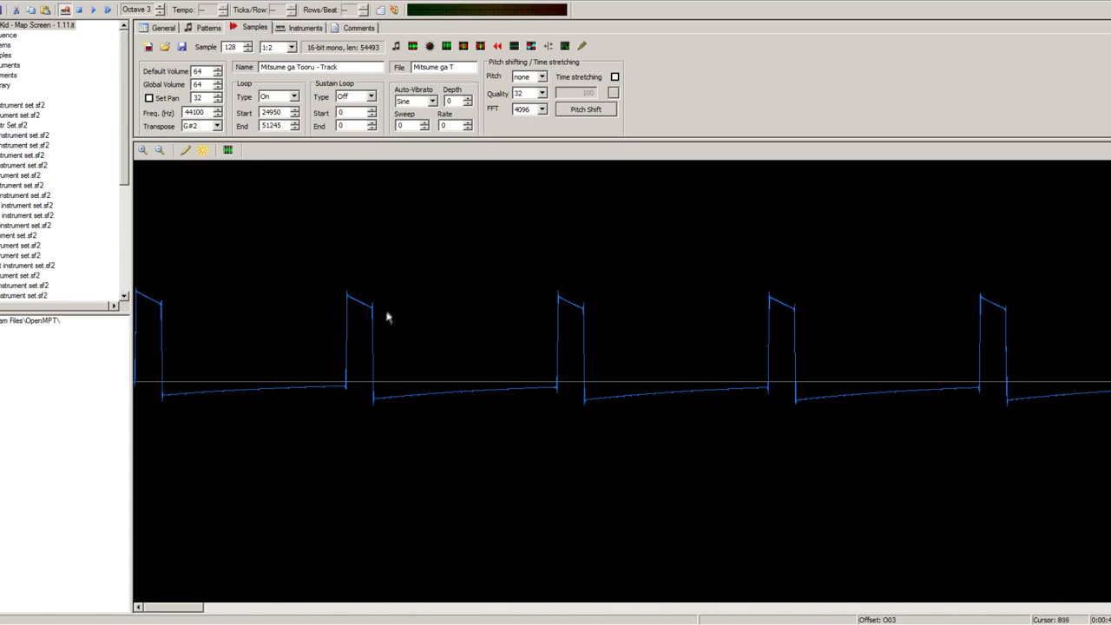
mouse_move(395, 290)
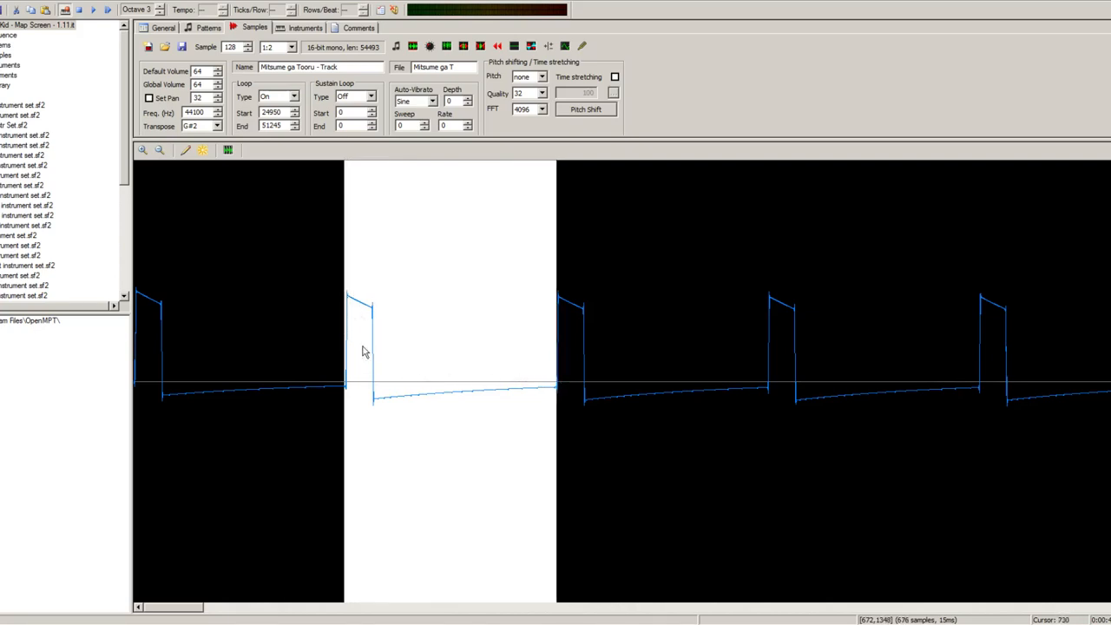
mouse_move(516, 401)
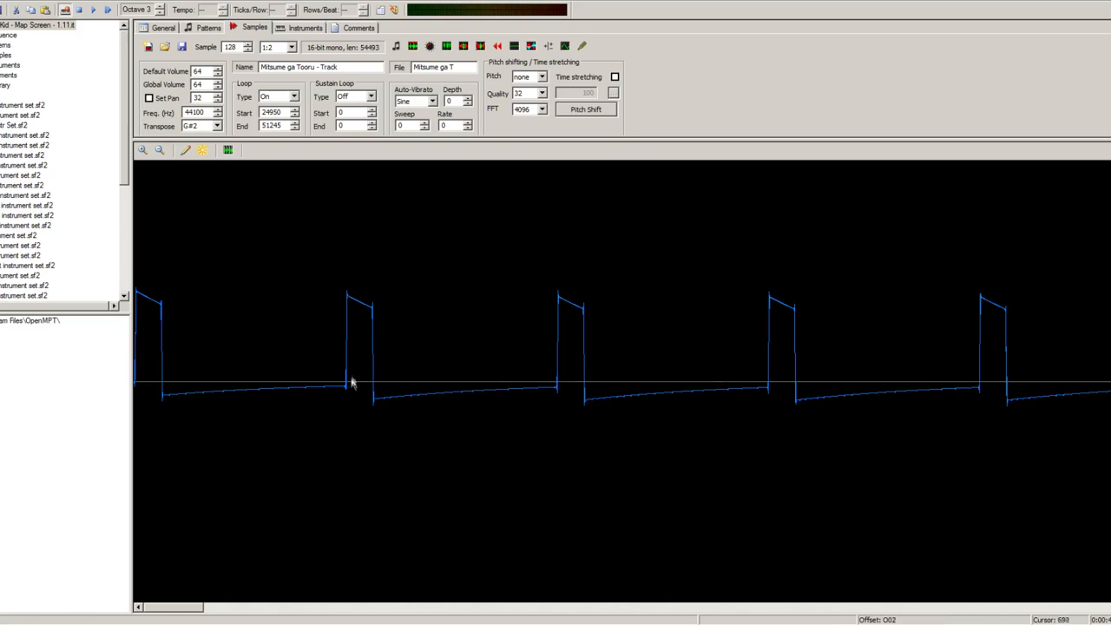
left_click(160, 150)
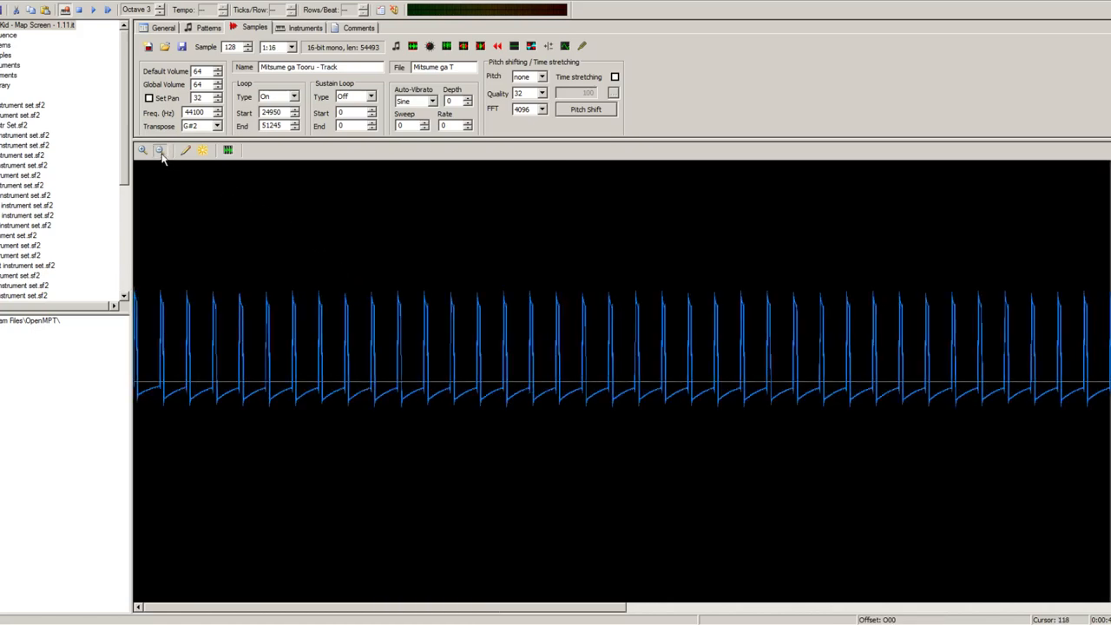
left_click(159, 149)
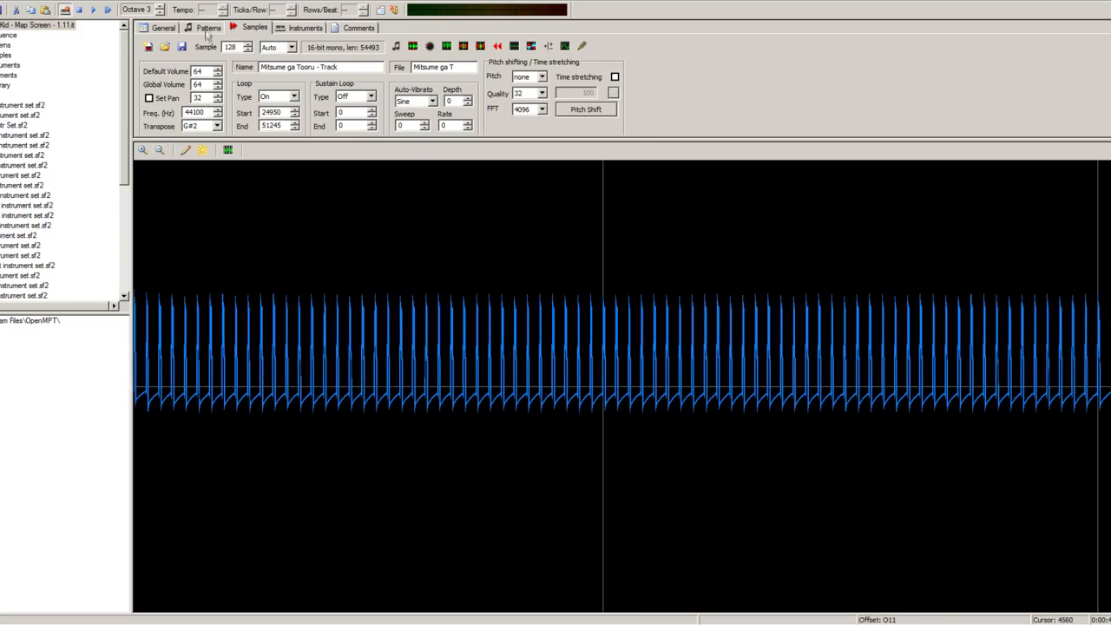
Return to the pattern editor to review V00.8's Square 1 notes C-4, D-4, E-4, F-4
left_click(208, 27)
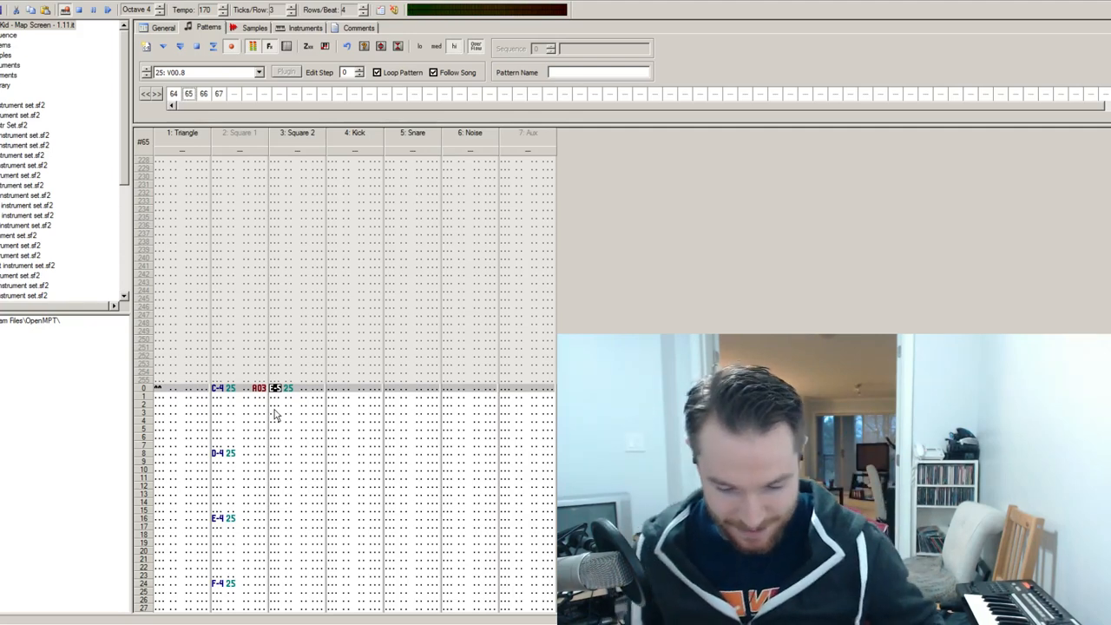
mouse_move(246, 360)
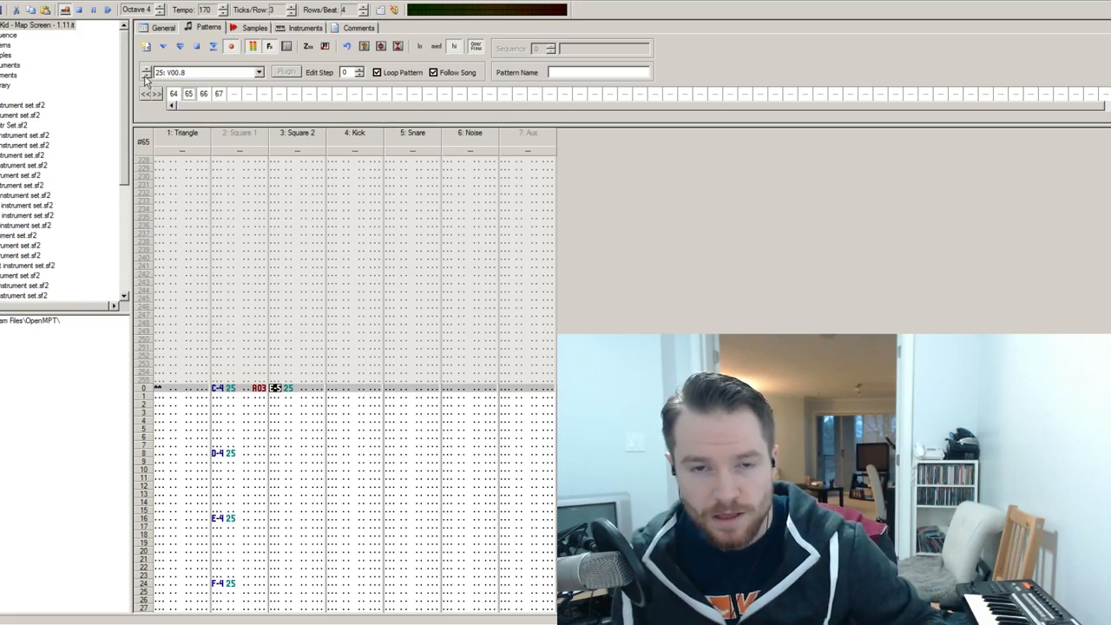
mouse_move(326, 330)
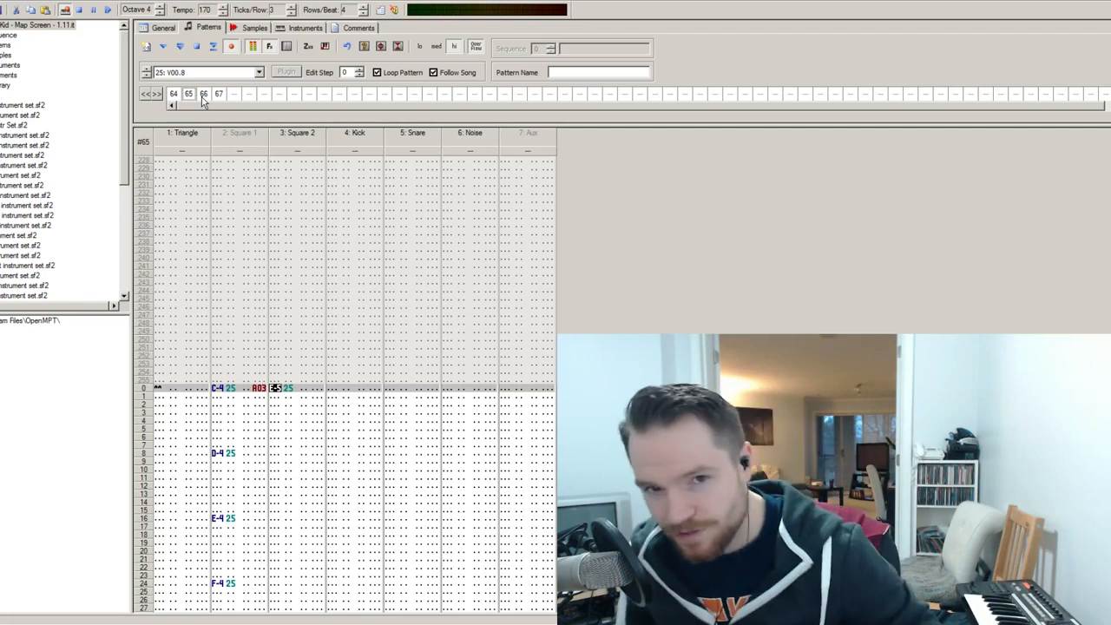
Select order 66's pattern, then view sample 143's pulse waveform
left_click(203, 93)
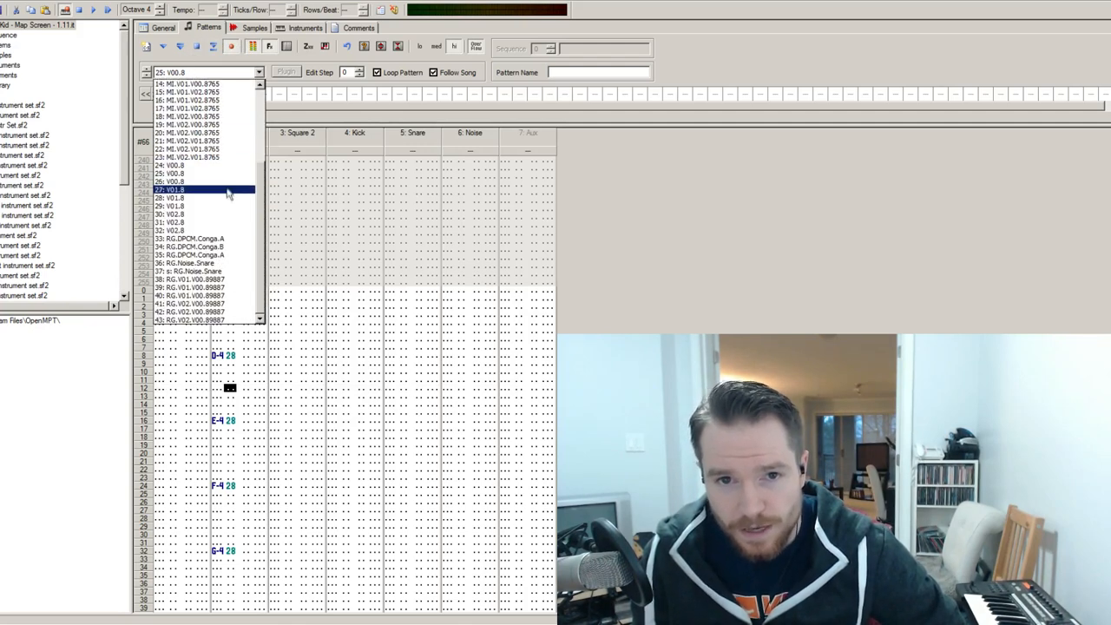
left_click(255, 27)
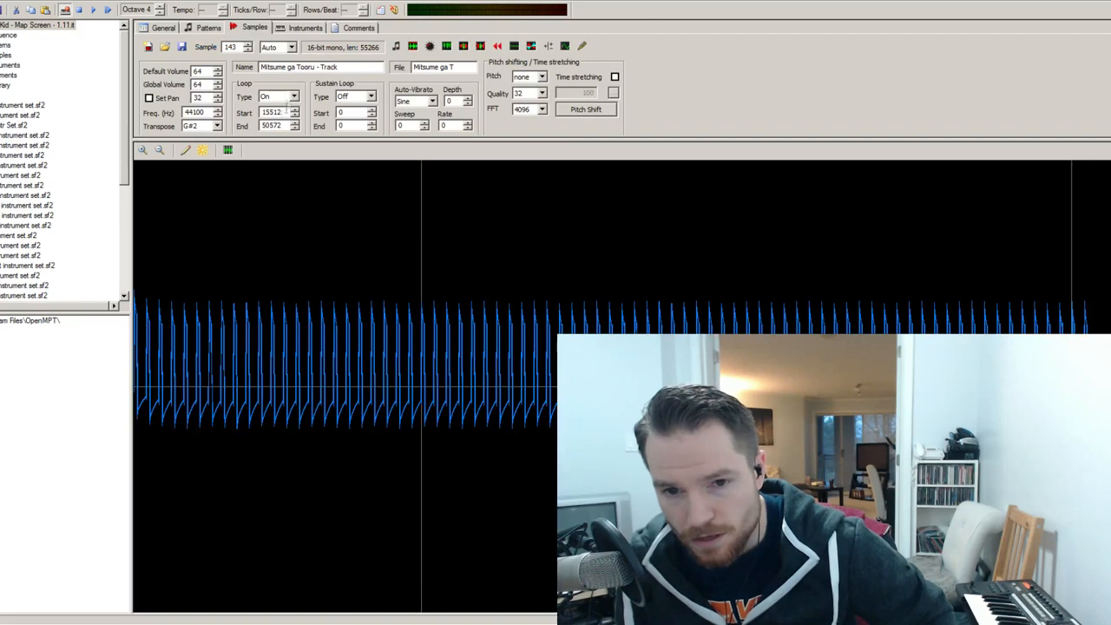
Compare pulse samples 139 and 140 at 1:1 zoom, then return to the patterns
left_click(143, 150)
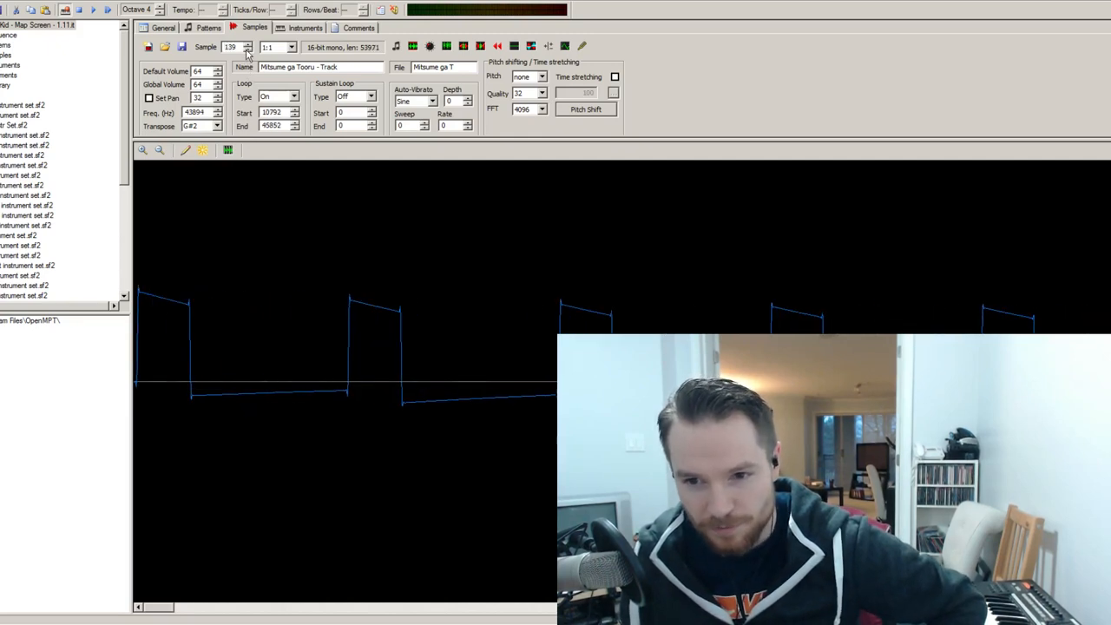
left_click(248, 50)
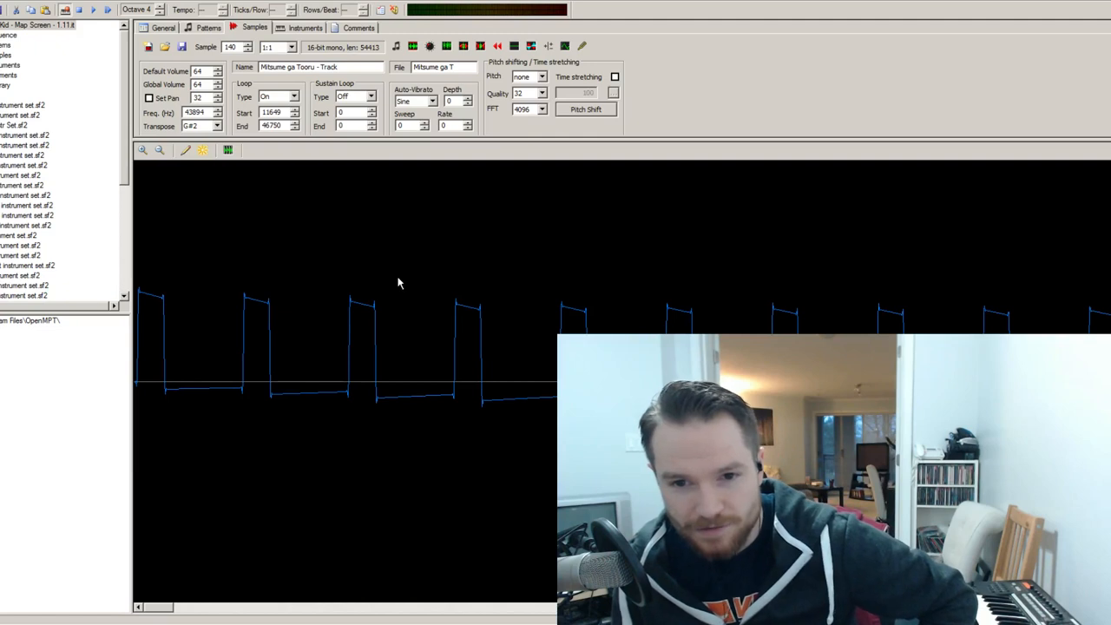
mouse_move(701, 314)
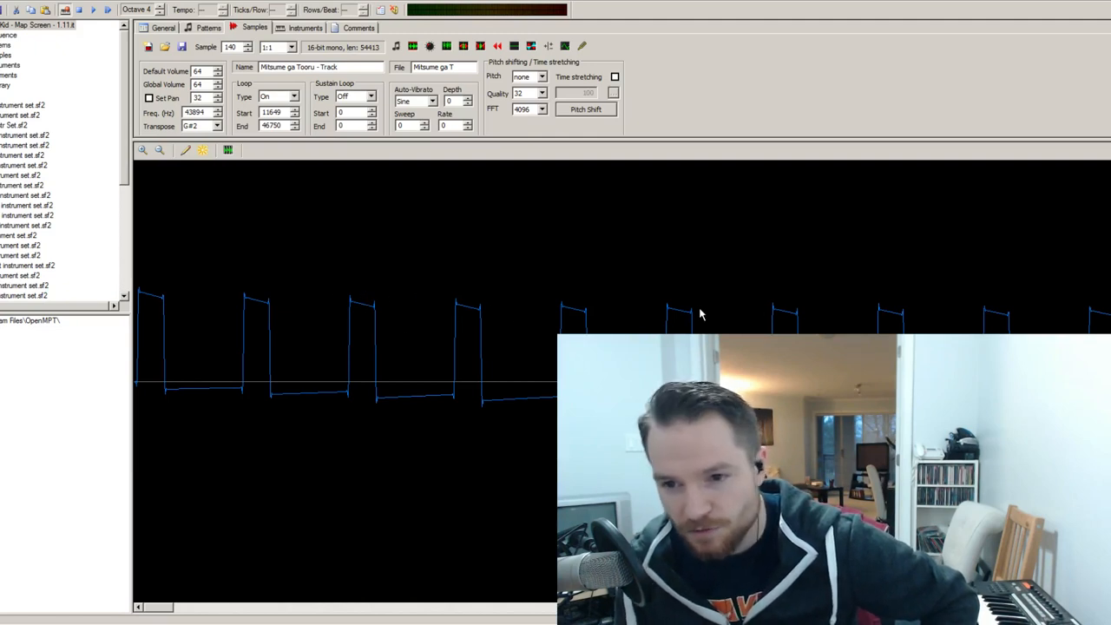
mouse_move(559, 284)
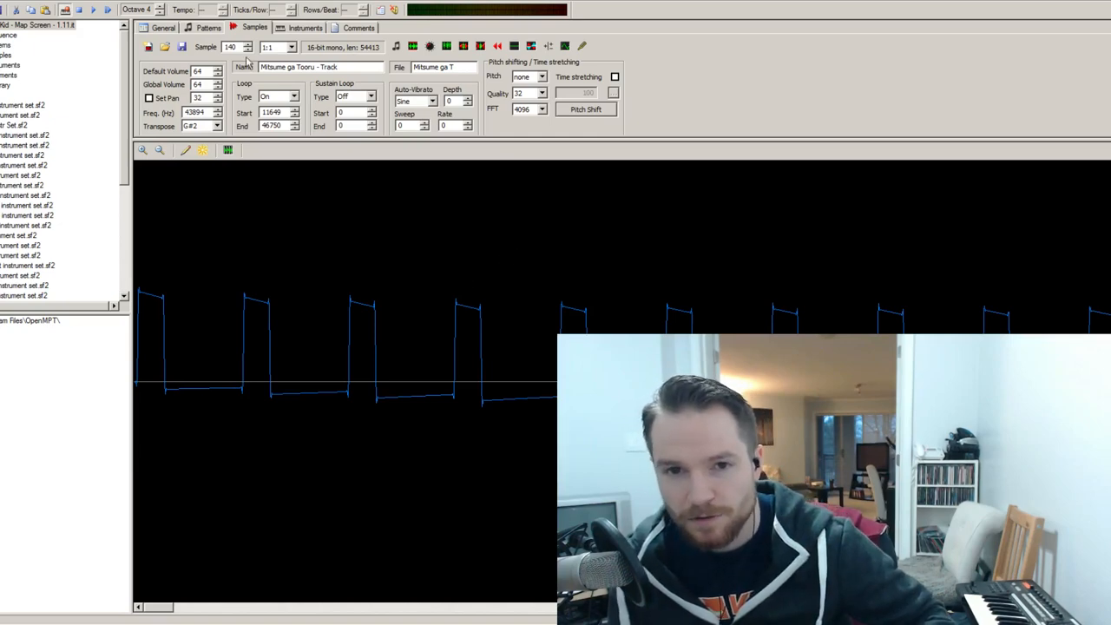
left_click(207, 27)
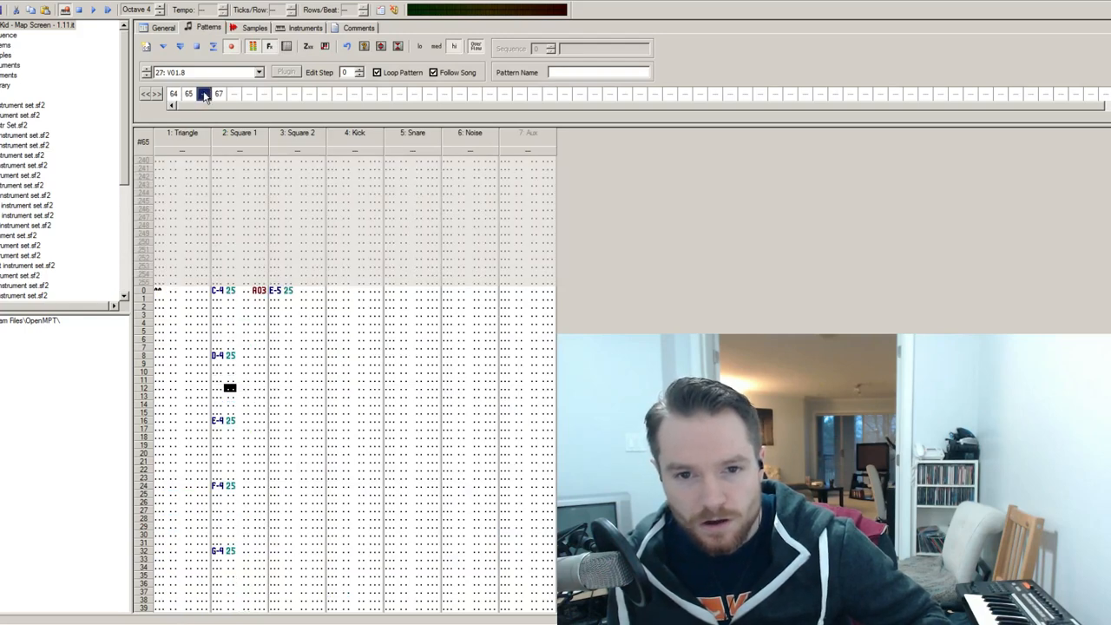
Insert duplicate pattern 68 into the order list and scroll through its rows
right_click(189, 93)
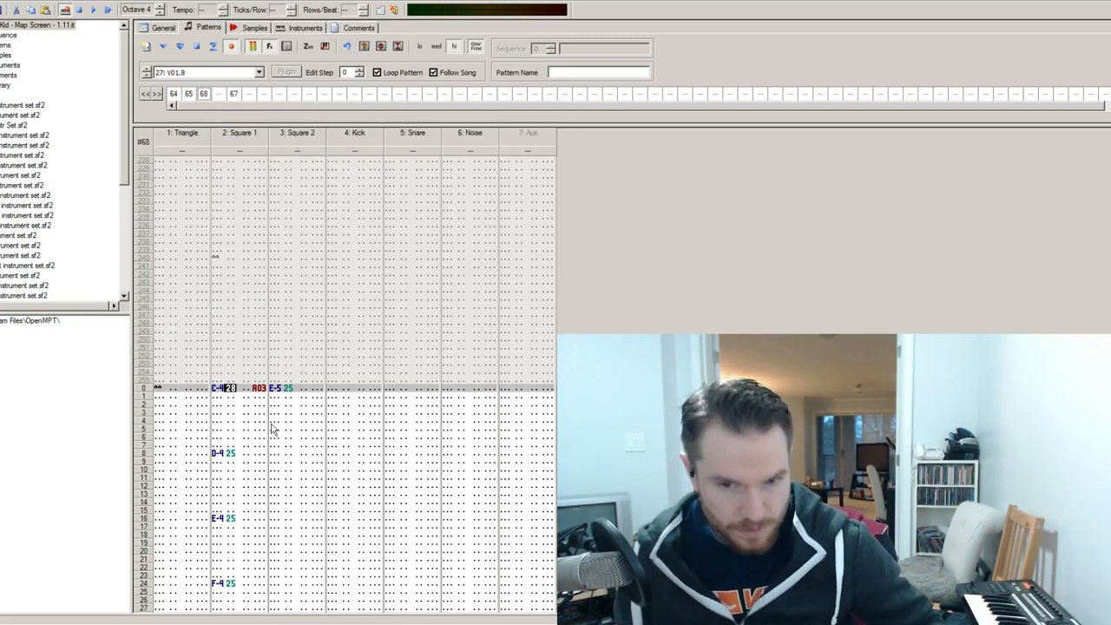
scroll("down", 3)
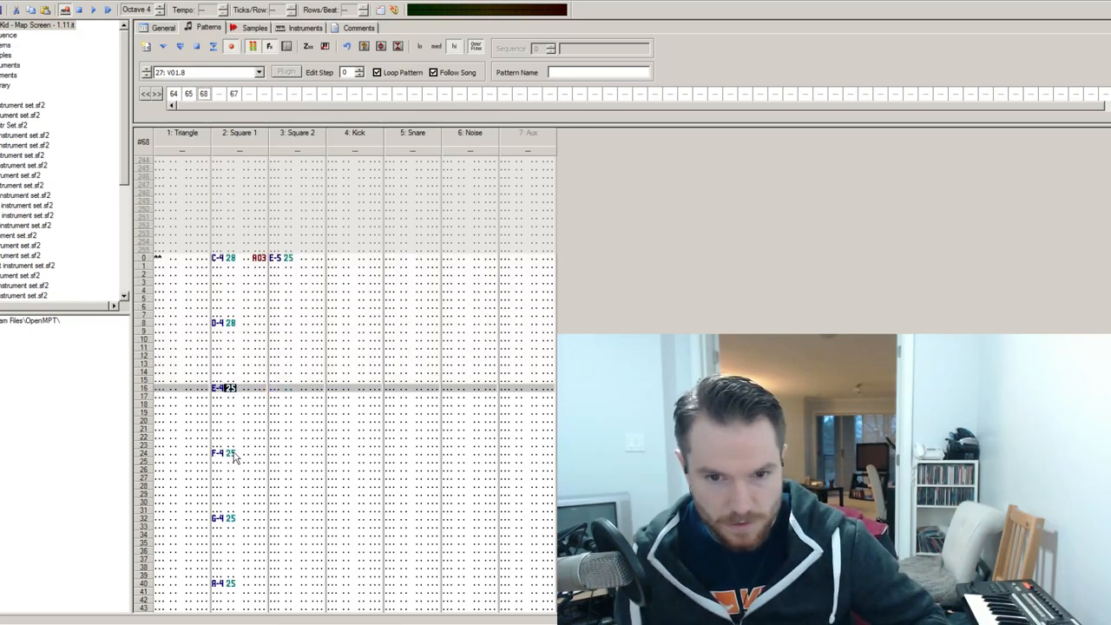
scroll("down", 3)
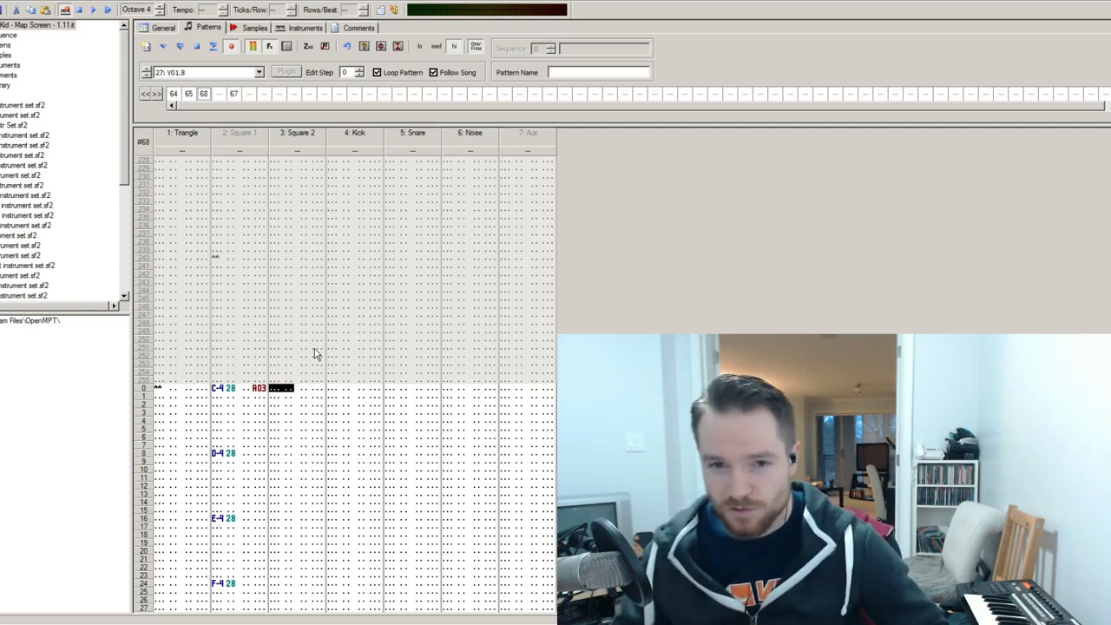
mouse_move(319, 304)
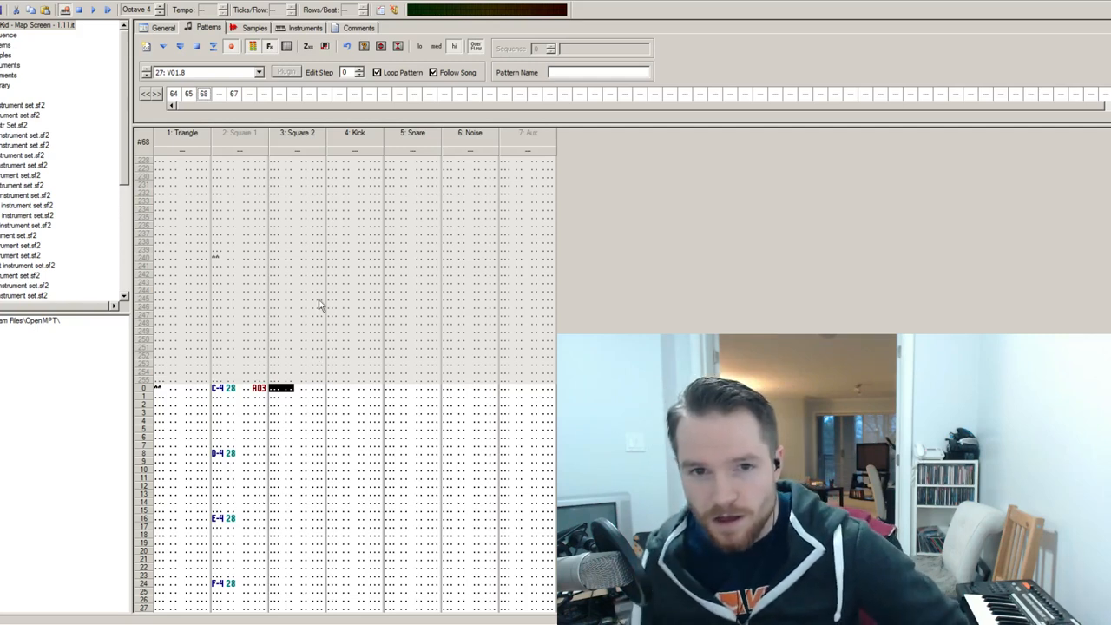
Select Square 2 row 0 in pattern 68 for the E-5 note
left_click(147, 69)
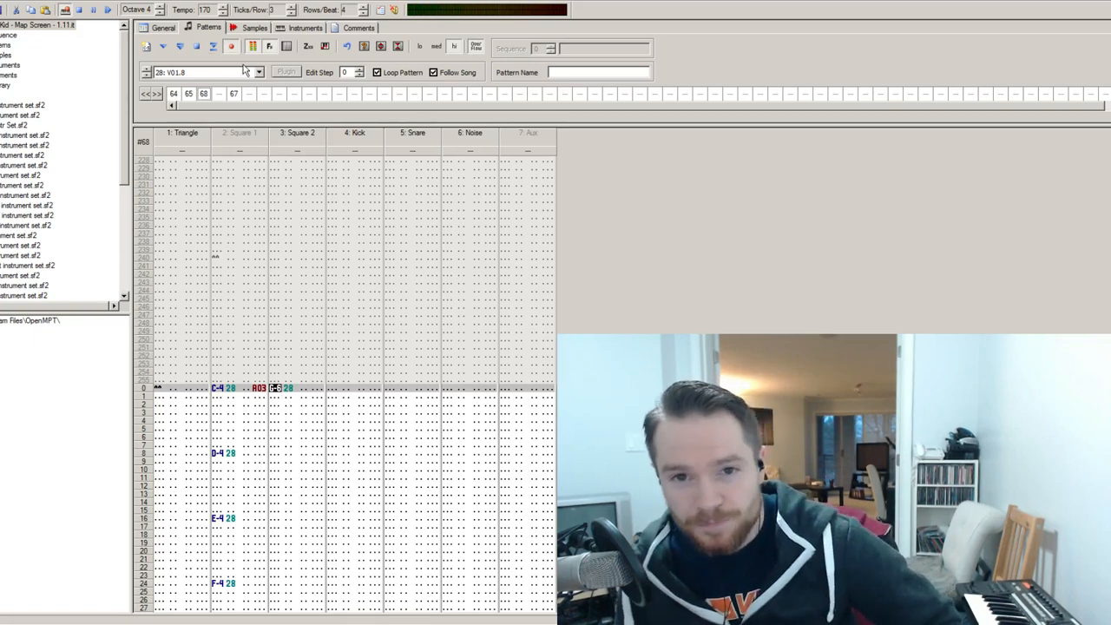
mouse_move(733, 221)
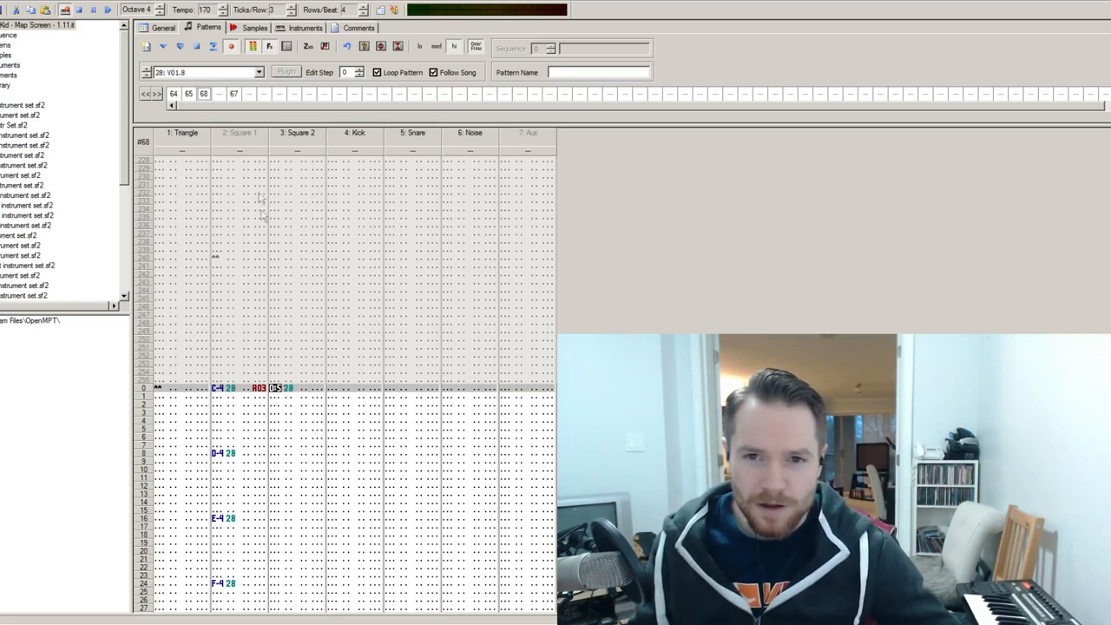
Play pattern 68's Square 1 C-4 to F-4 line, then move to pattern 67
left_click(281, 387)
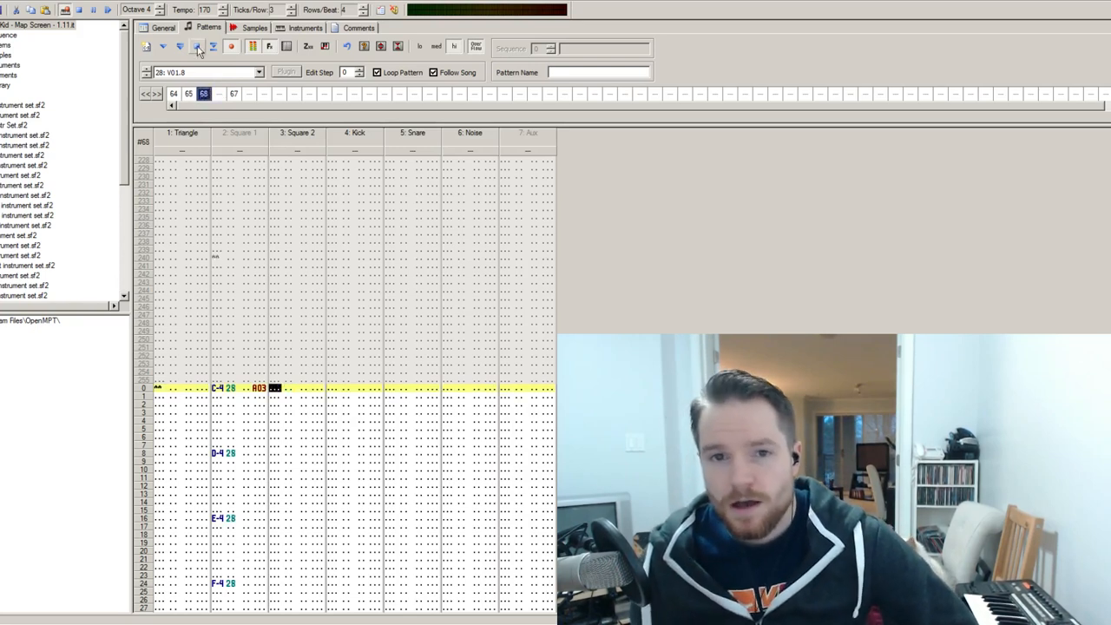
left_click(232, 94)
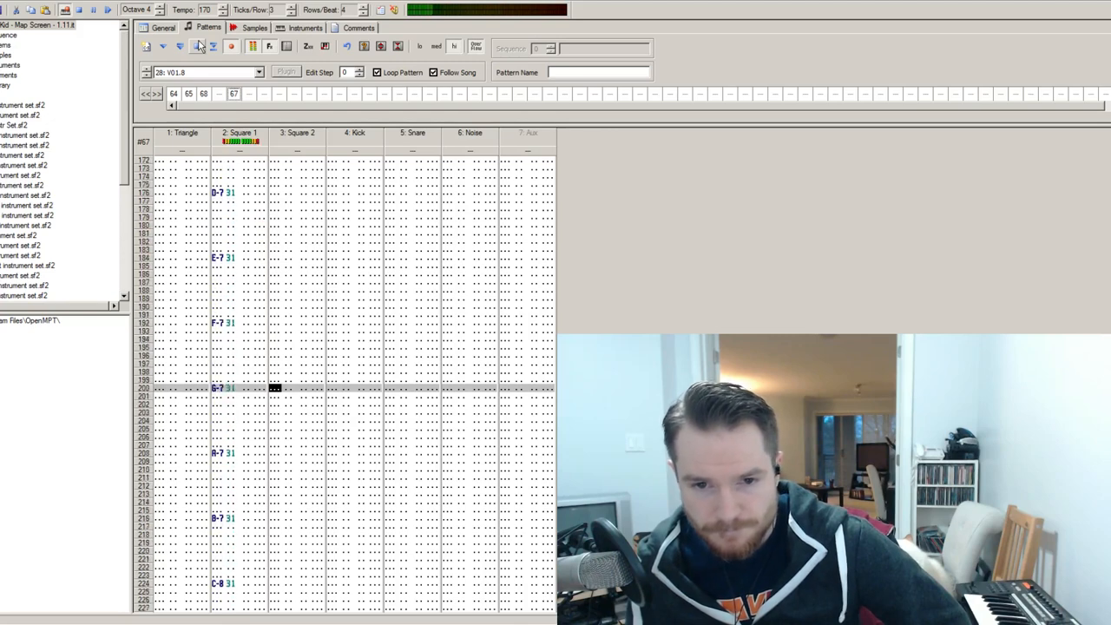
Scroll through pattern 67's high Square 1 notes, then view sample 158
scroll("down", 3)
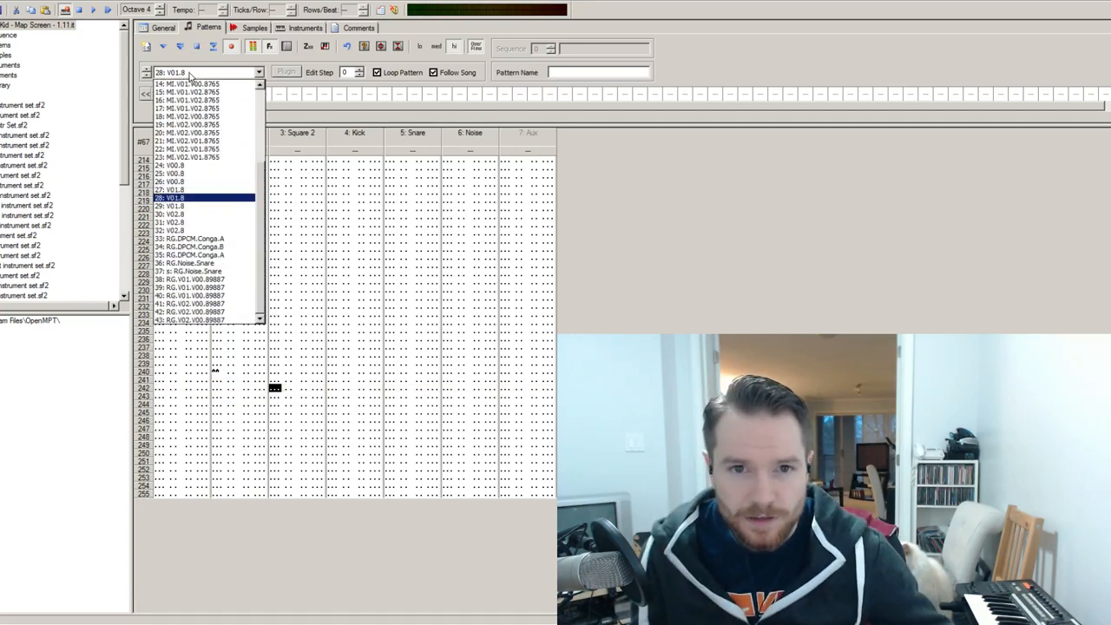
left_click(254, 27)
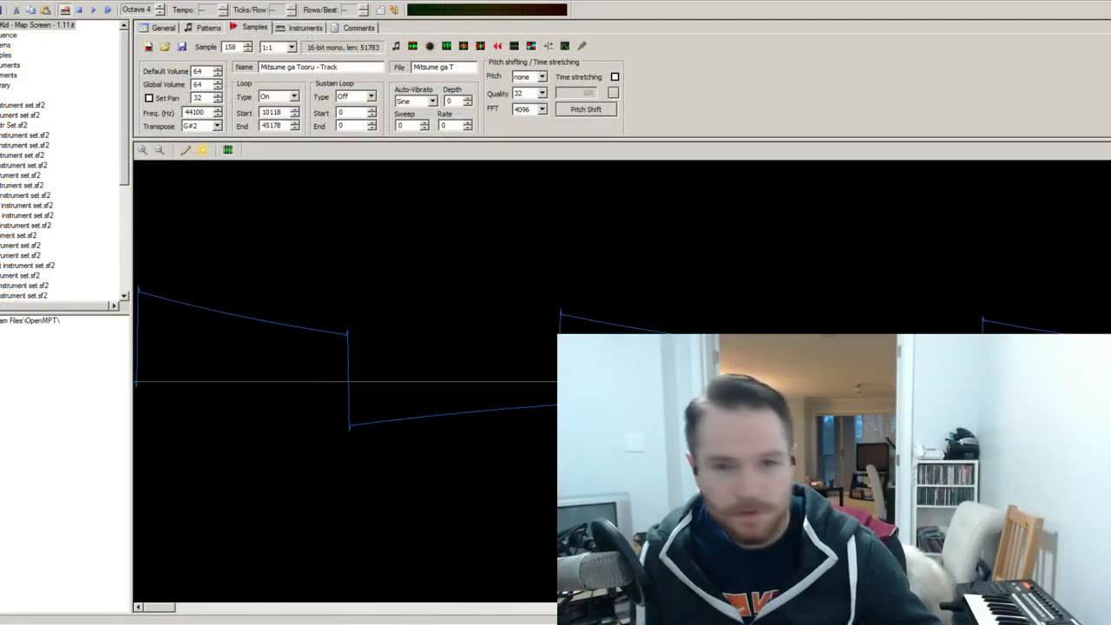
Check sample 158's square waveform and loop, then leave the Samples tab
left_click(207, 26)
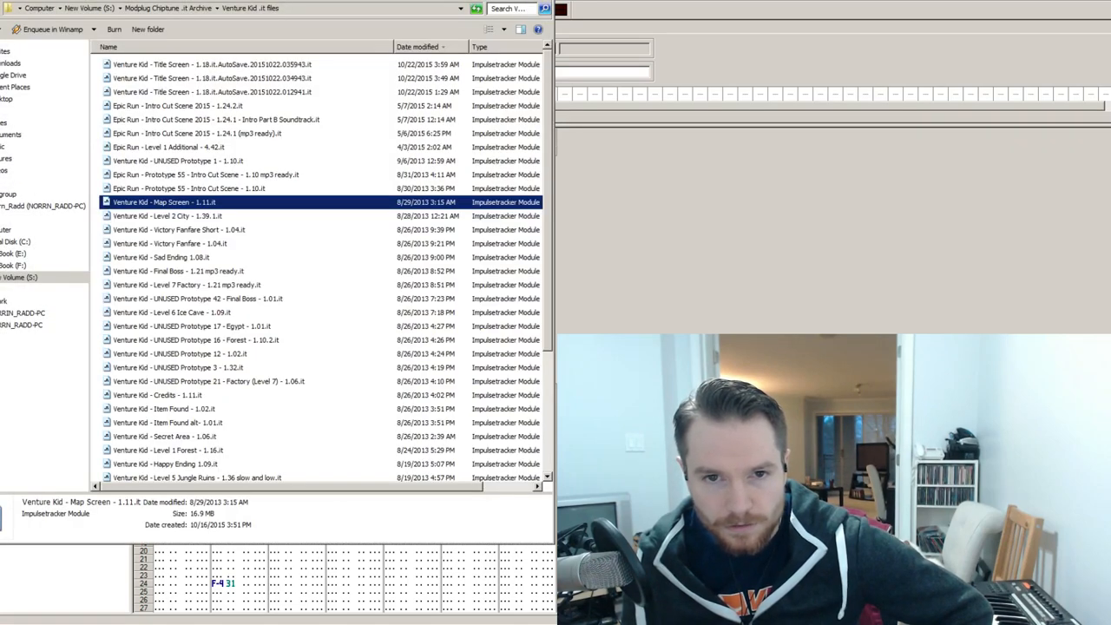
Select the Epic Run Intro Cut Scene 2015 1.24.1 module in the Venture Kid folder
left_click(215, 119)
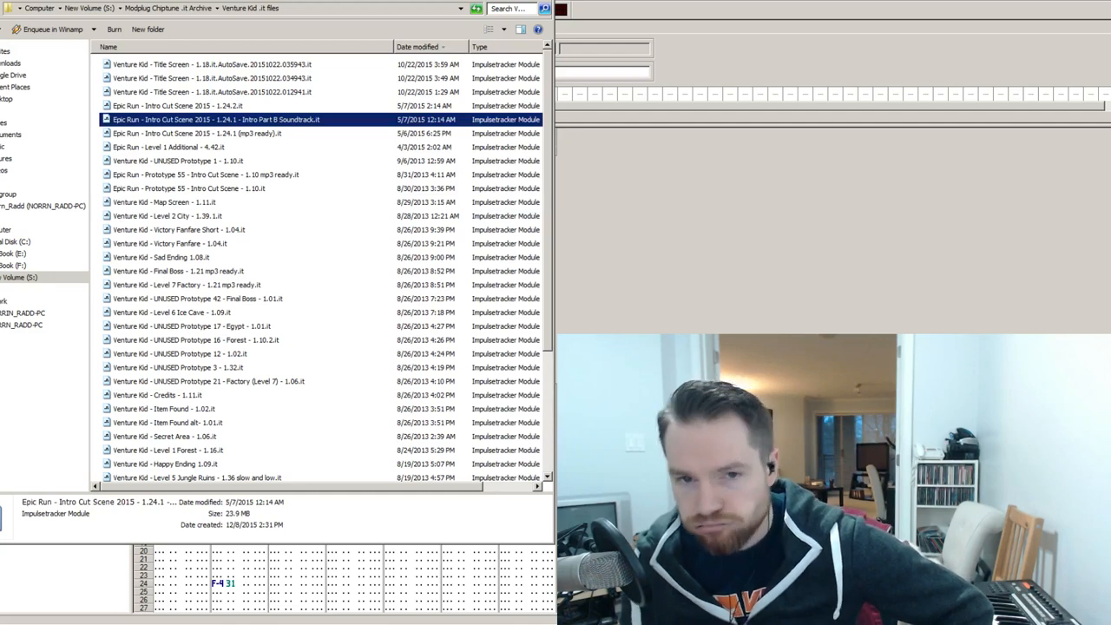
Load the Venture Kid - Title Screen 1.18 module and show its patterns
scroll("down", 3)
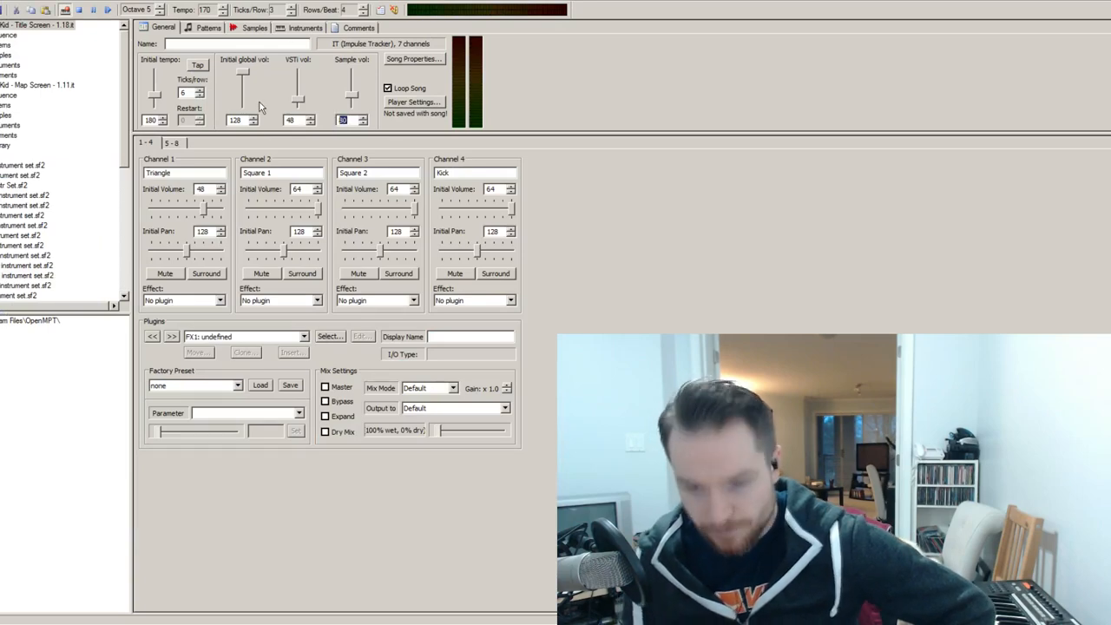
left_click(209, 27)
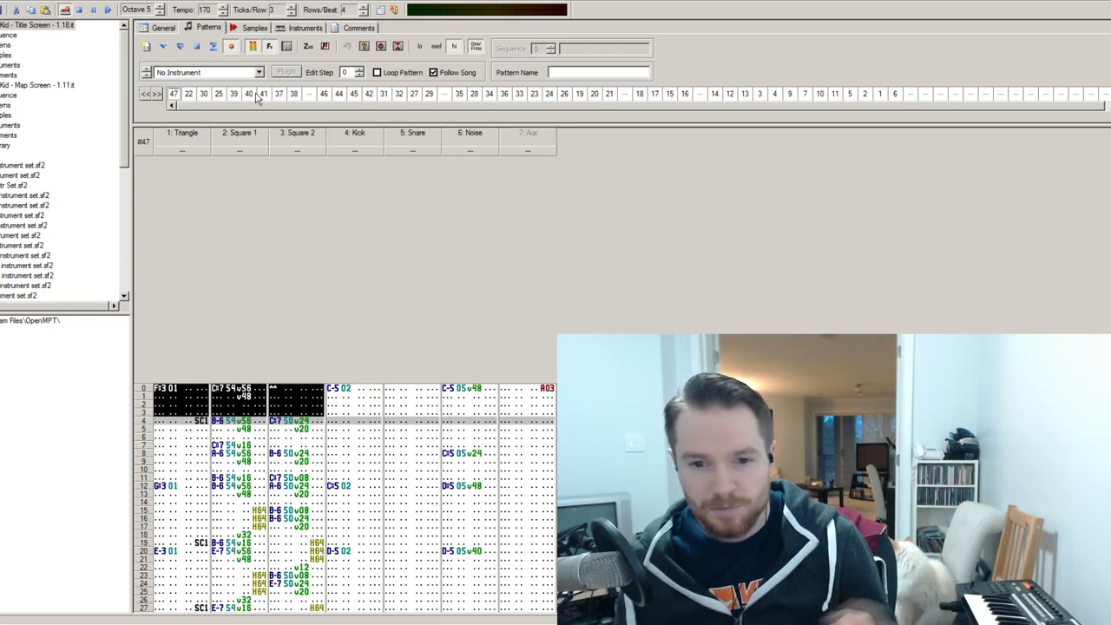
Jump from pattern 47 to pattern 40 in the Title Screen order list
left_click(247, 93)
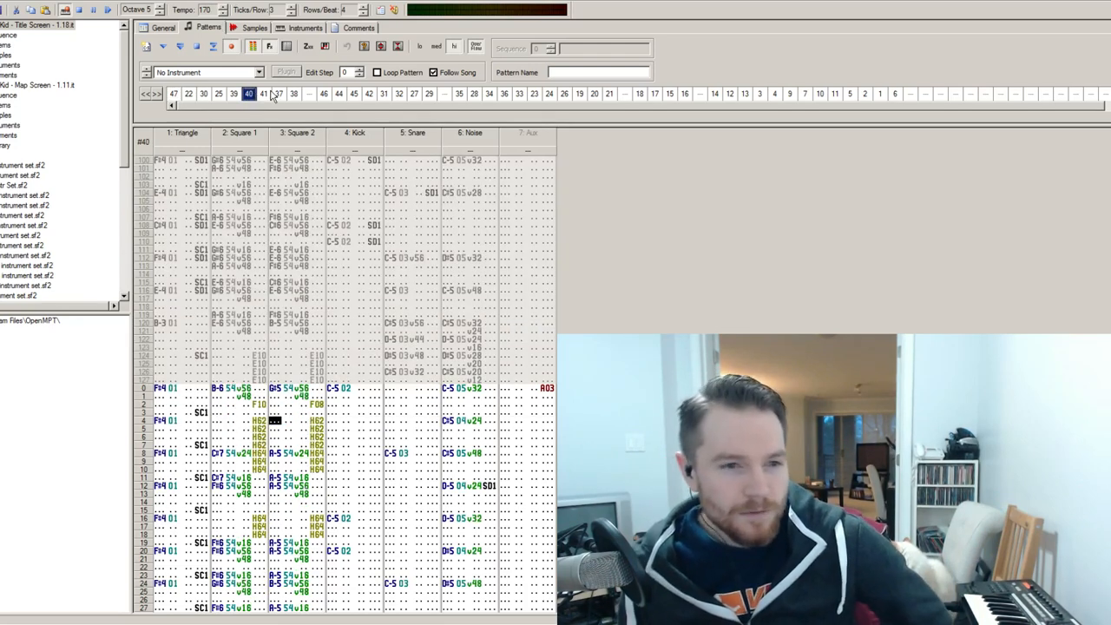
Step through patterns 41 and 39, ending back on pattern 41
left_click(262, 93)
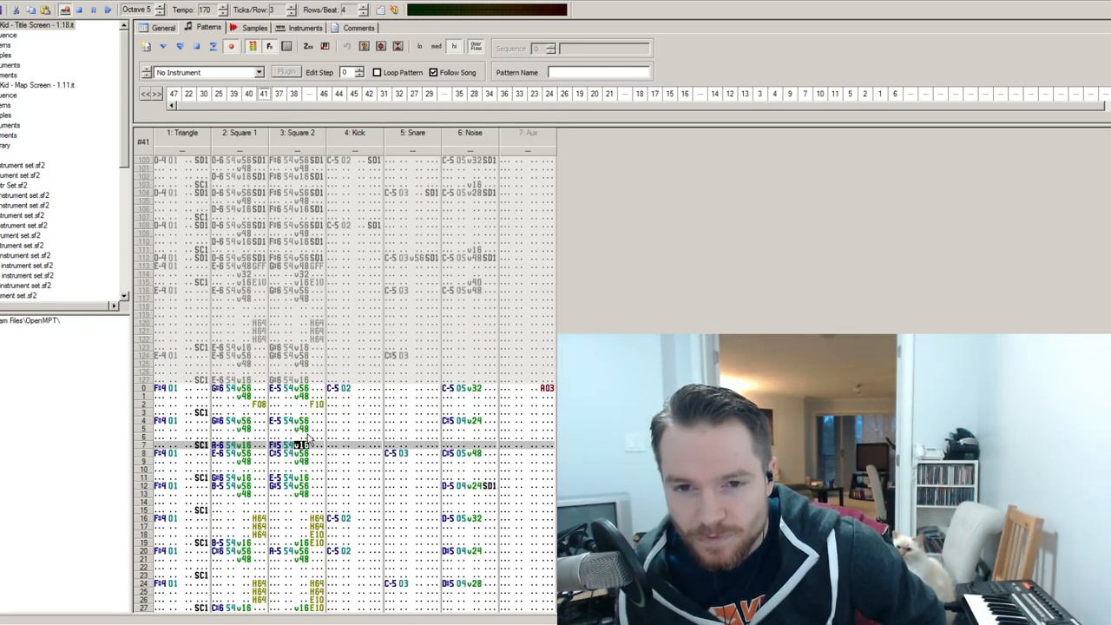
left_click(233, 94)
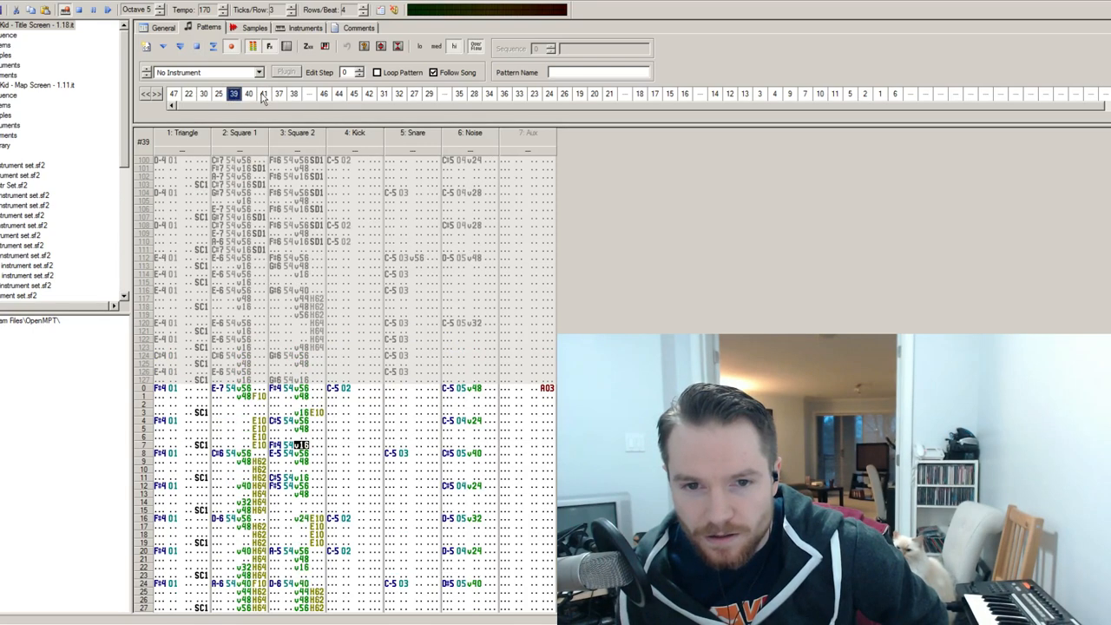
left_click(263, 94)
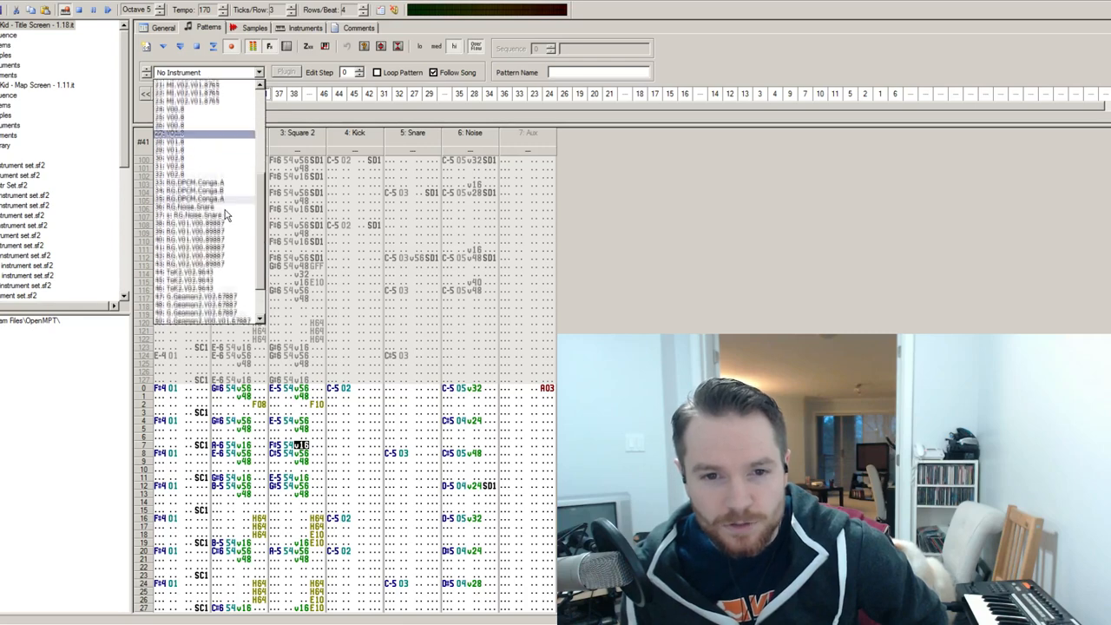
Select instrument 45 ToK2.V02.9643 and view its looped pulse-wave sample 219
scroll("down", 3)
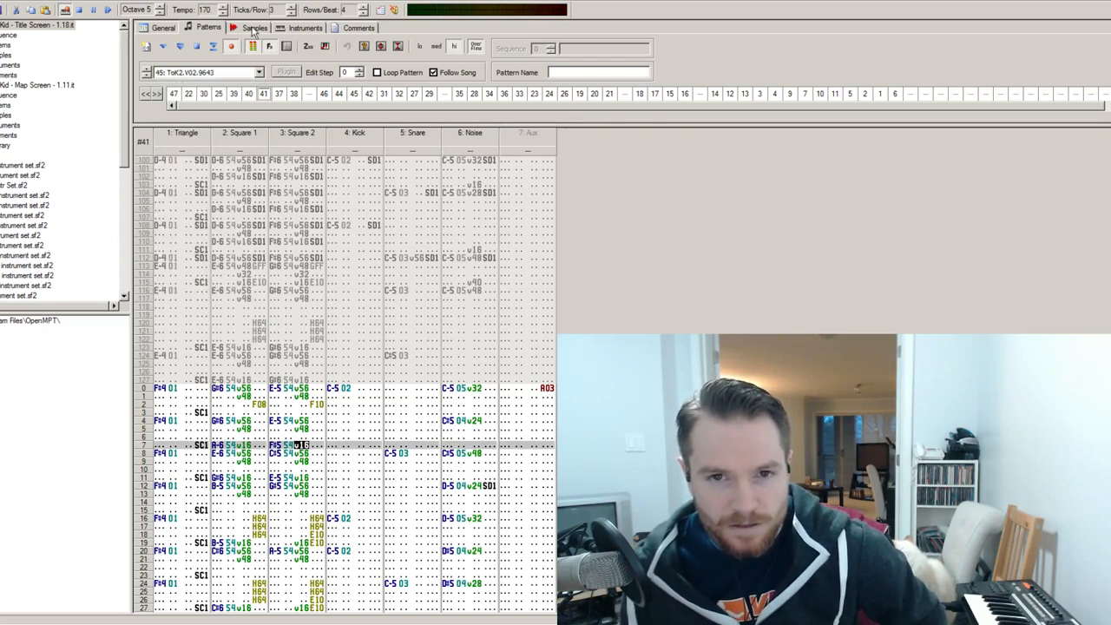
left_click(253, 27)
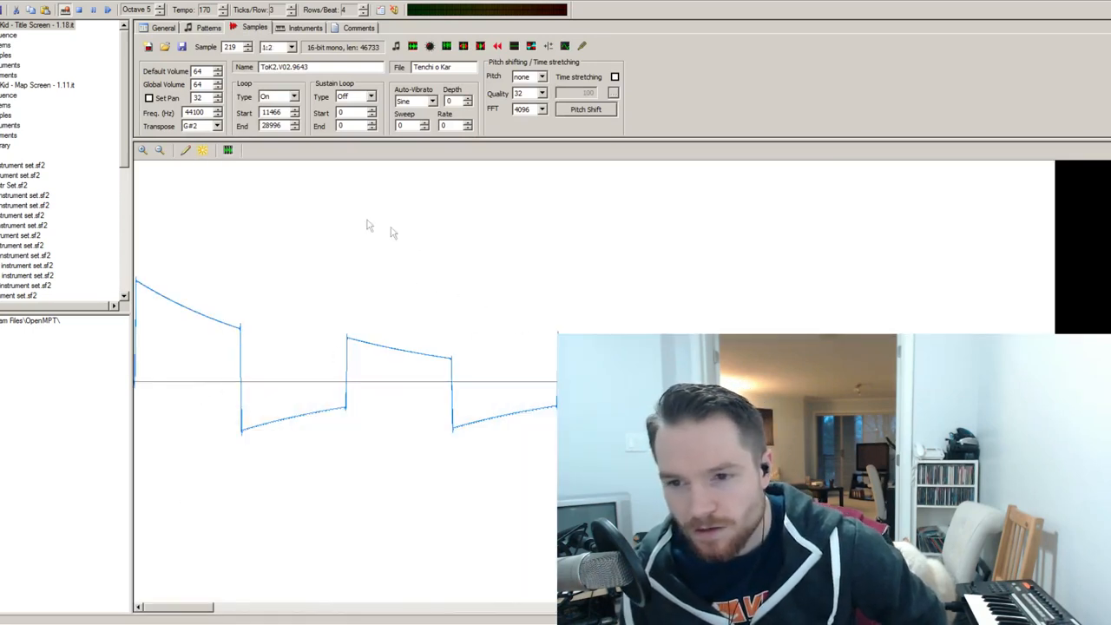
Zoom out to sample 218's full waveform, then return to pattern 41 with instrument 44
left_click(159, 150)
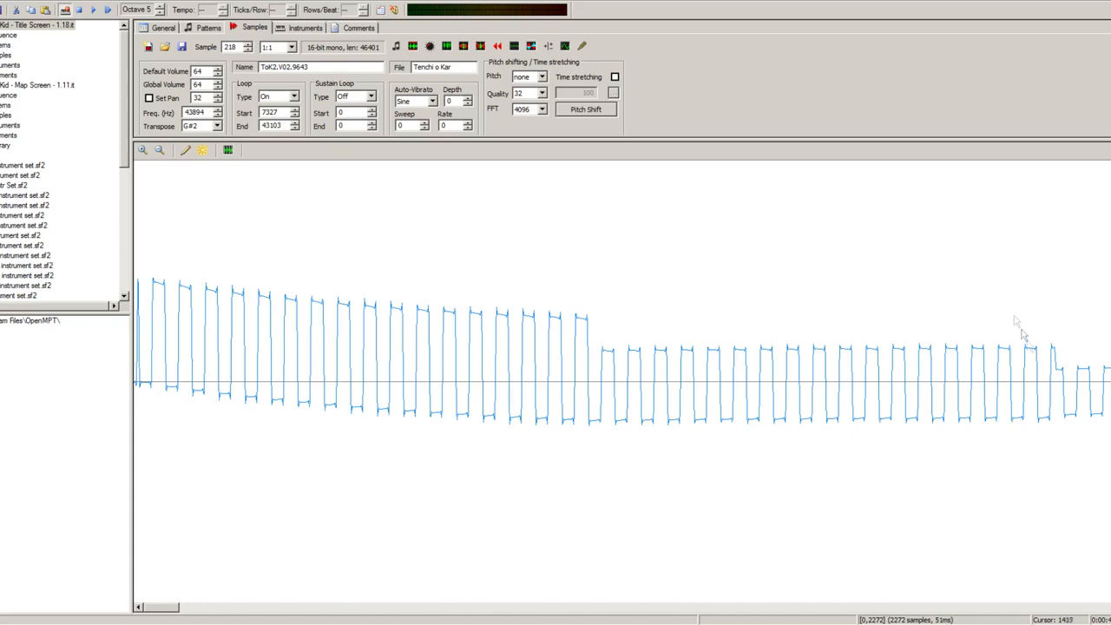
mouse_move(425, 492)
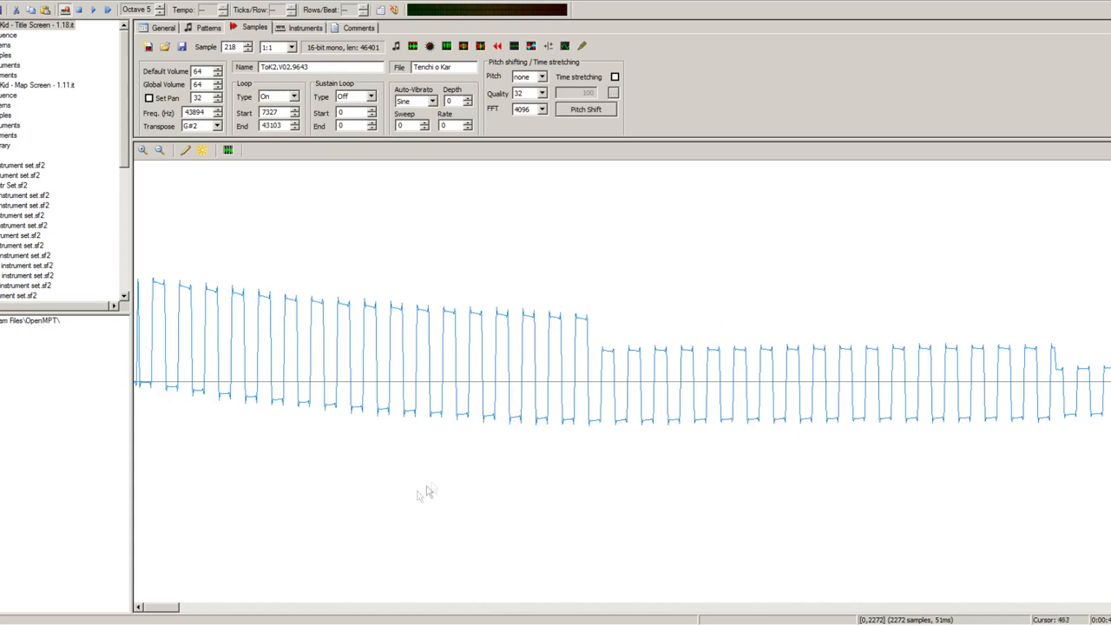
left_click(159, 151)
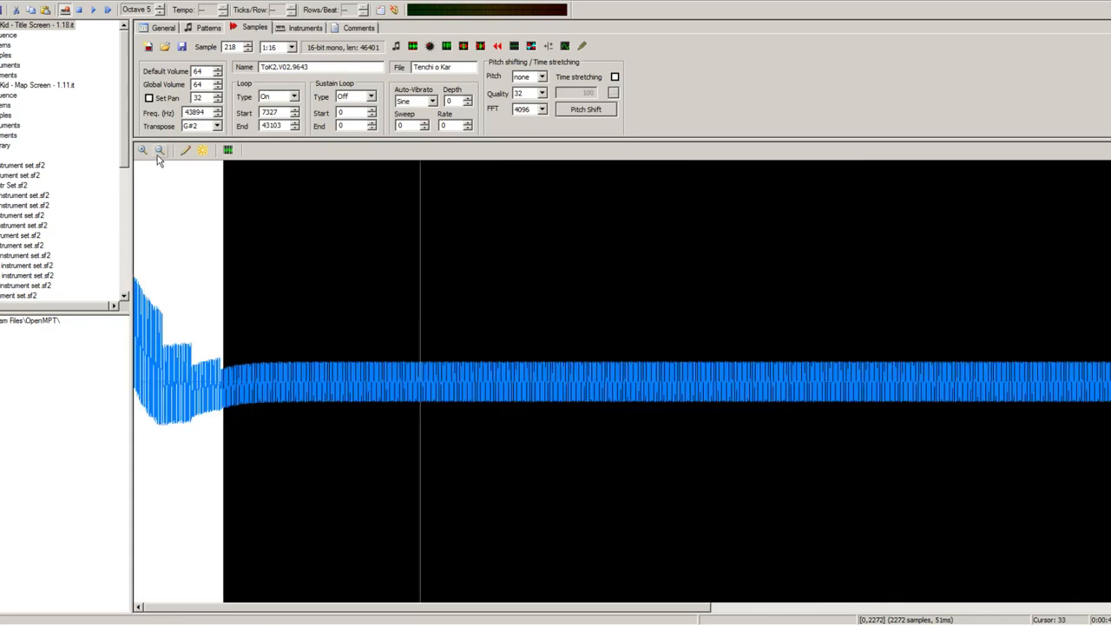
left_click(142, 150)
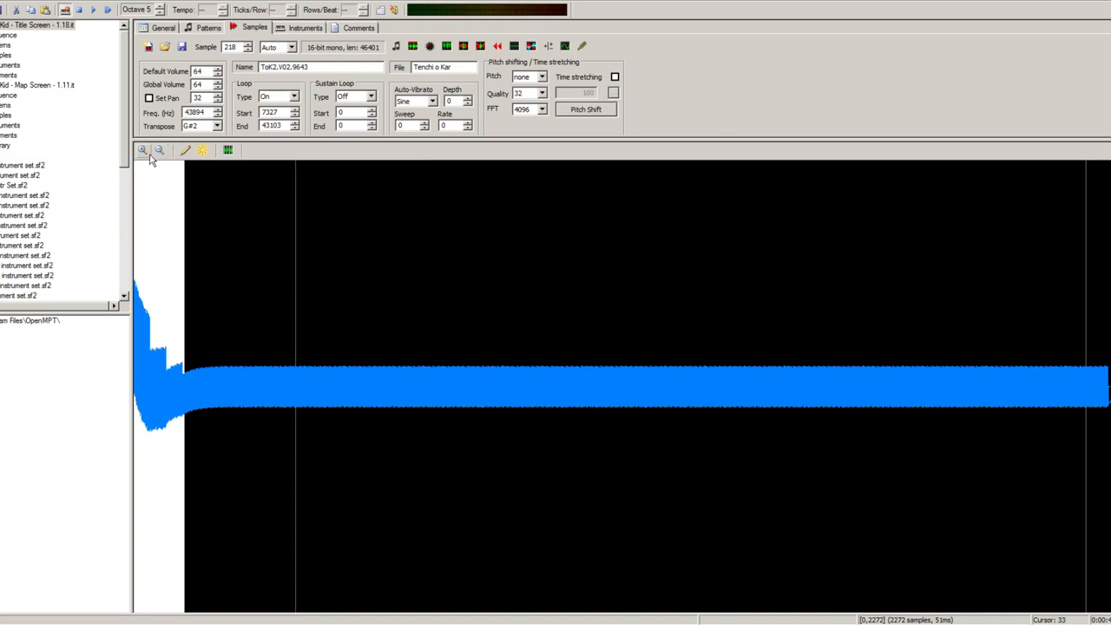
left_click(207, 27)
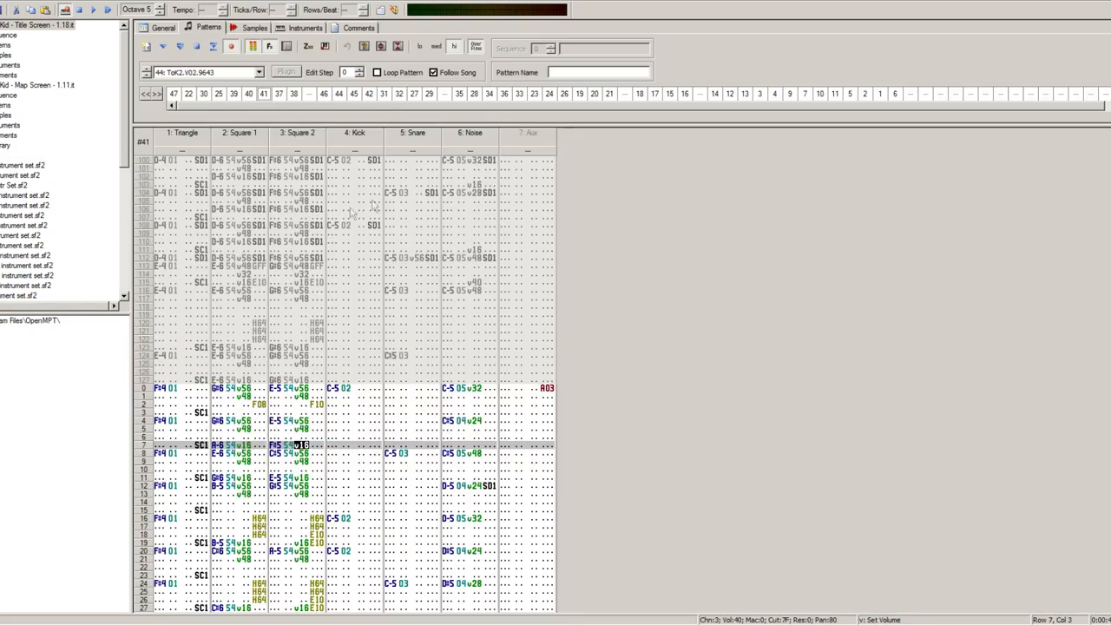
Pick instrument 42 RG.V02.V00.89887 and view its looped pulse sample 204
left_click(257, 72)
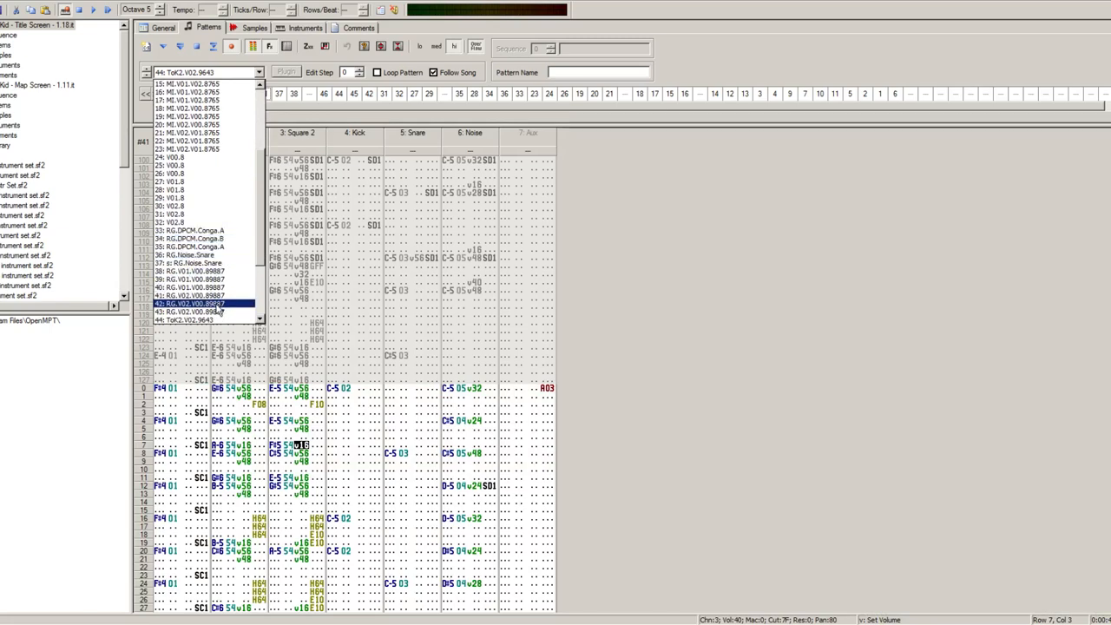
left_click(254, 28)
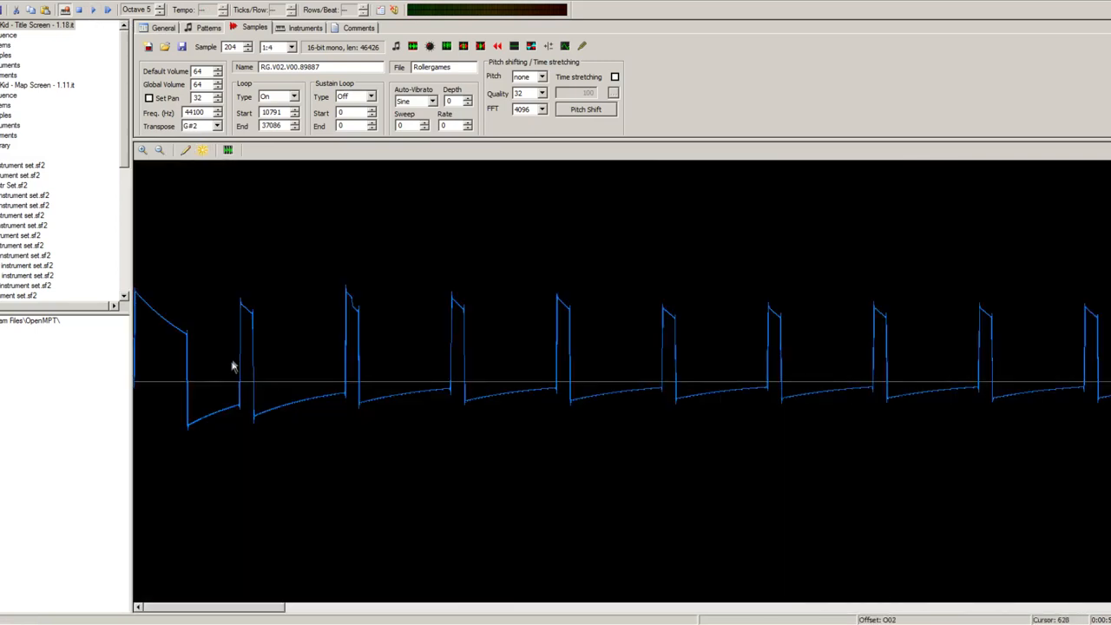
mouse_move(243, 361)
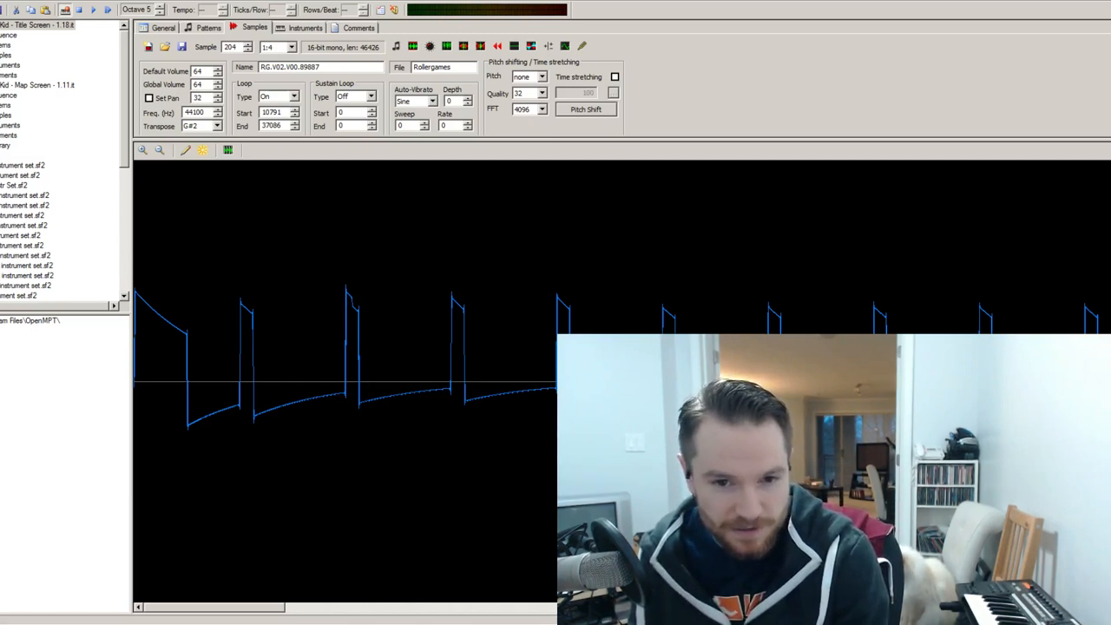
mouse_move(172, 345)
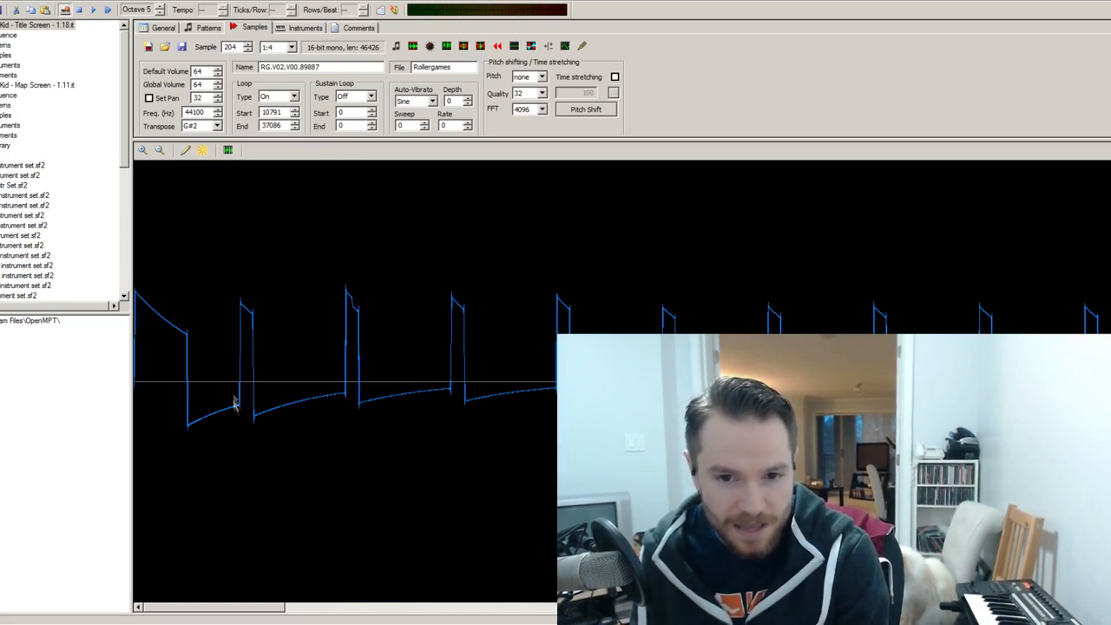
mouse_move(353, 256)
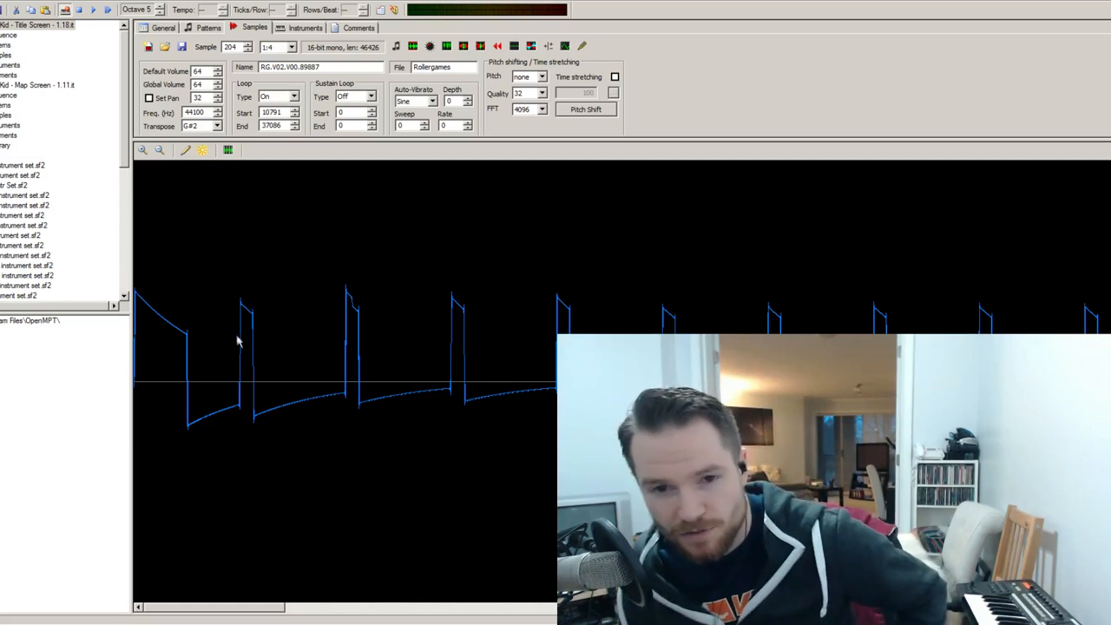
mouse_move(231, 368)
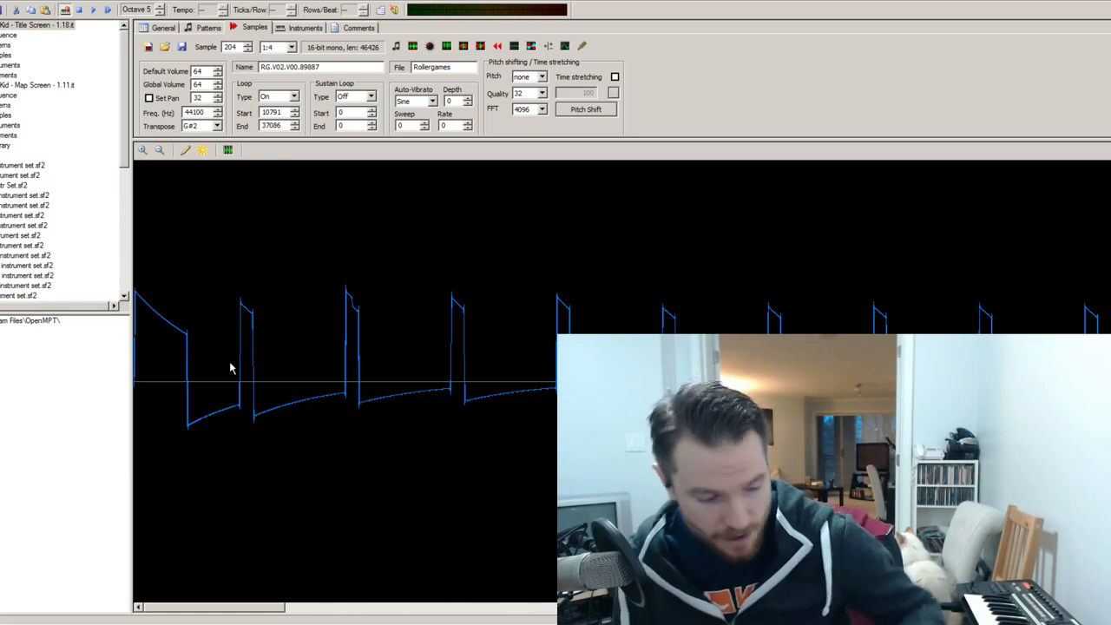
mouse_move(221, 314)
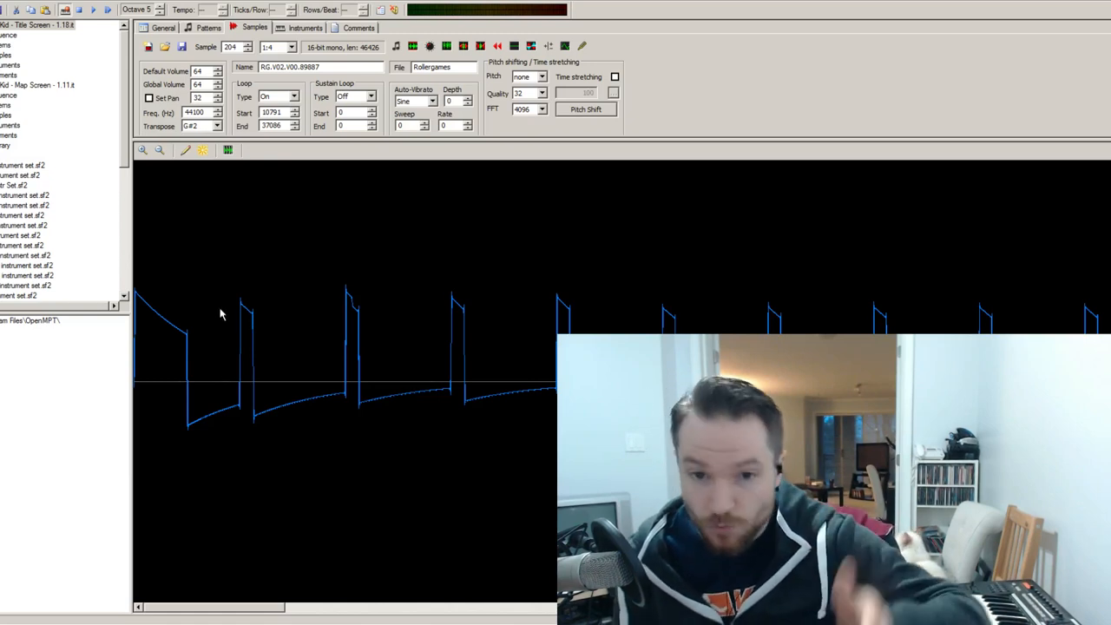
mouse_move(255, 338)
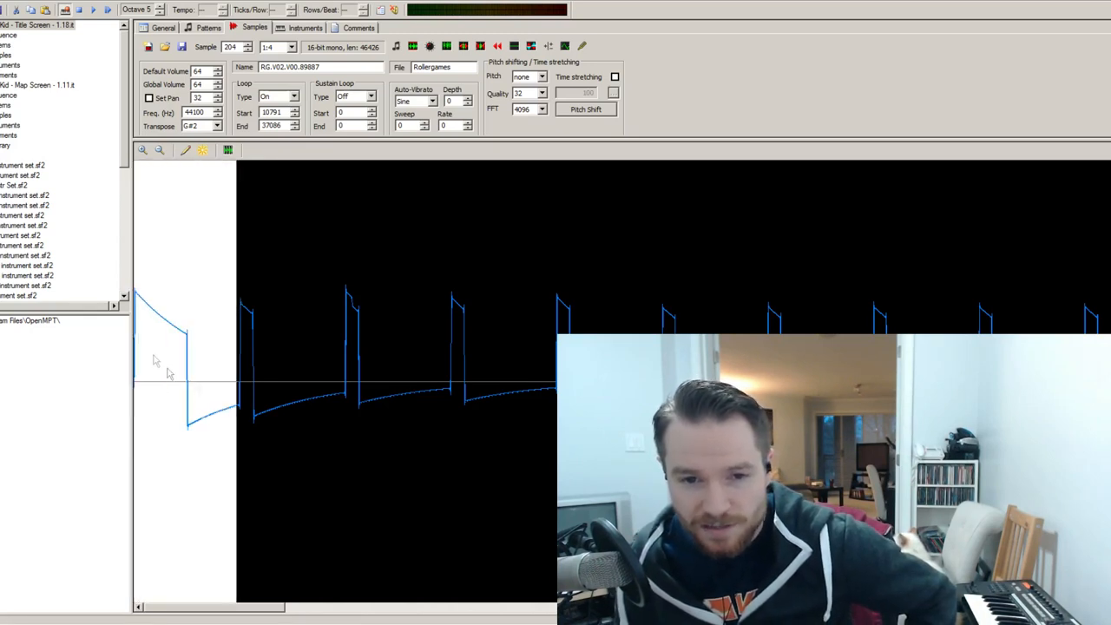
mouse_move(179, 232)
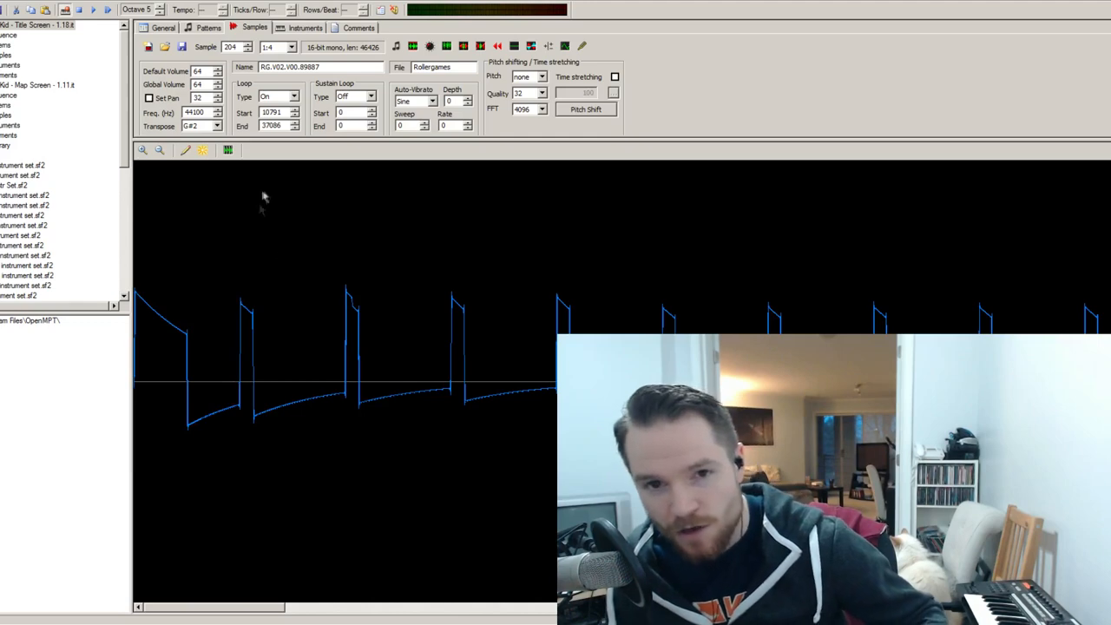
Go back to pattern 41's editor with instrument 42 still selected
left_click(208, 27)
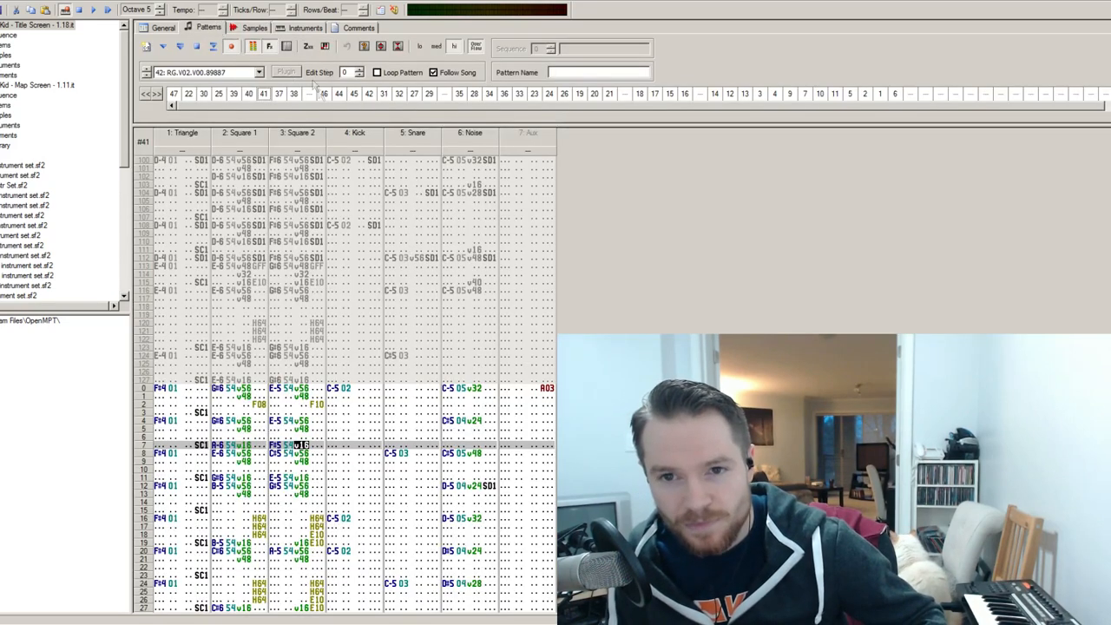
Bring up the order list's context menu to add a new pattern
right_click(203, 94)
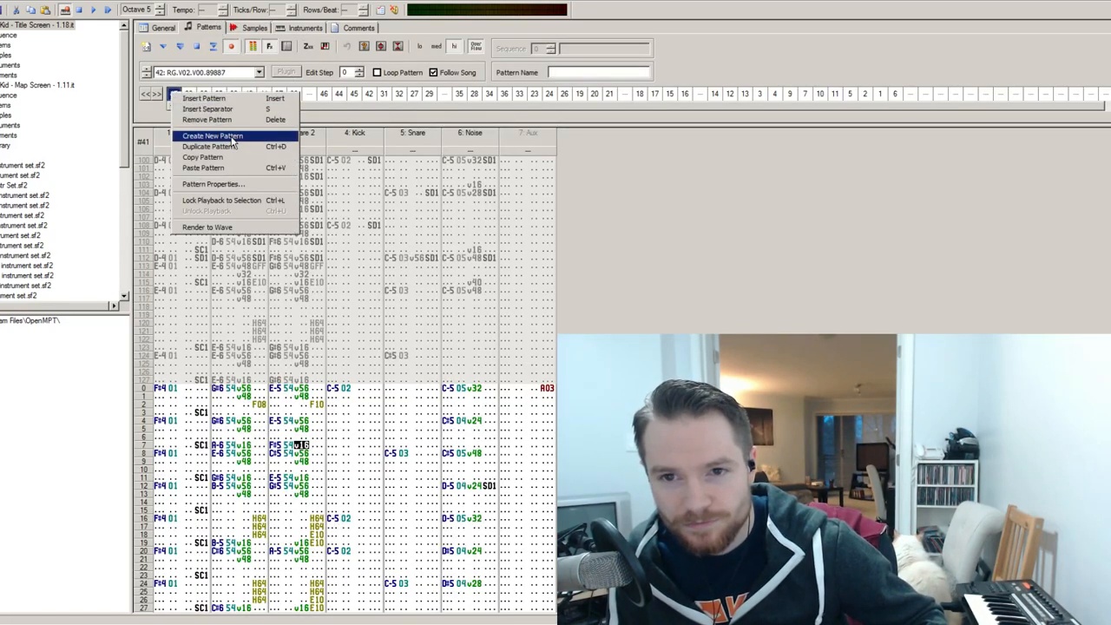
mouse_move(203, 97)
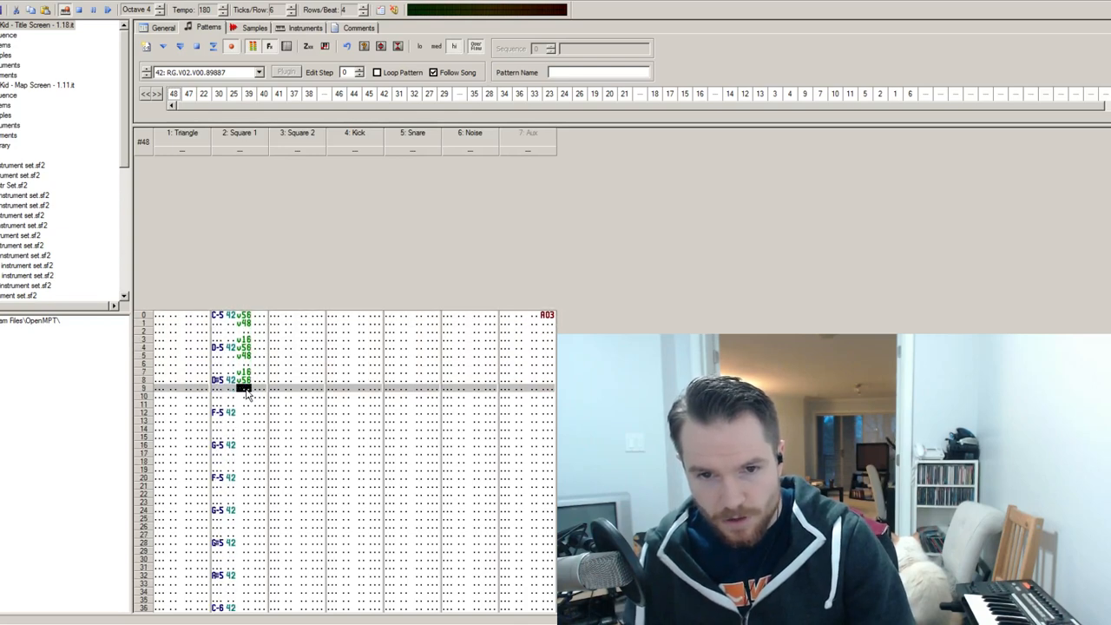
Scroll through pattern 48's Square 1 melody, C-5 to D#6, with v16/v56/v48 volume steps
scroll("down", 3)
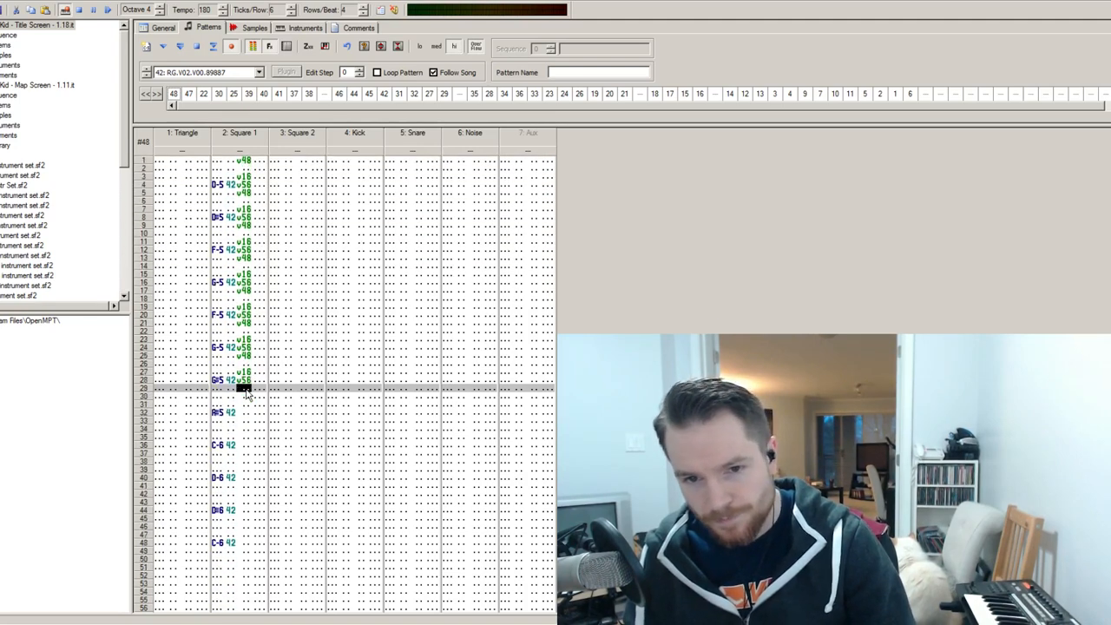
scroll("down", 3)
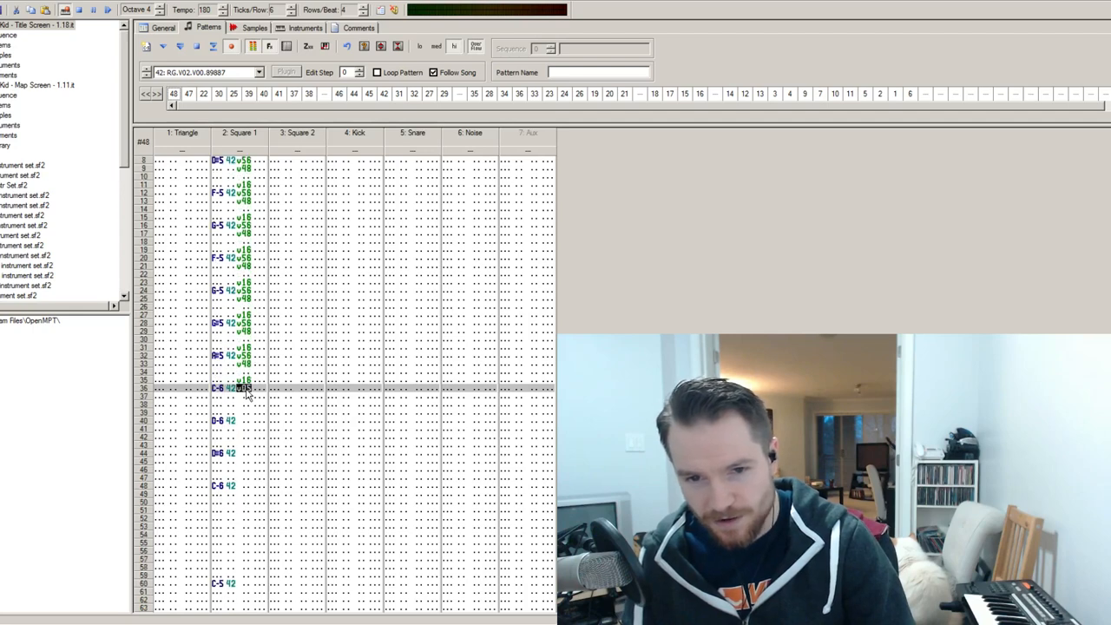
scroll("down", 3)
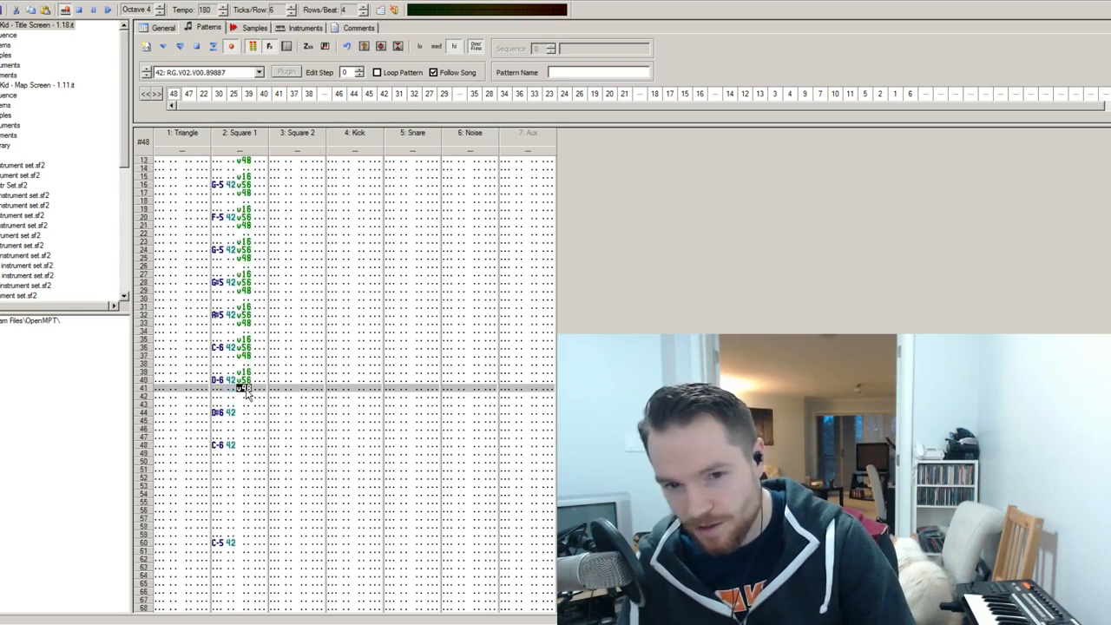
scroll("down", 3)
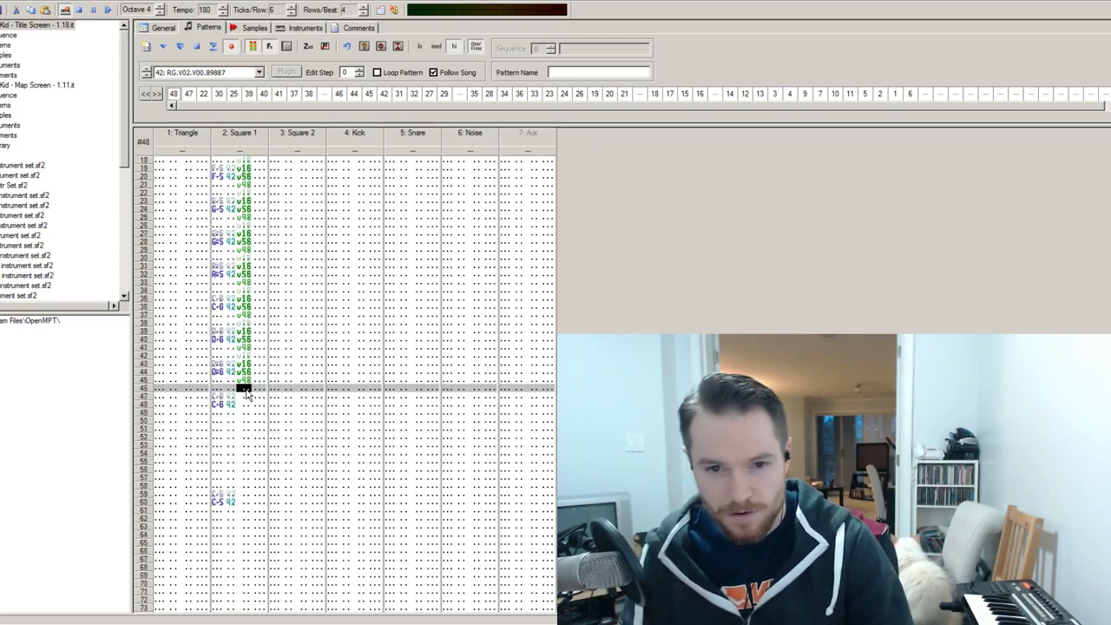
scroll("down", 3)
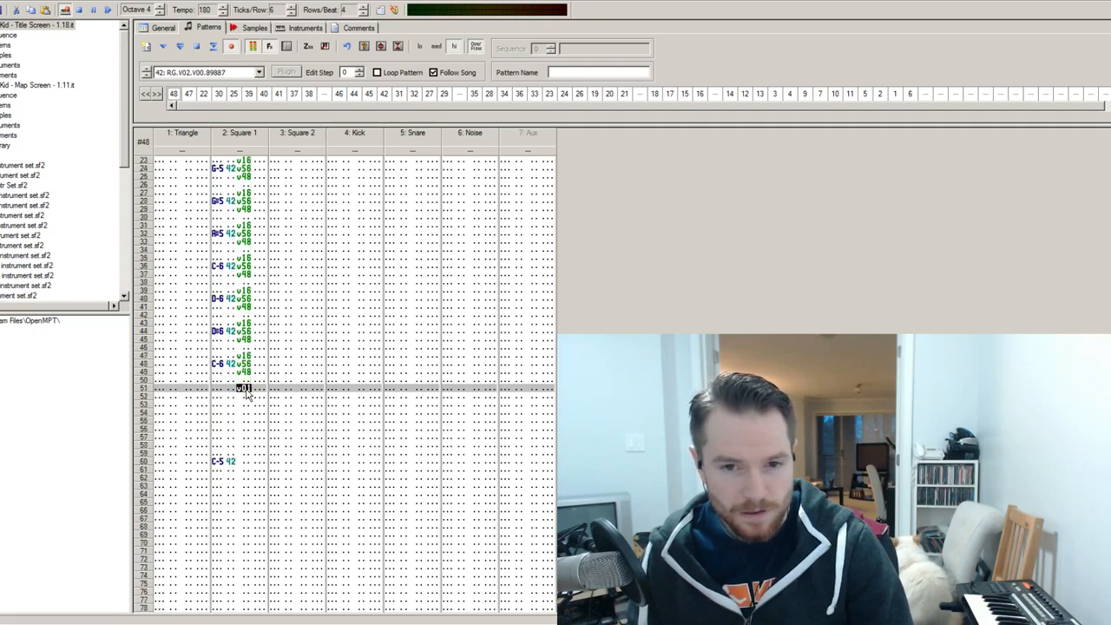
scroll("down", 3)
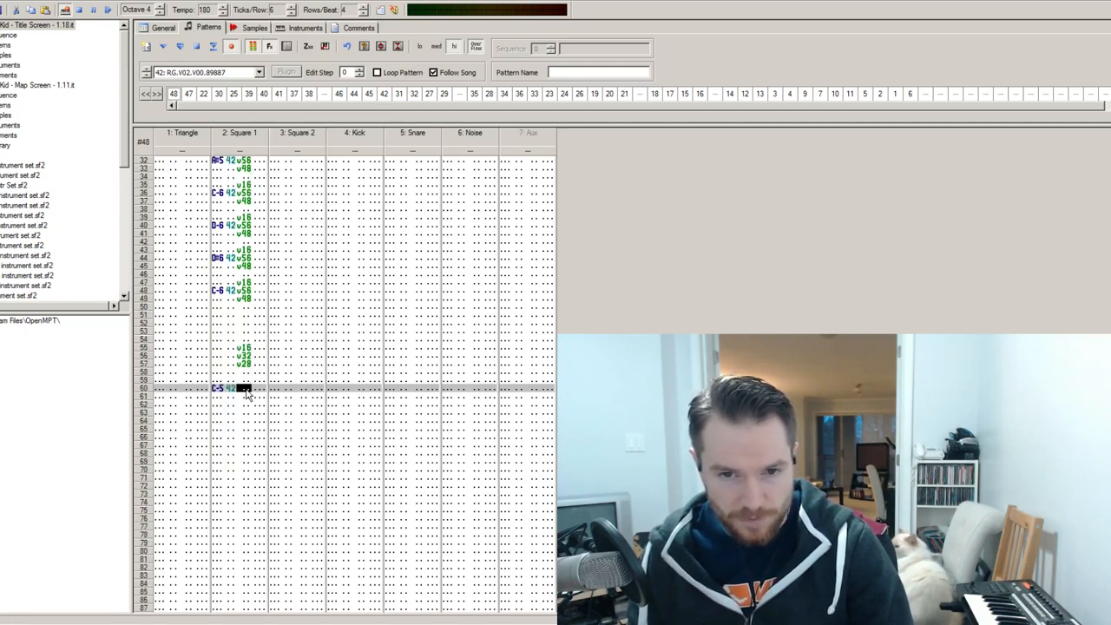
scroll("down", 3)
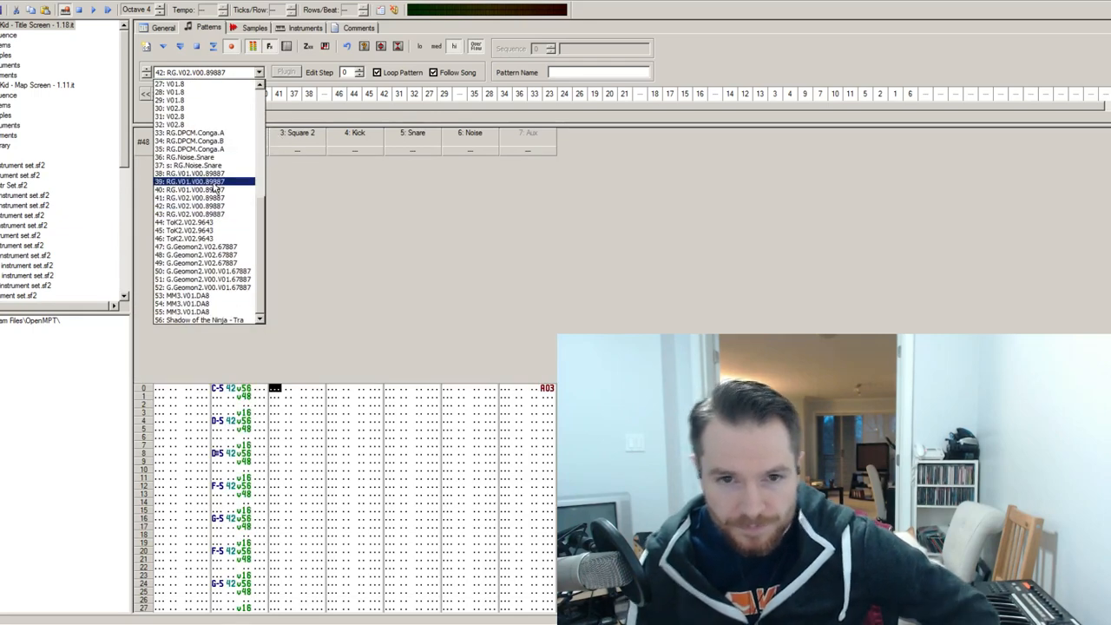
Compare the RG.V01.V00.89887 and other melody sample waveforms, switching back to pattern 48 between views
left_click(256, 27)
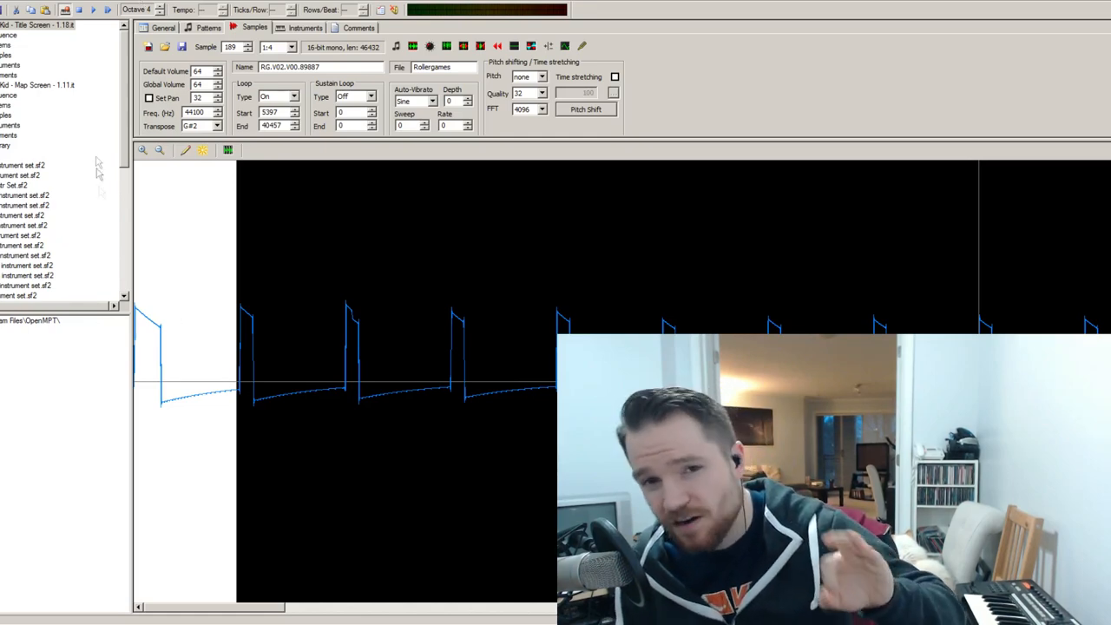
left_click(208, 27)
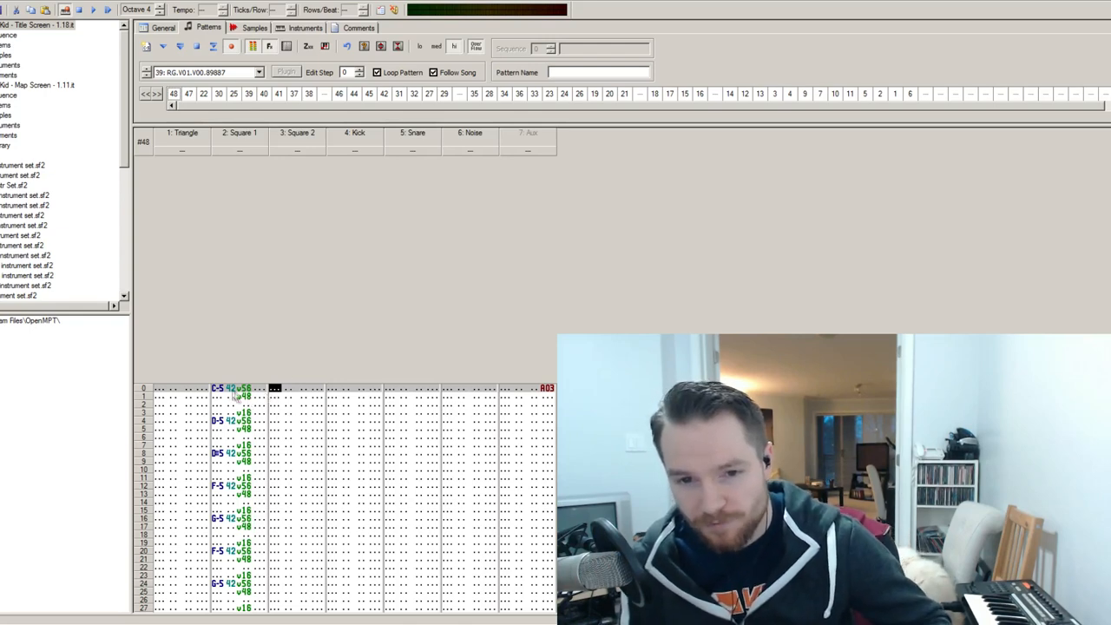
scroll("down", 3)
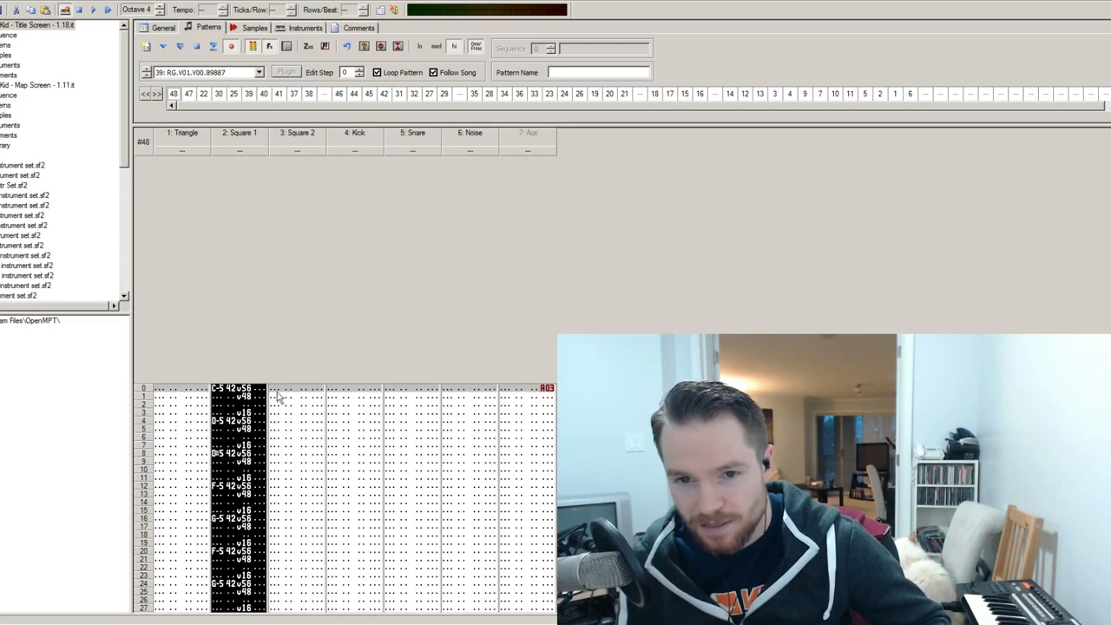
left_click(254, 27)
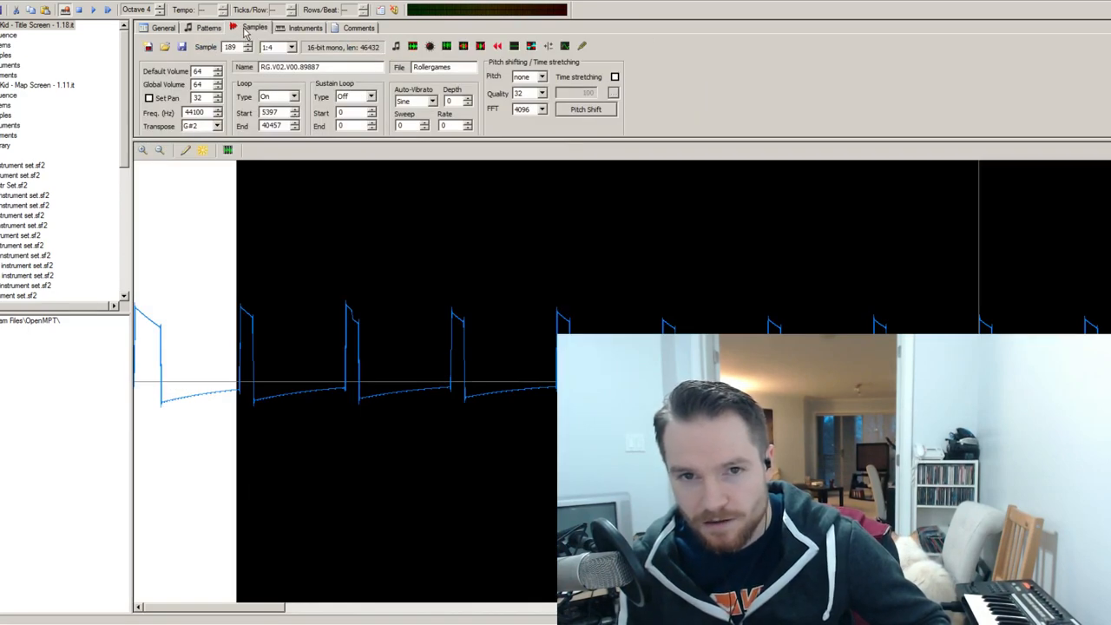
mouse_move(188, 324)
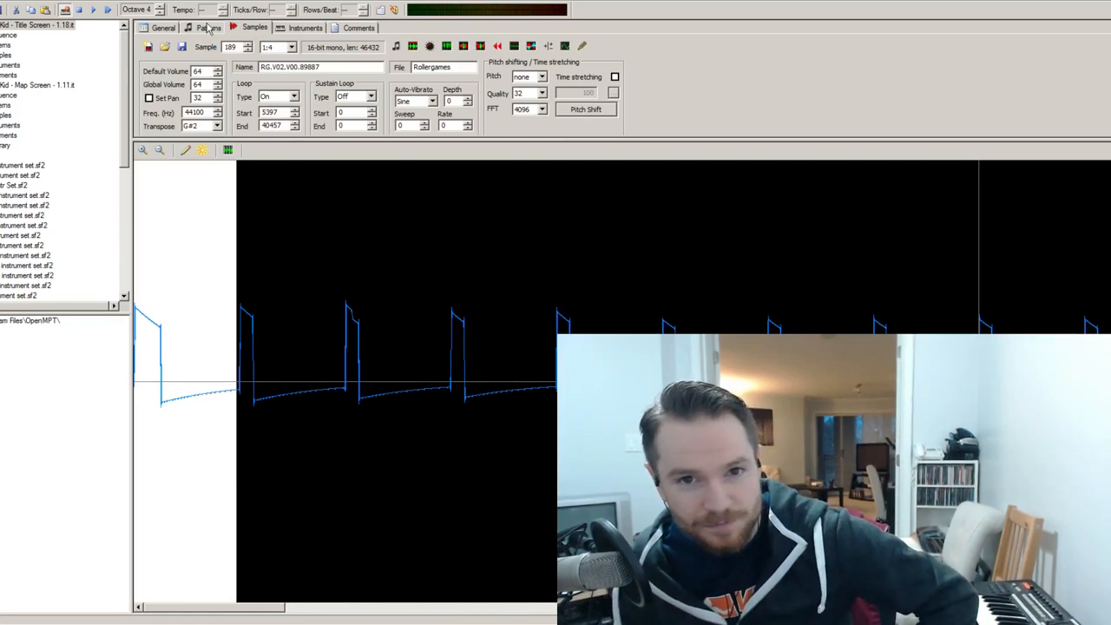
left_click(208, 27)
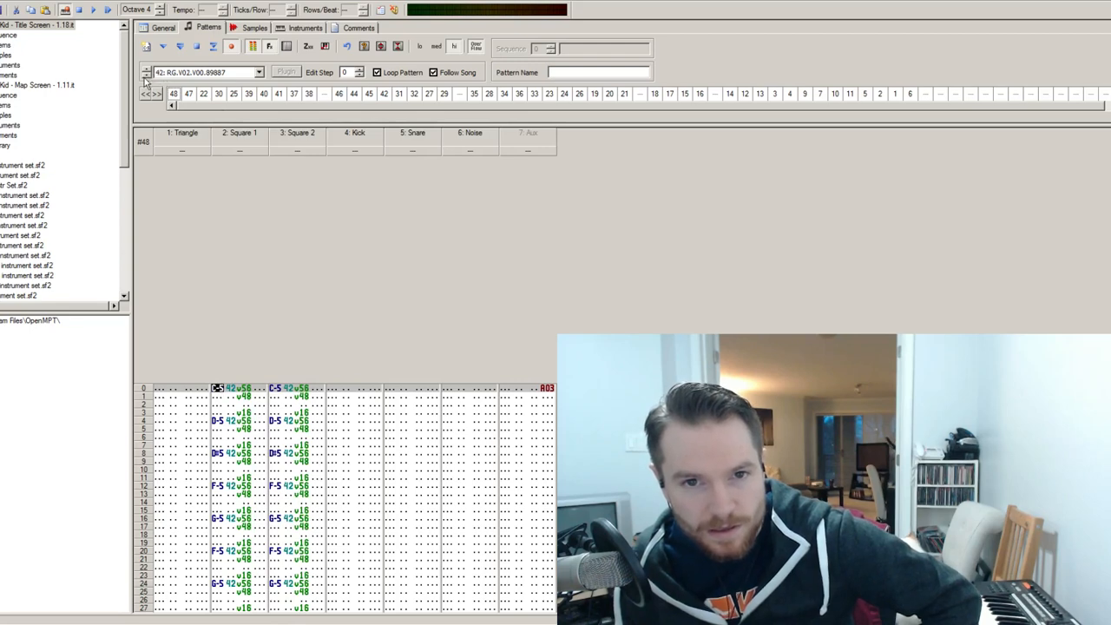
left_click(254, 27)
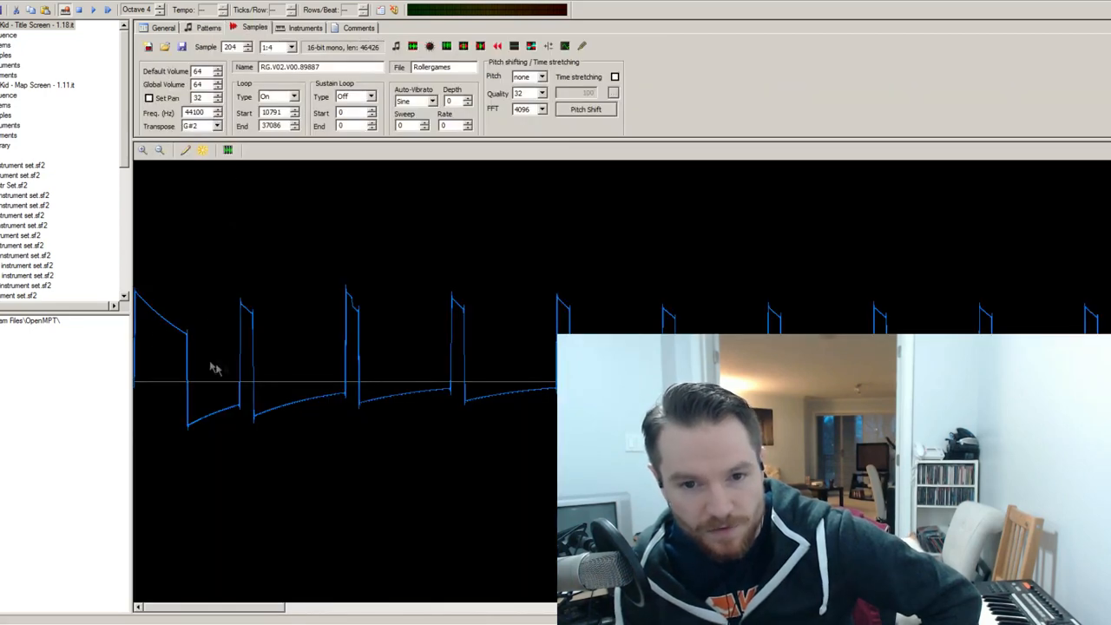
left_click(207, 27)
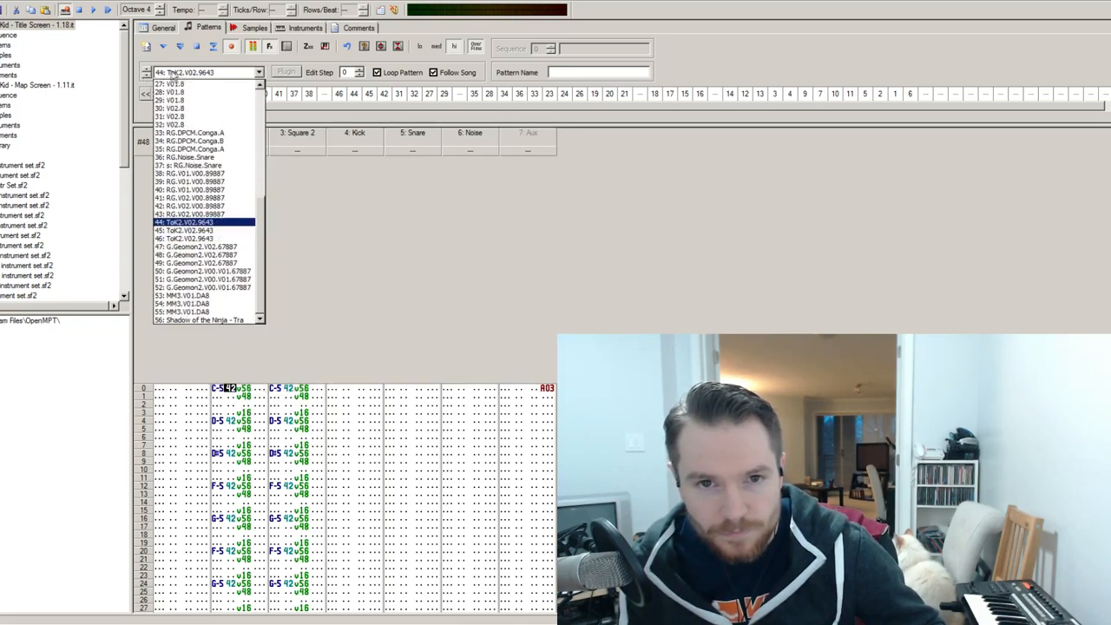
Set Square 2's notes to instrument 39 and transpose them up 7 semitones
left_click(200, 182)
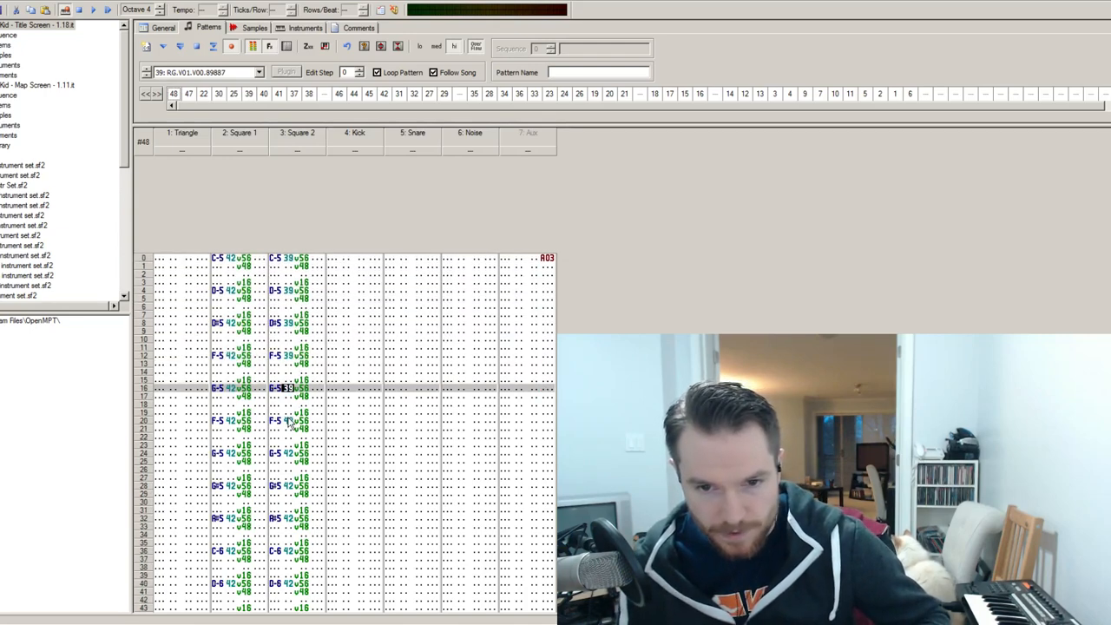
scroll("down", 3)
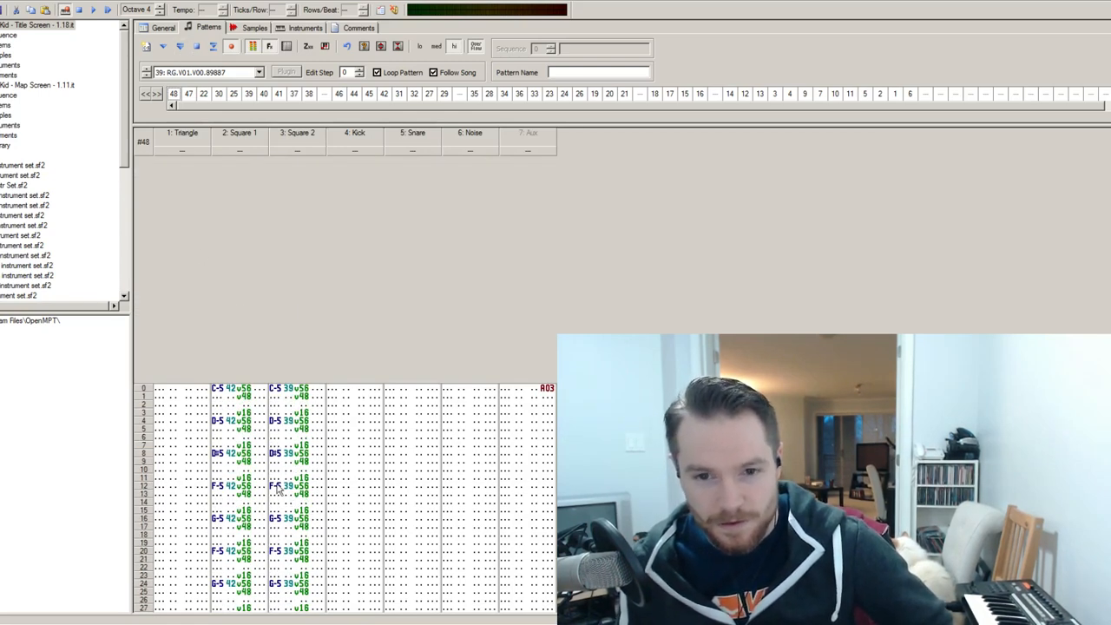
left_click(197, 46)
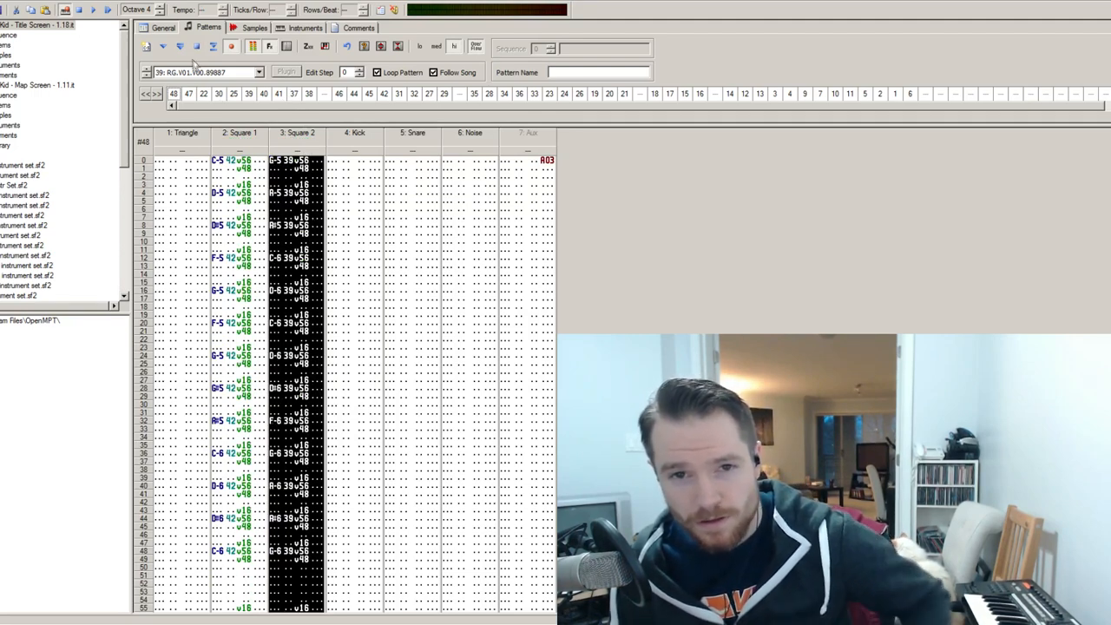
left_click(196, 46)
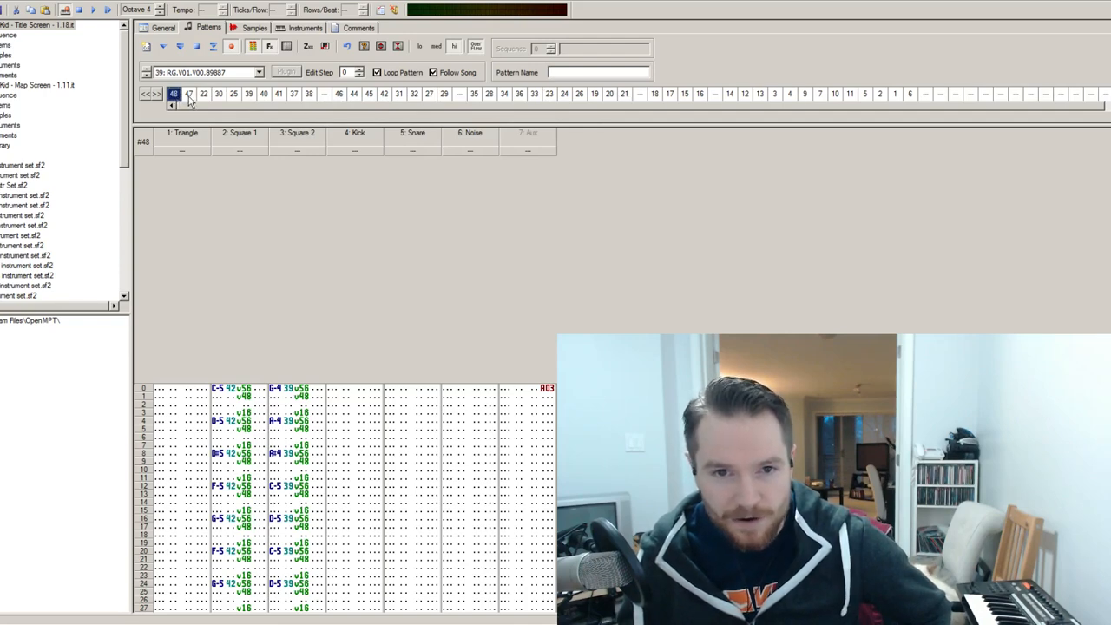
Browse song-order patterns 22 and 38, then open pattern 46
left_click(204, 94)
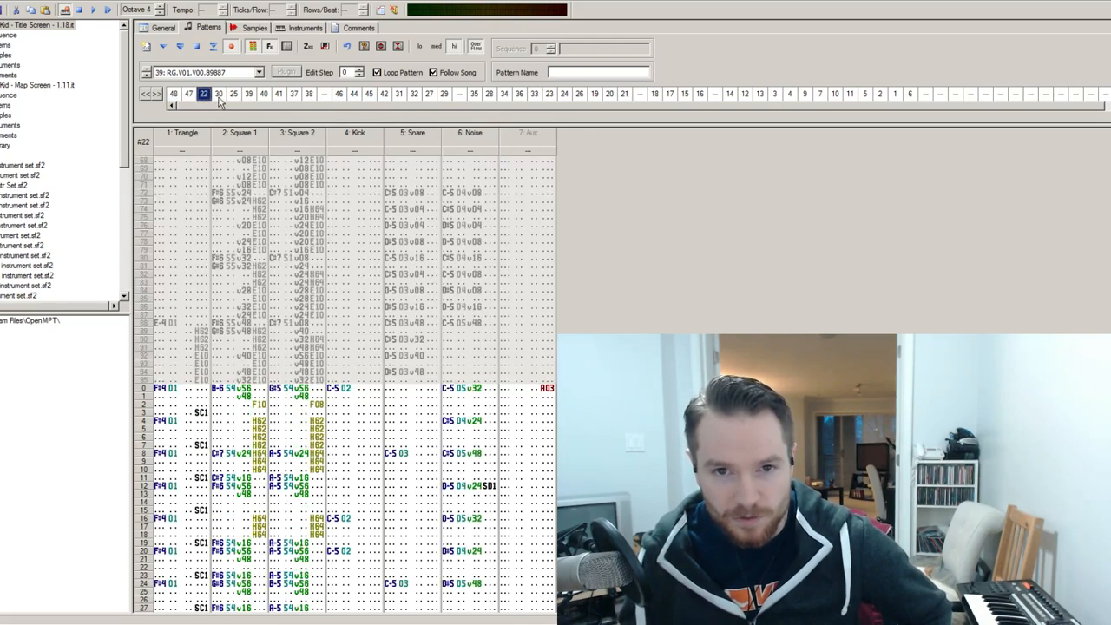
left_click(308, 94)
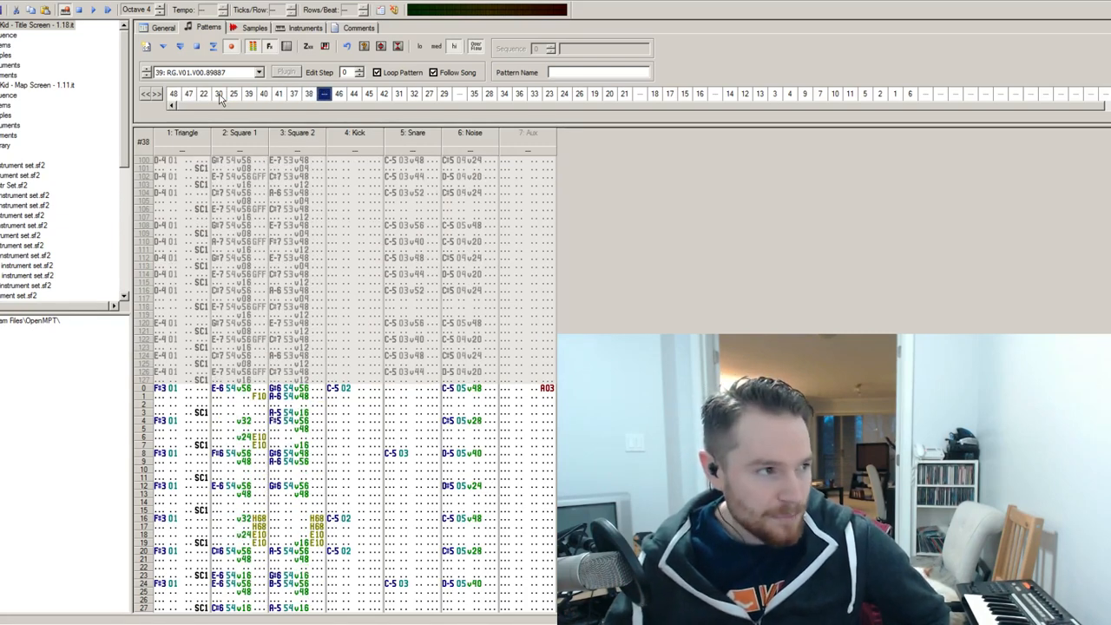
left_click(413, 94)
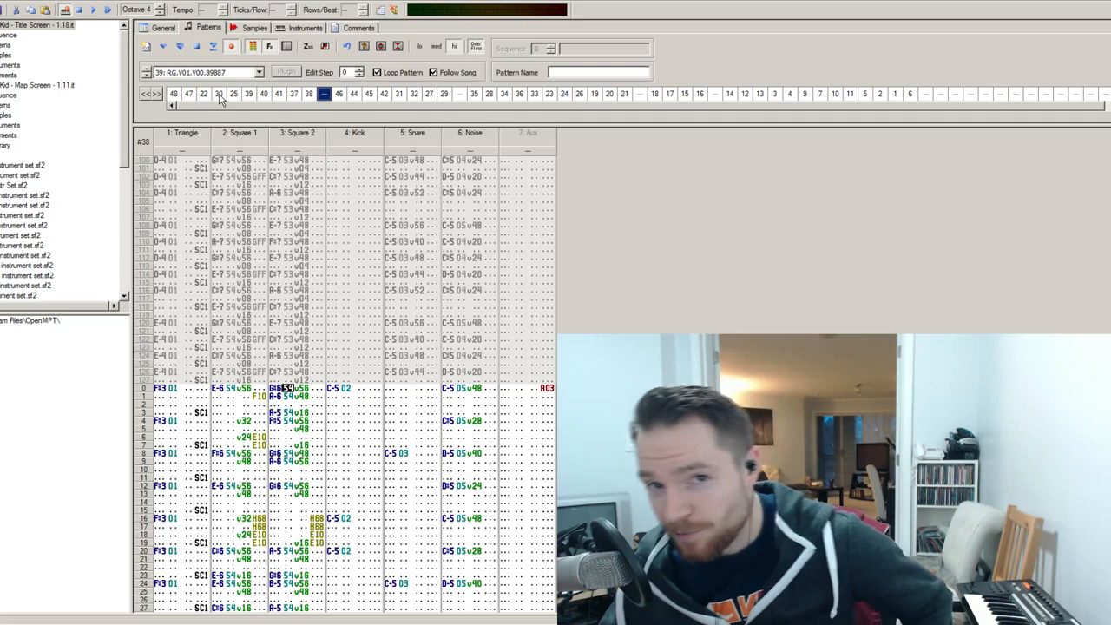
left_click(399, 93)
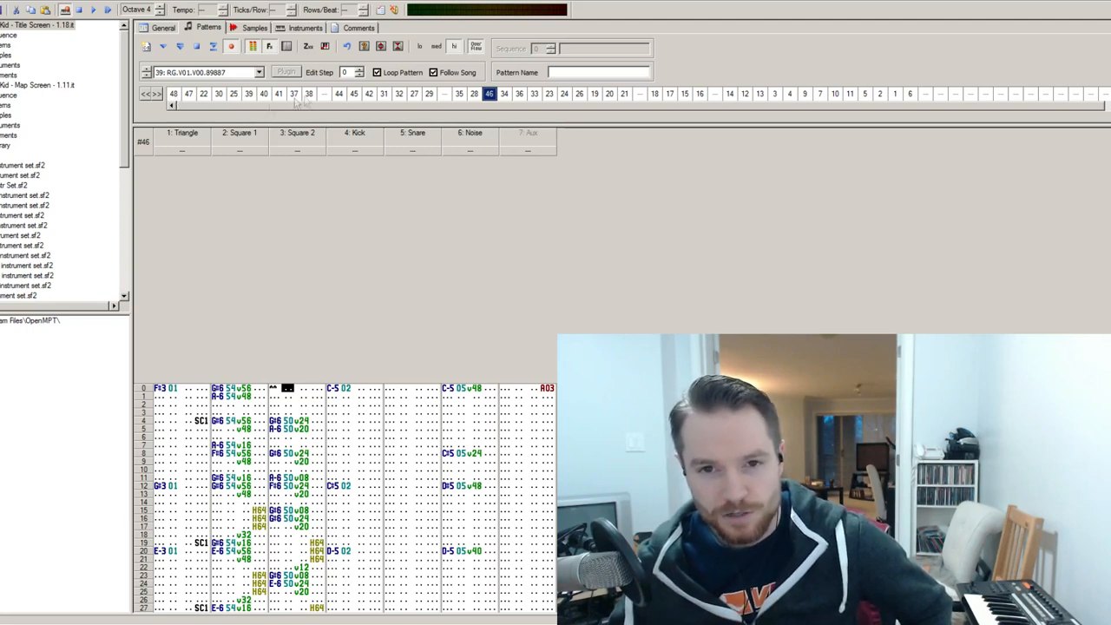
mouse_move(360, 155)
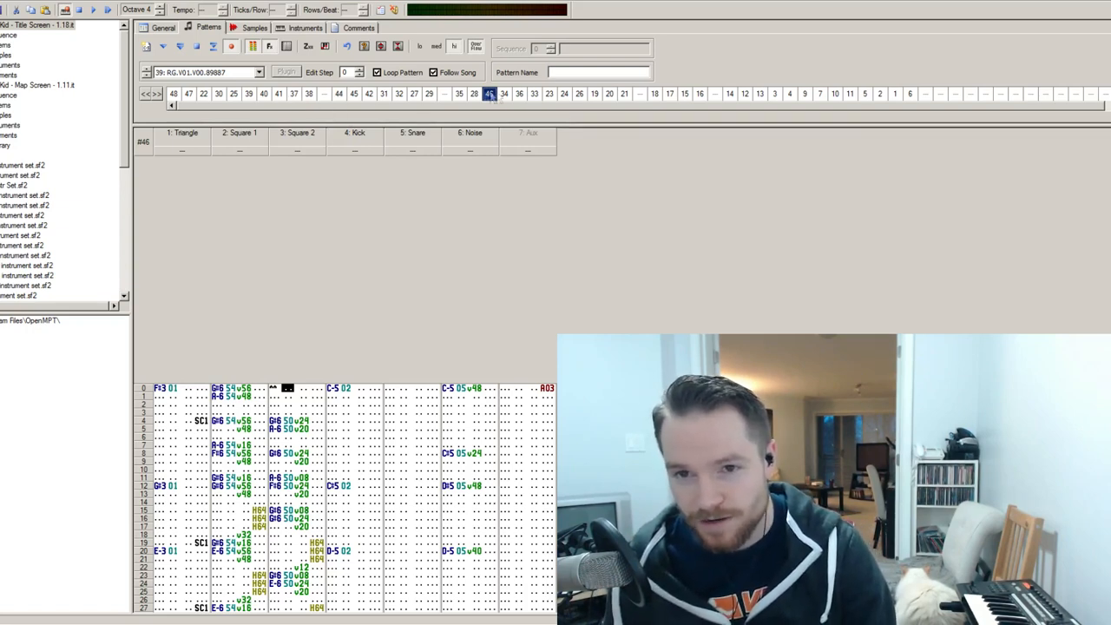
Review patterns 44, 25, 22, 41, 37 and 45, returning to pattern 37's context menu
left_click(339, 94)
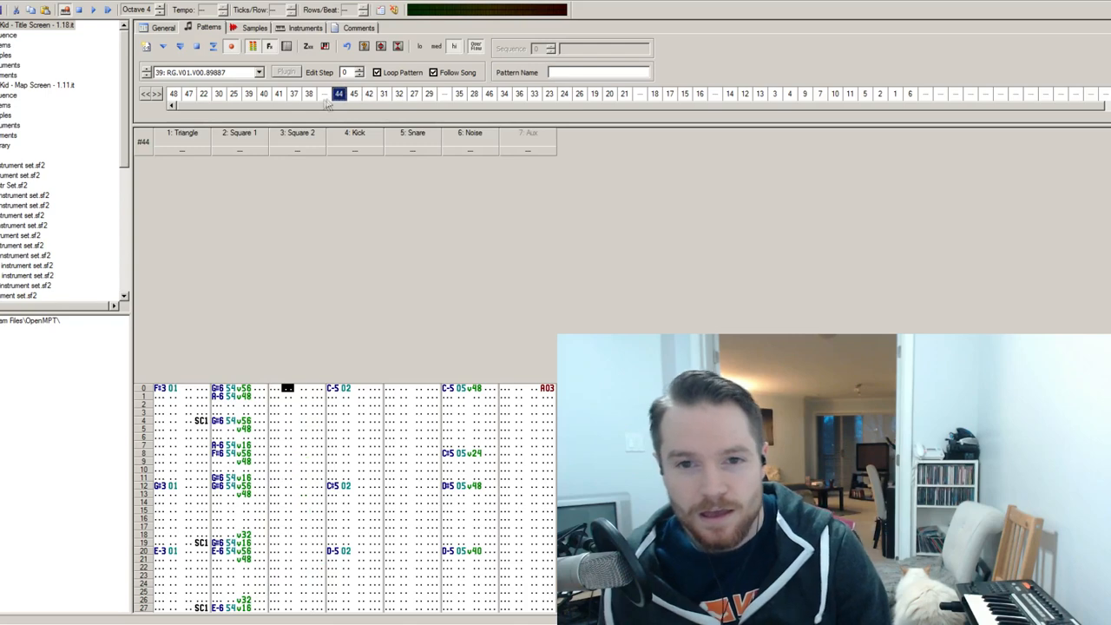
left_click(232, 94)
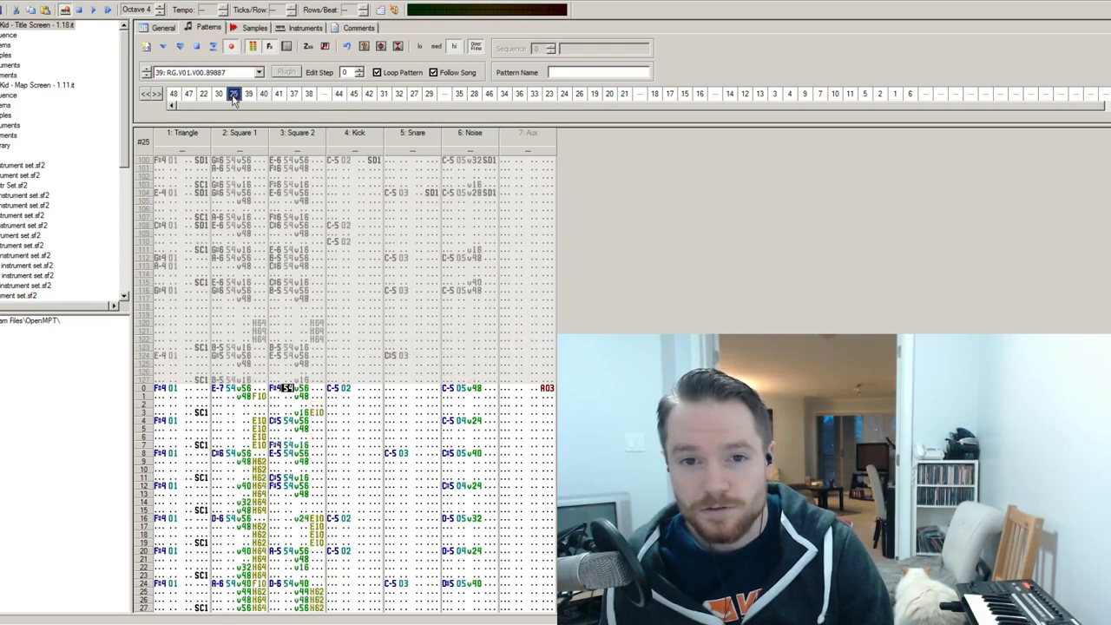
left_click(203, 93)
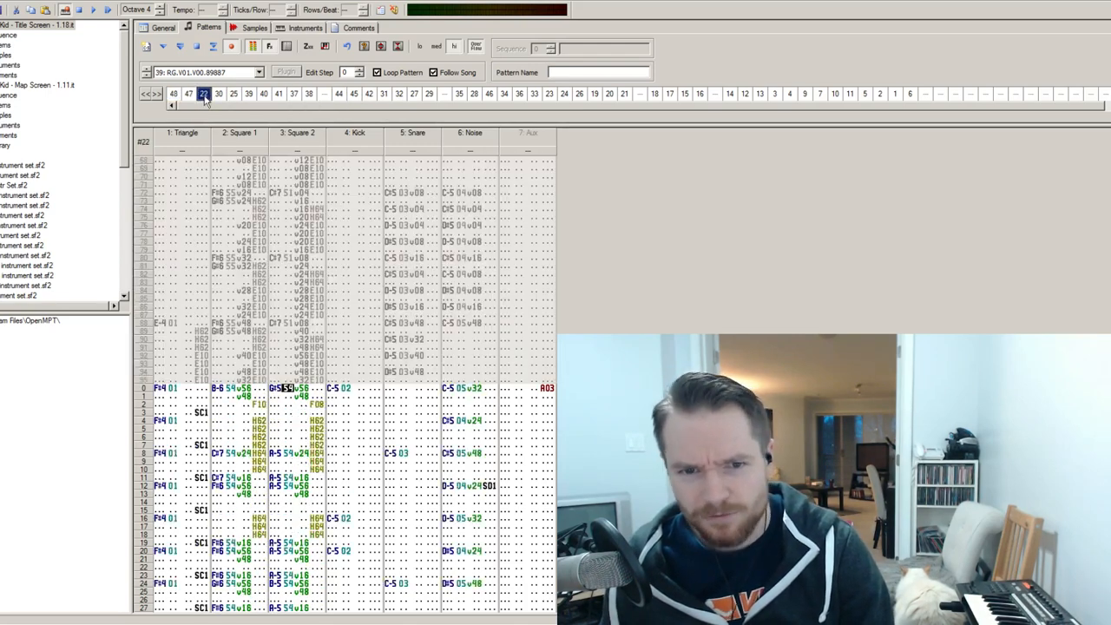
left_click(278, 94)
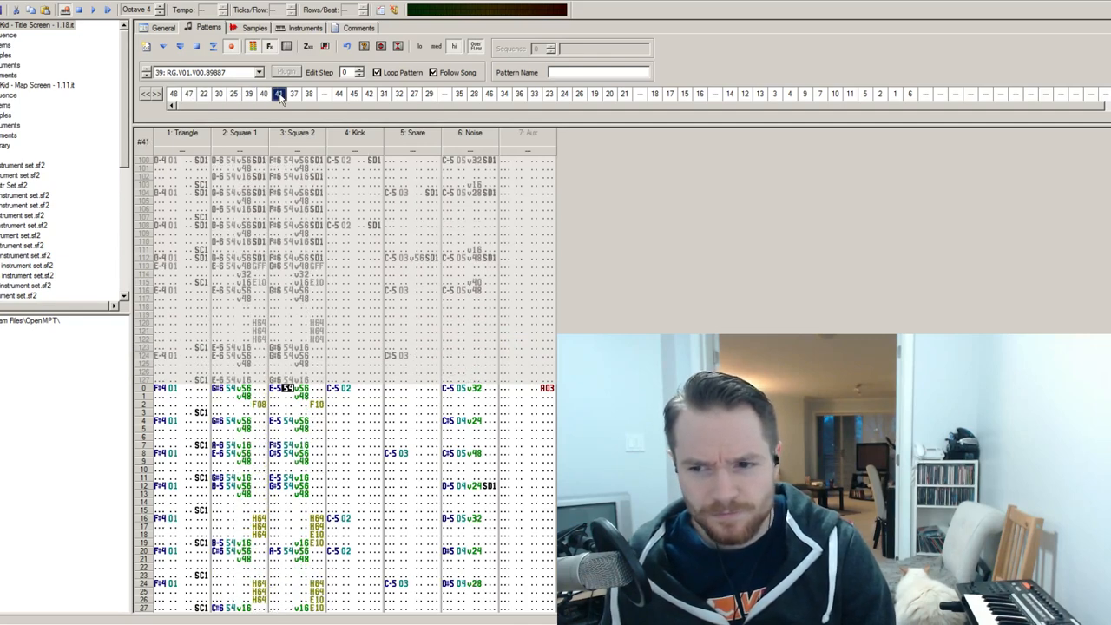
left_click(293, 94)
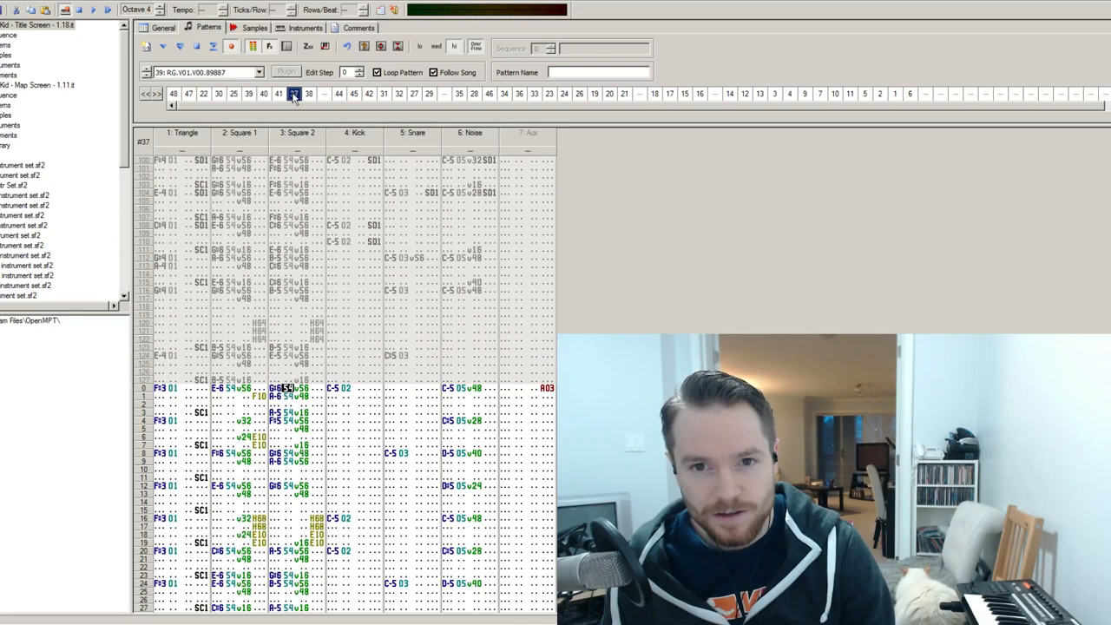
left_click(308, 93)
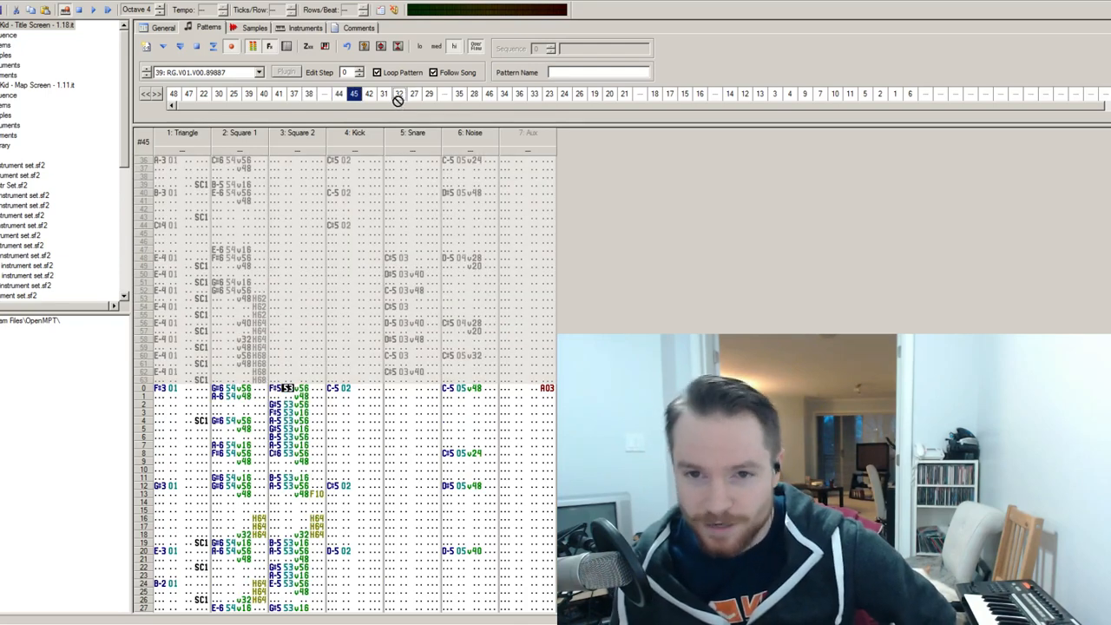
left_click(293, 93)
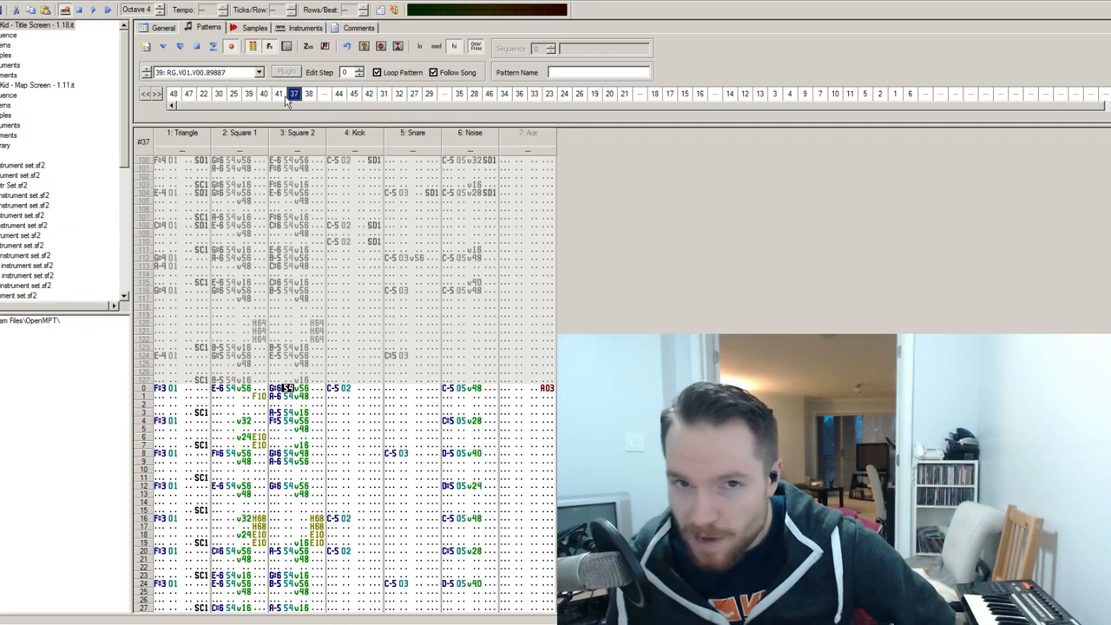
right_click(294, 94)
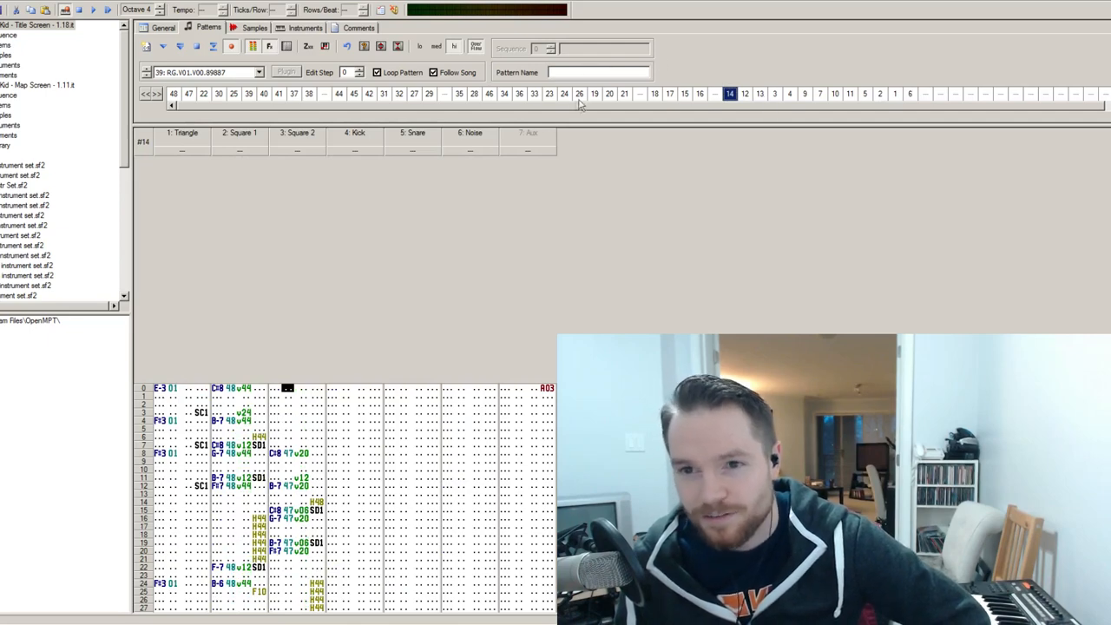
View patterns 21 and 17, then play the whole Title Screen song without pattern looping
left_click(624, 93)
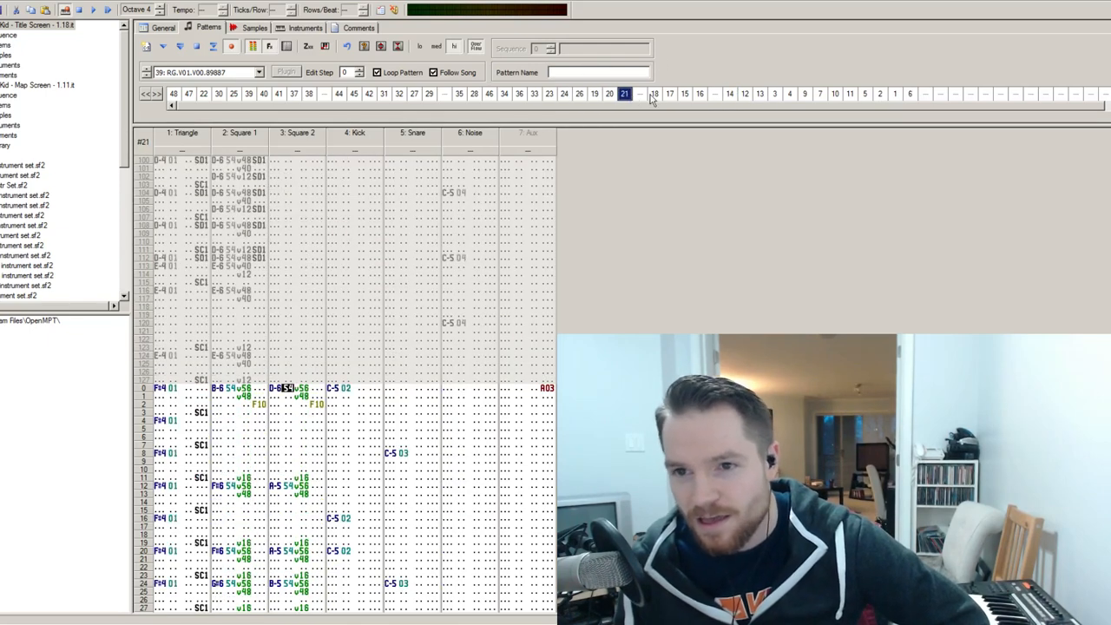
left_click(669, 94)
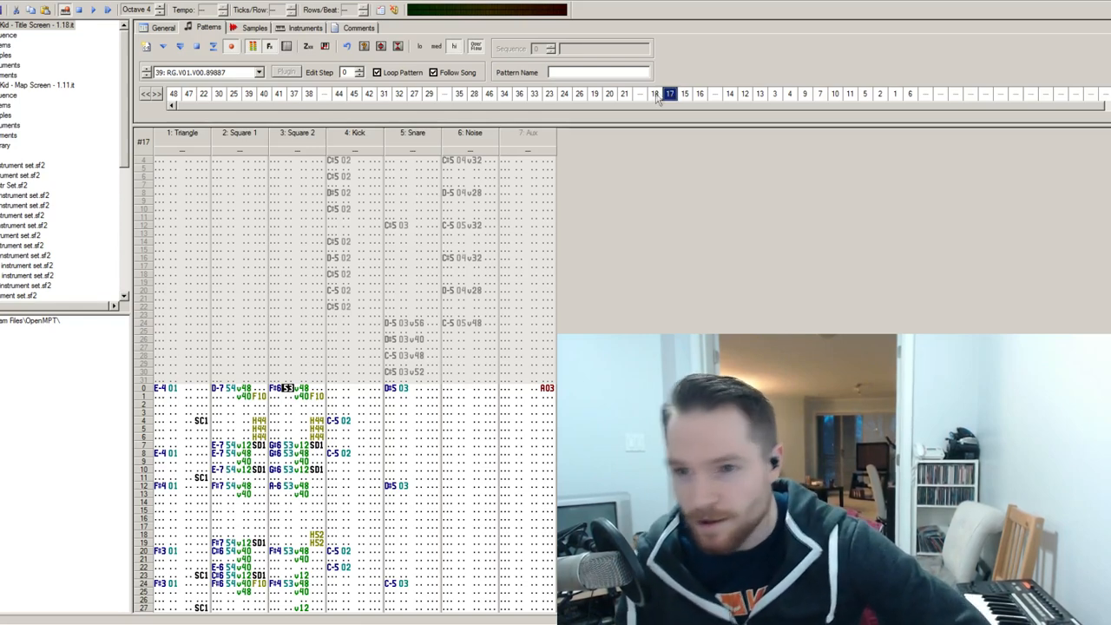
mouse_move(735, 61)
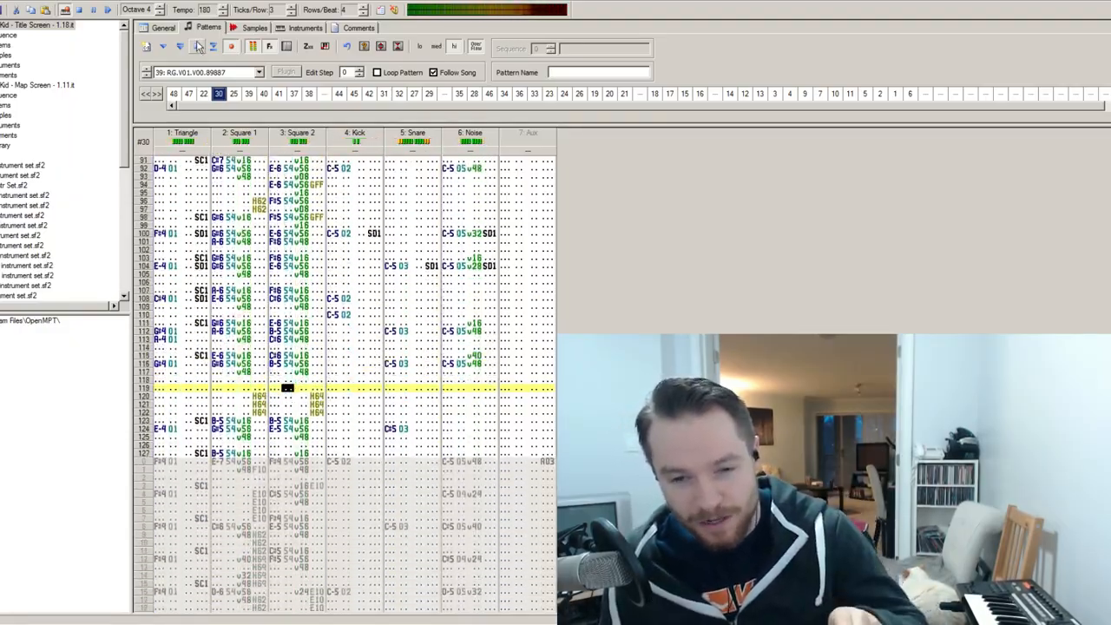
left_click(234, 94)
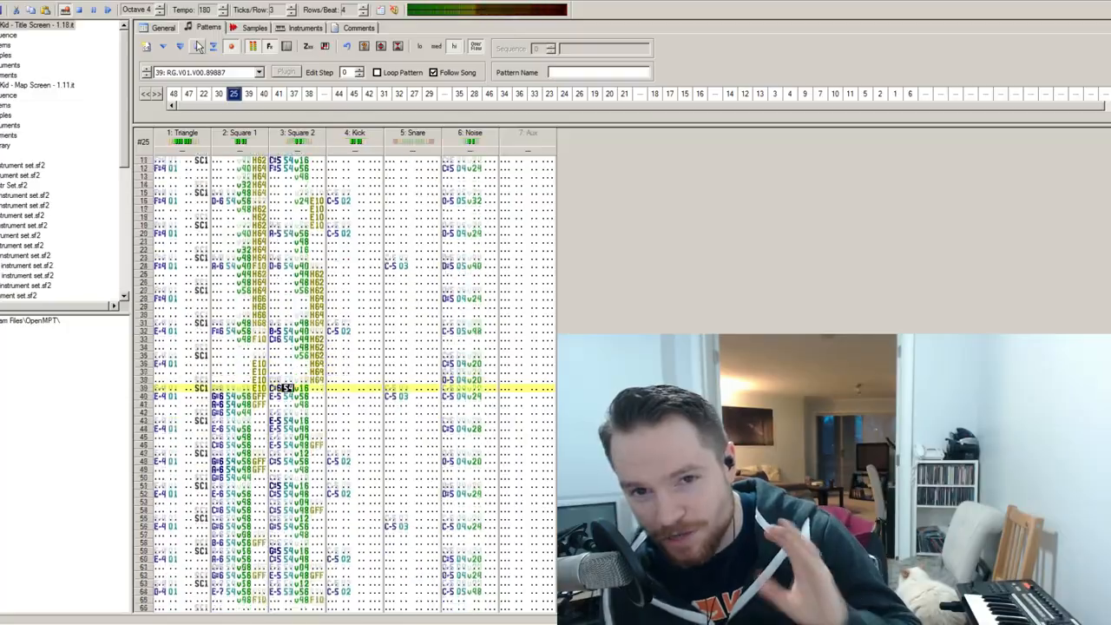